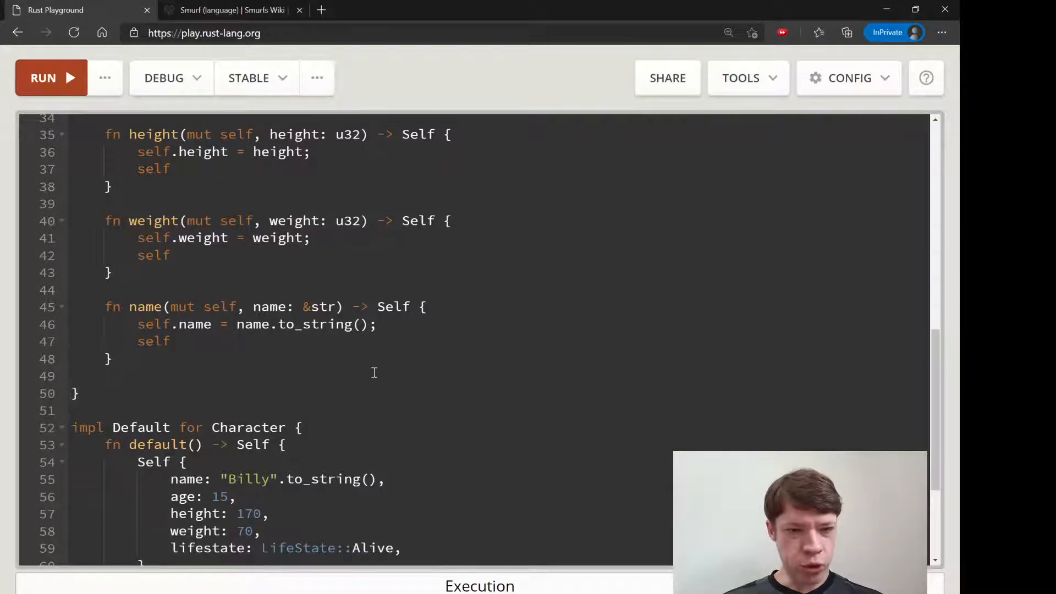
Type the signature fn build(mut self) -> Result<Self, String>() below the name setter.
text(bu)
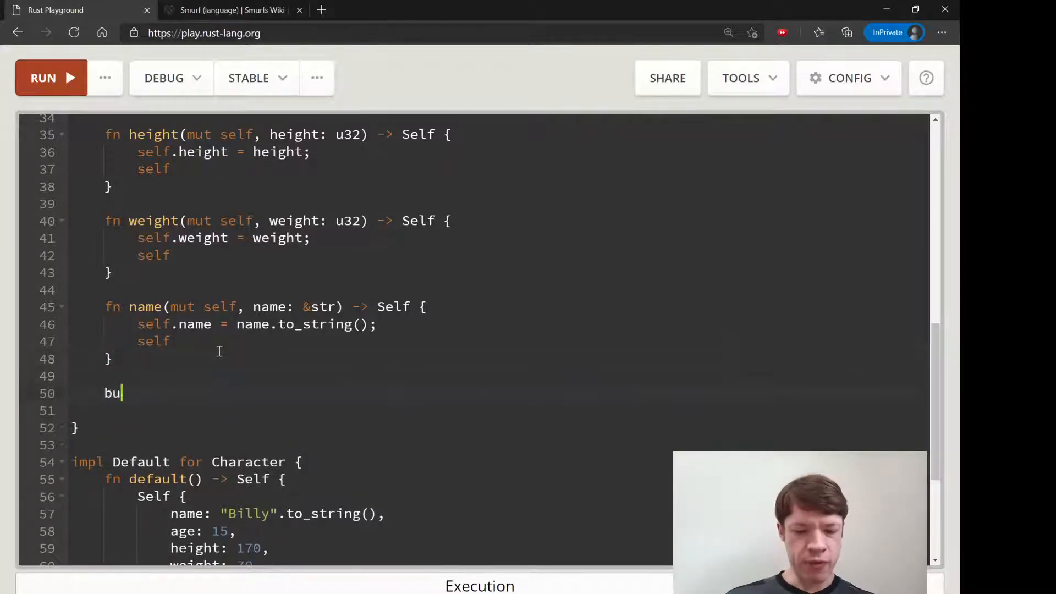
text(ild()
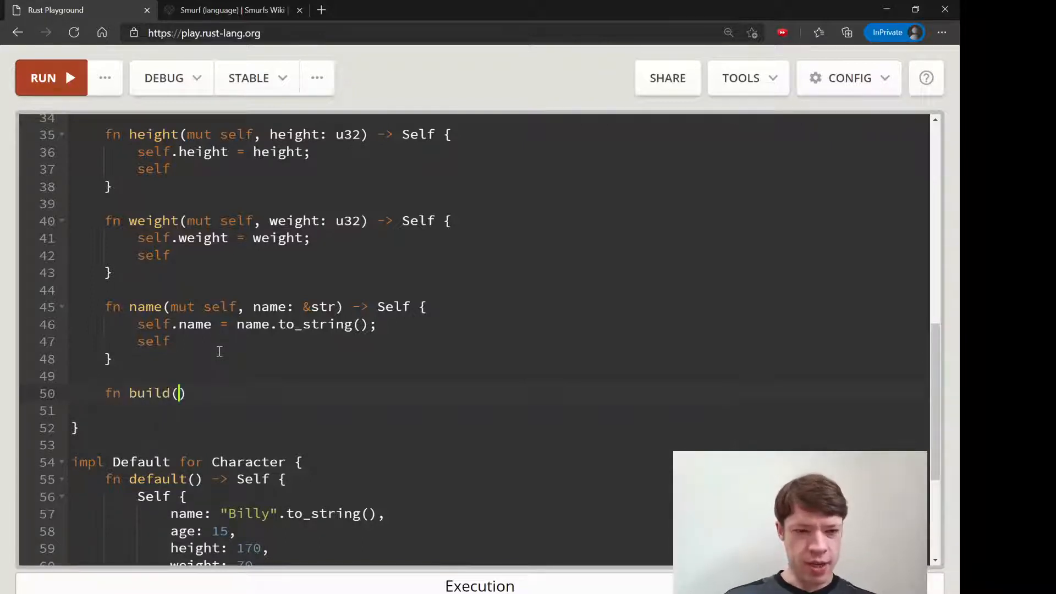
mouse_move(192, 331)
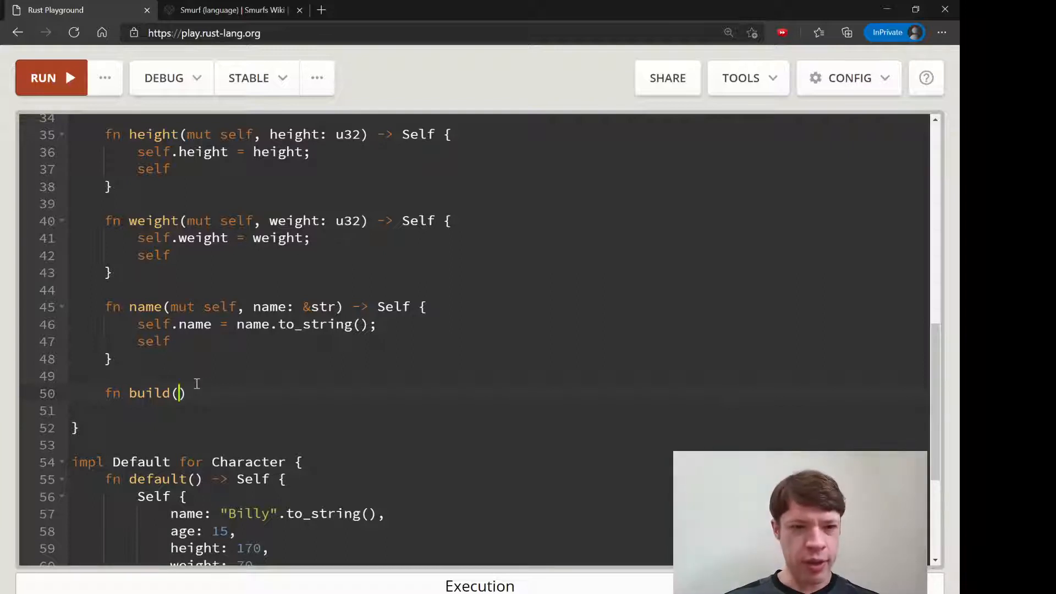
text(-> Result)
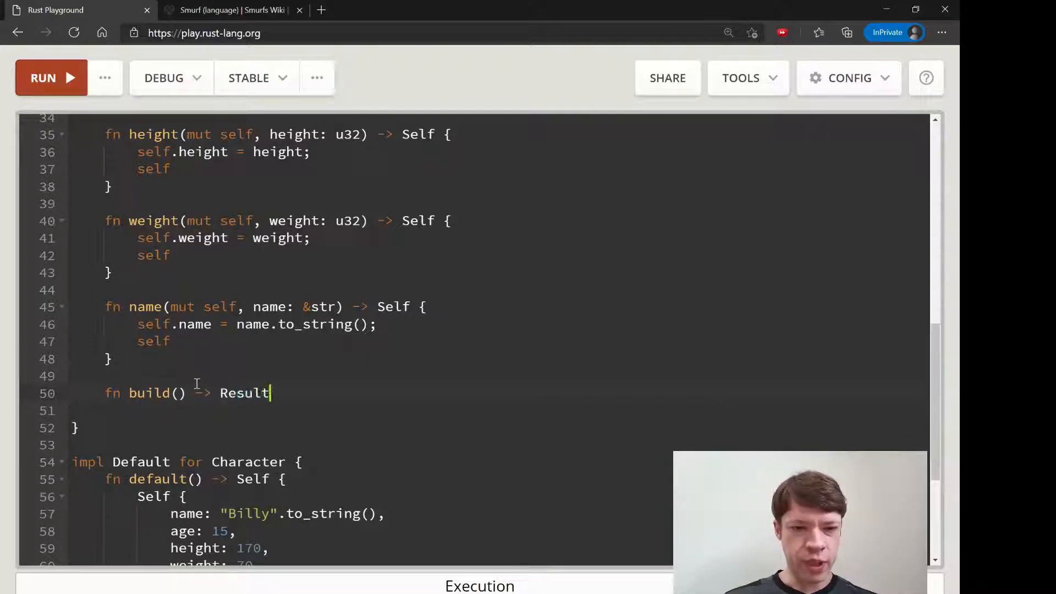
text(<(Se)
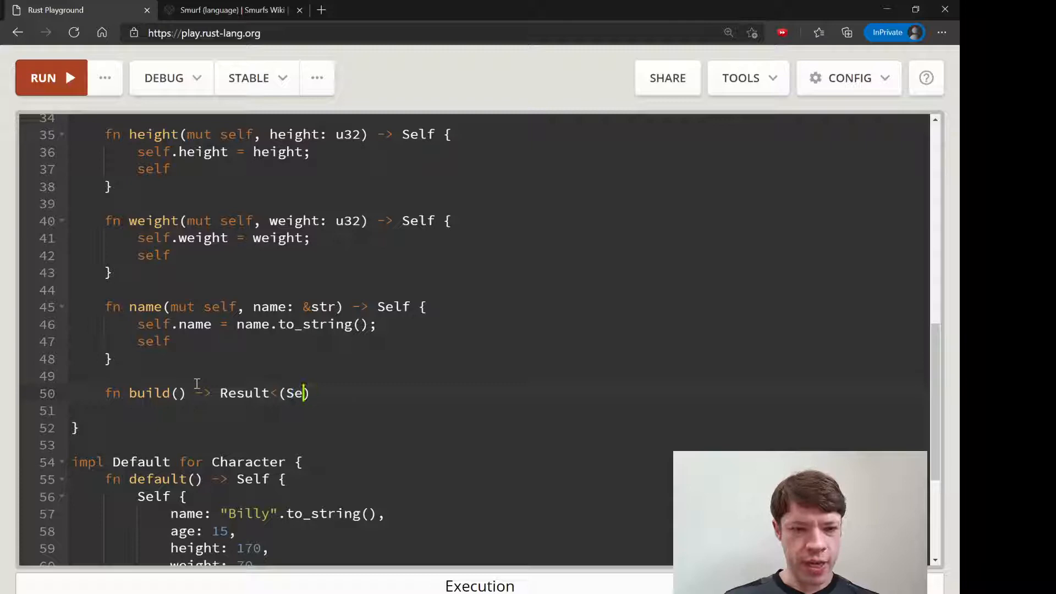
text(lf,)
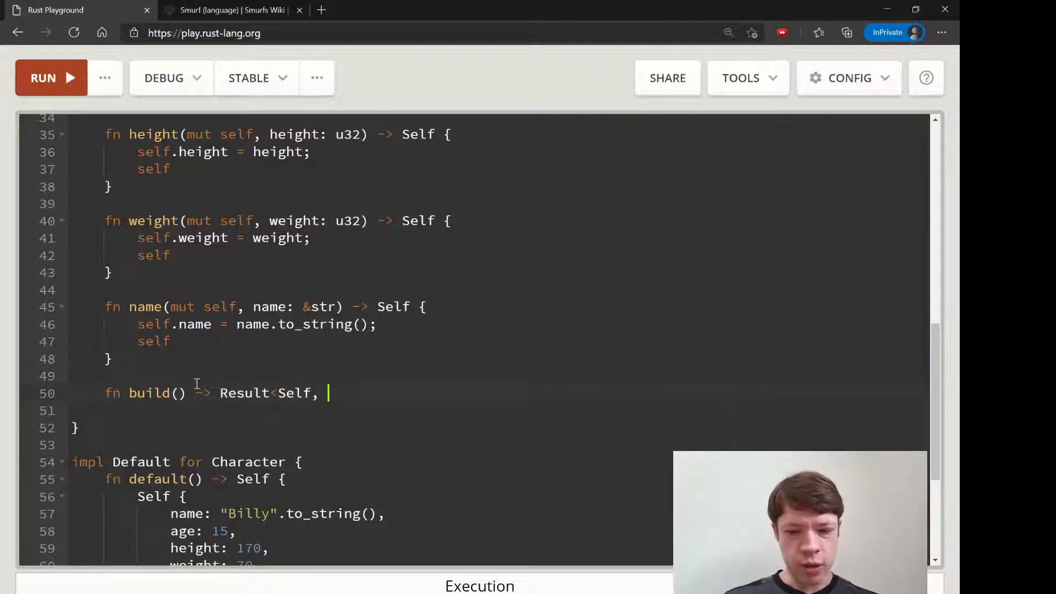
text(String.)
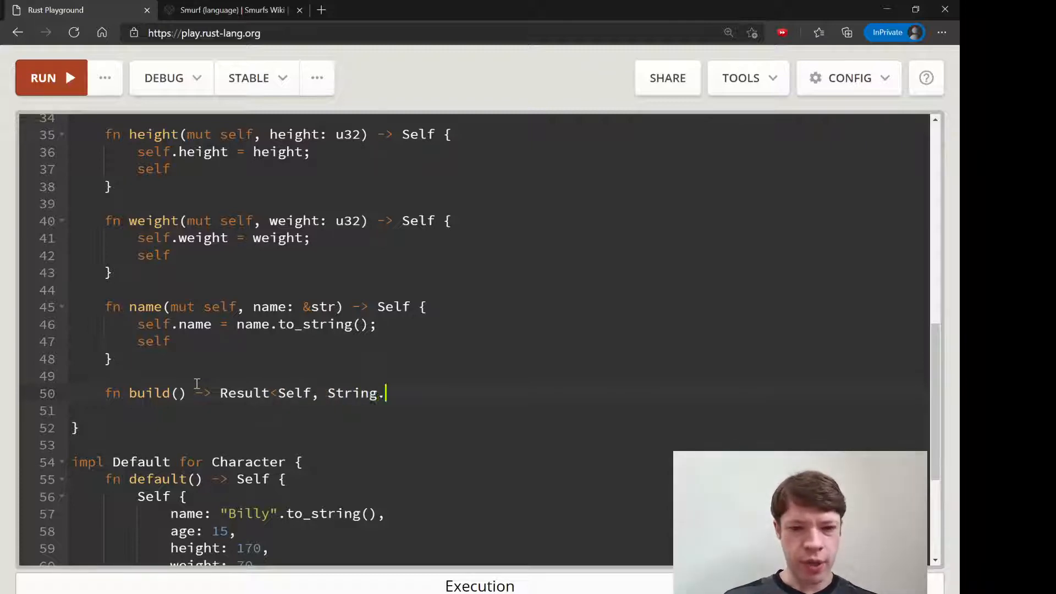
text(>())
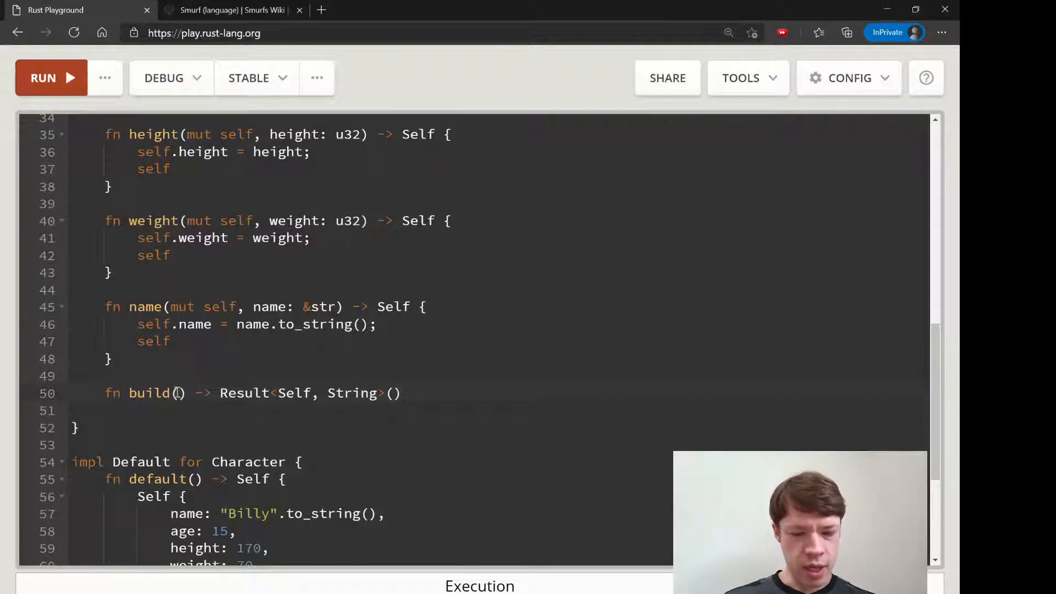
text(mut self)
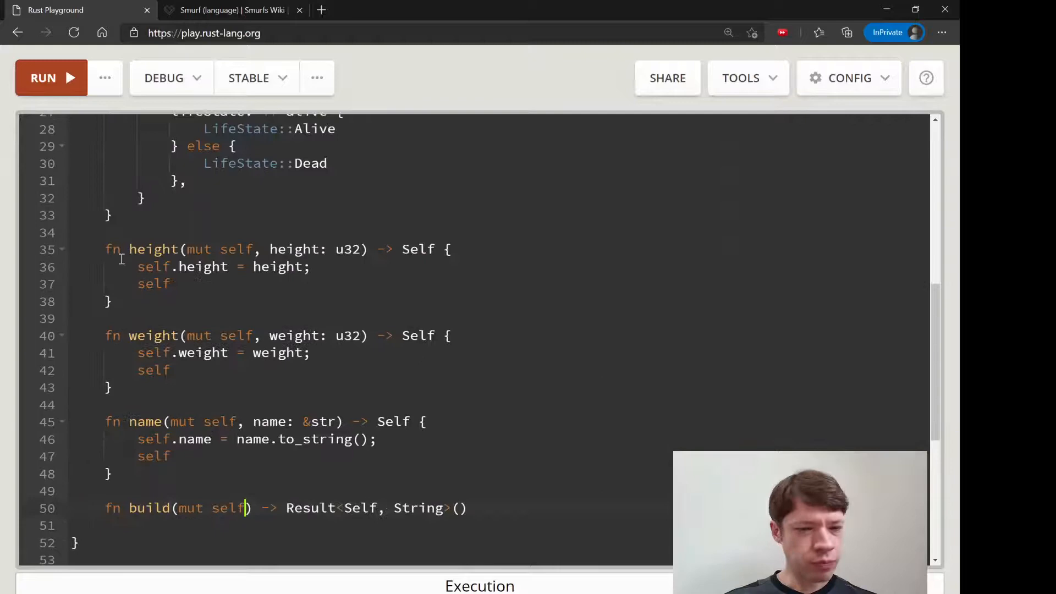
Add a can_use: bool field to struct Character and comment out the fn new block.
scroll(up, 3)
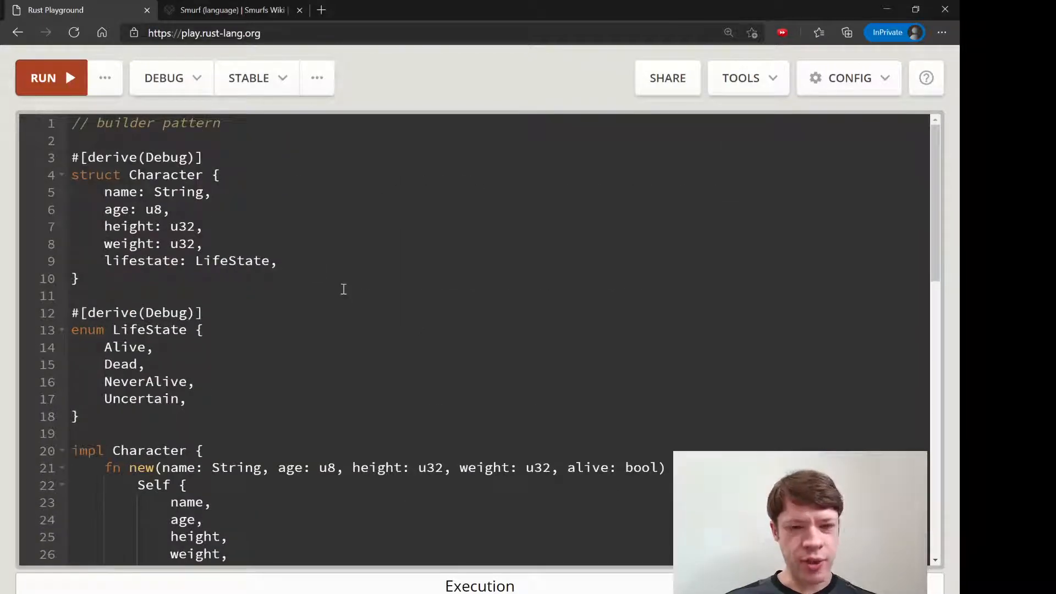
scroll(down, 3)
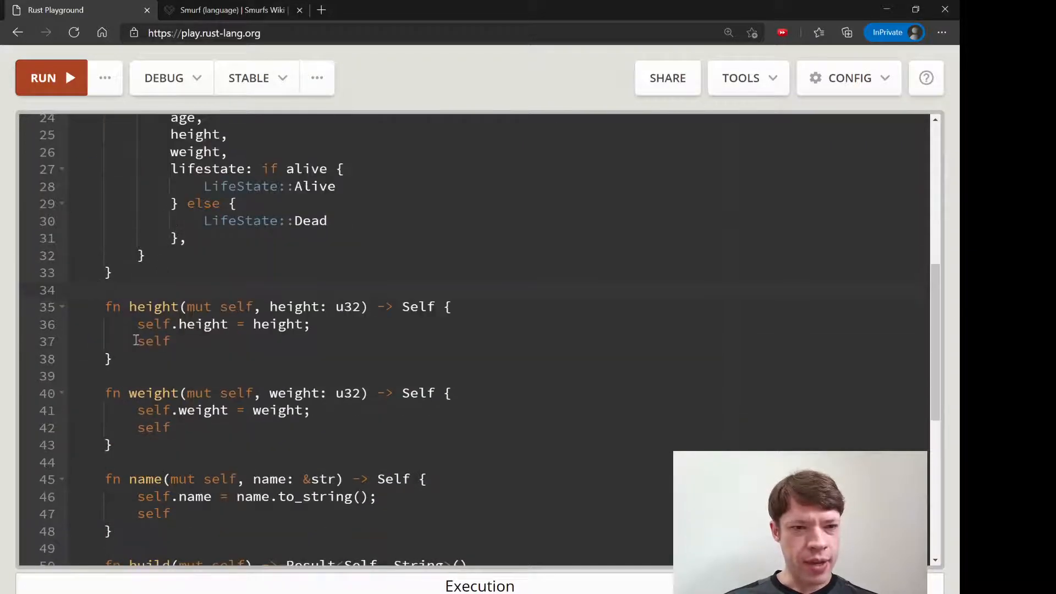
scroll(down, 3)
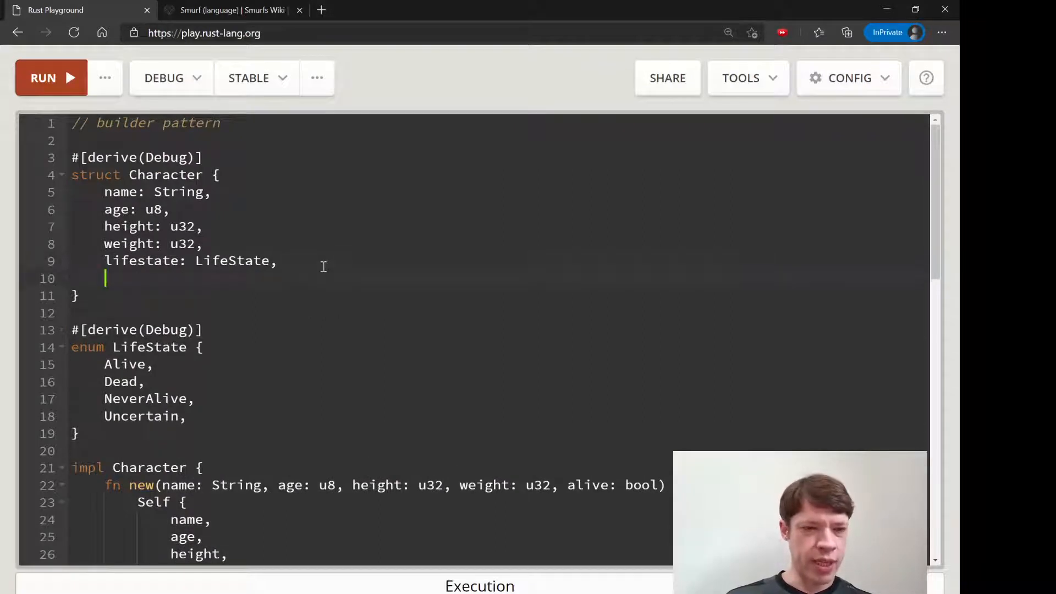
text(can_use)
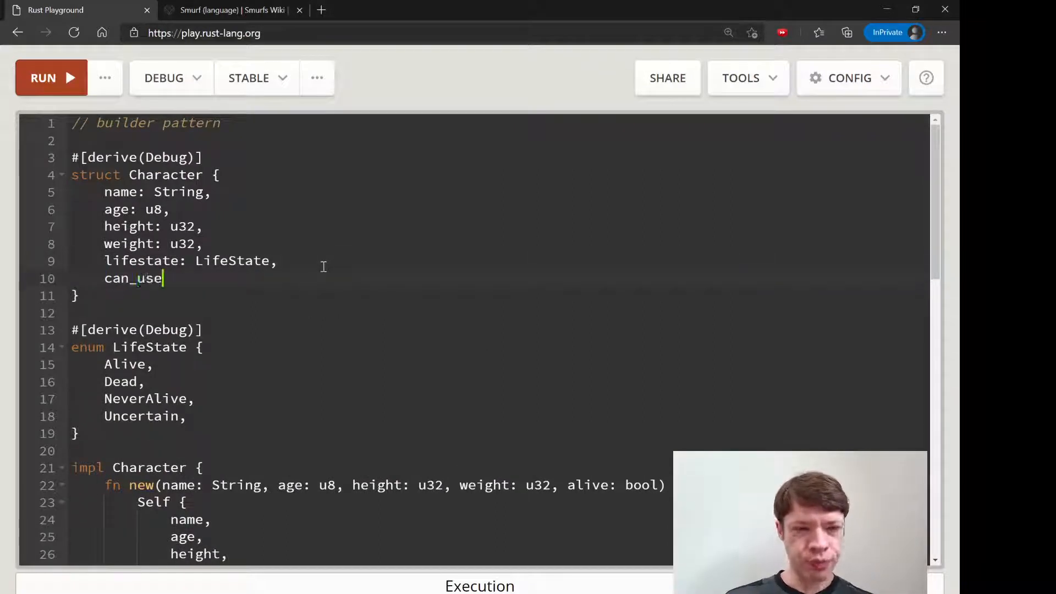
text(: bool)
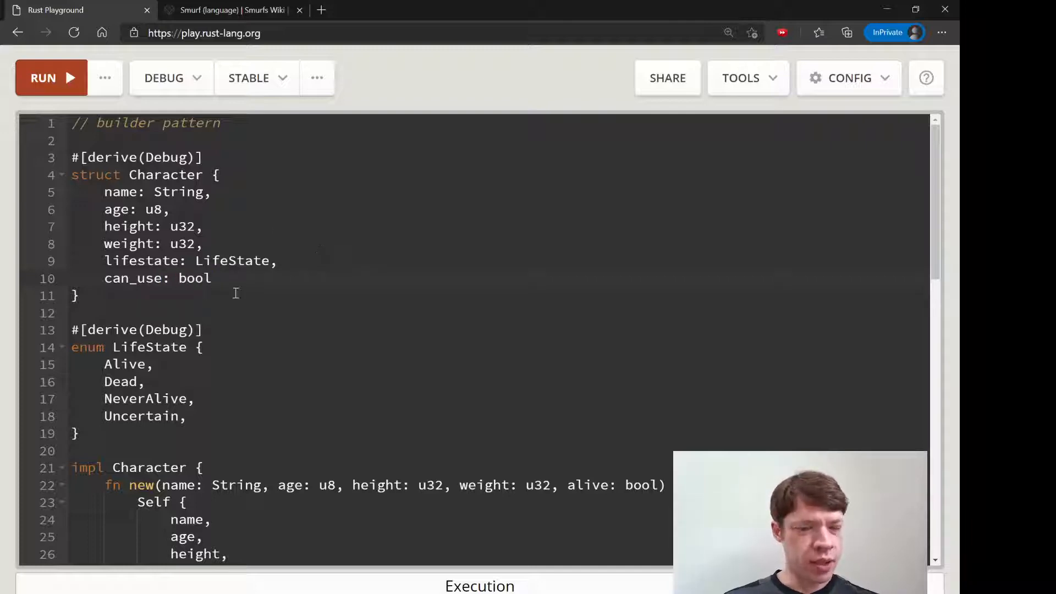
scroll(down, 3)
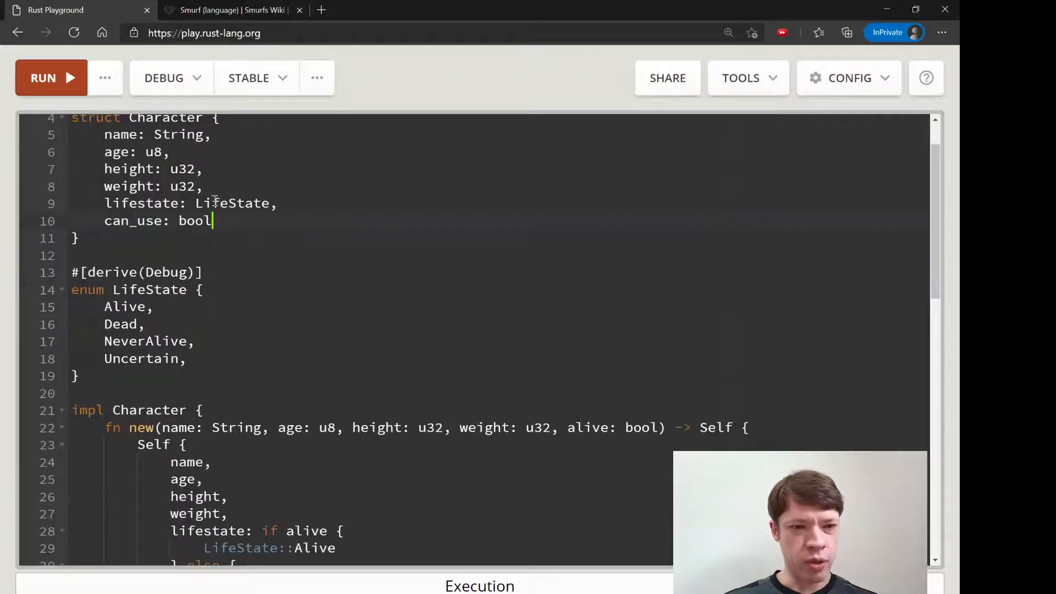
scroll(down, 3)
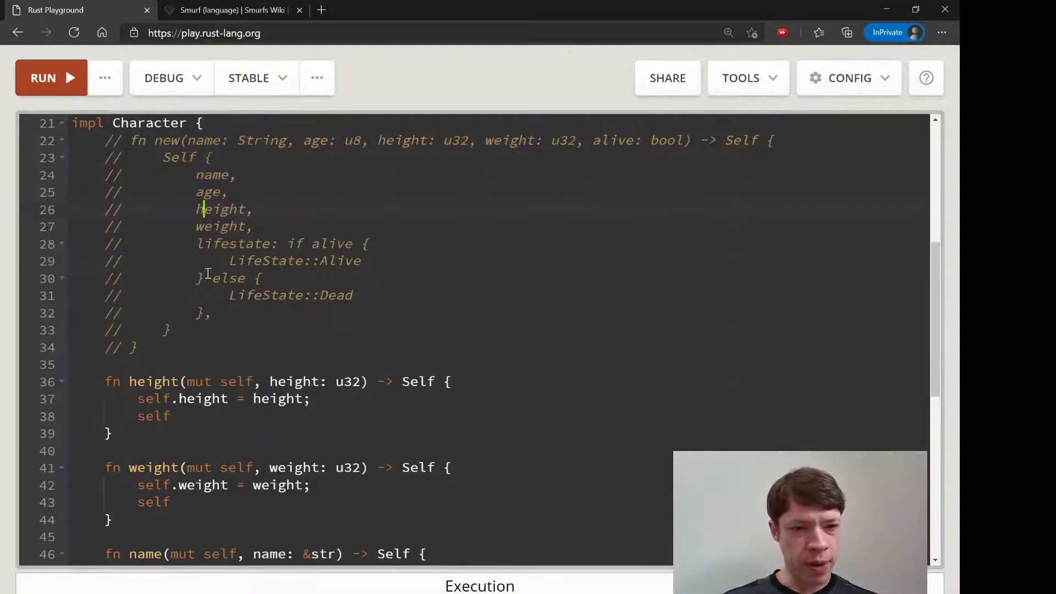
Add can_use: true after lifestate in the Default impl's Self initializer.
scroll(down, 3)
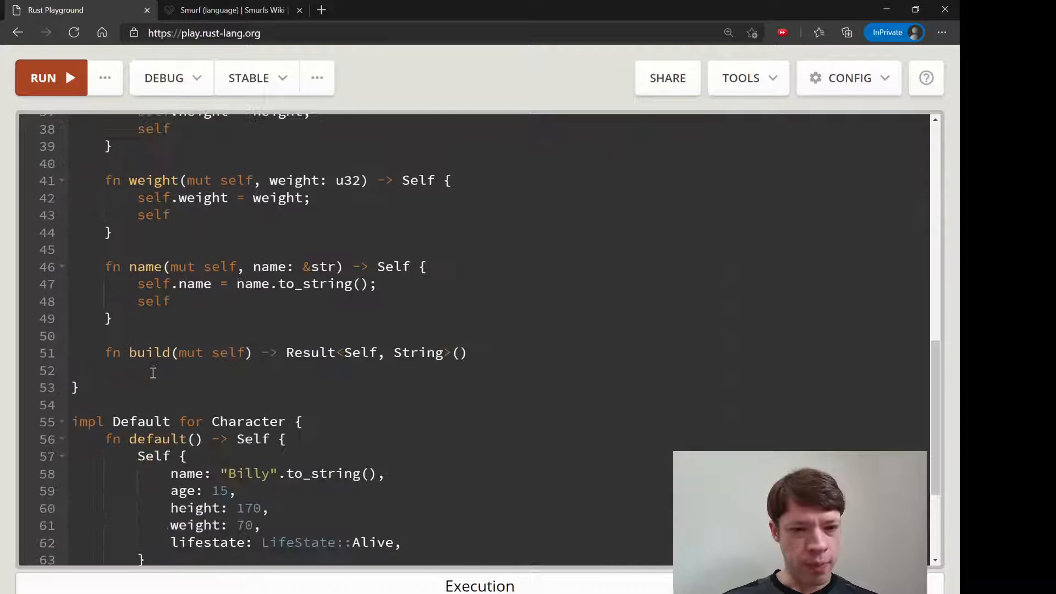
scroll(down, 3)
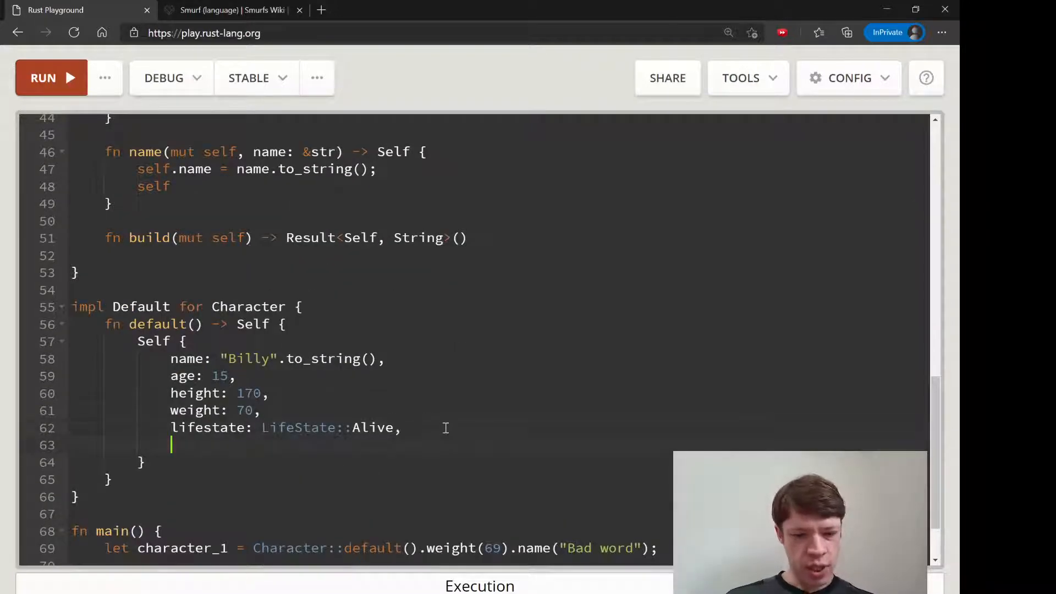
text(can_use: t)
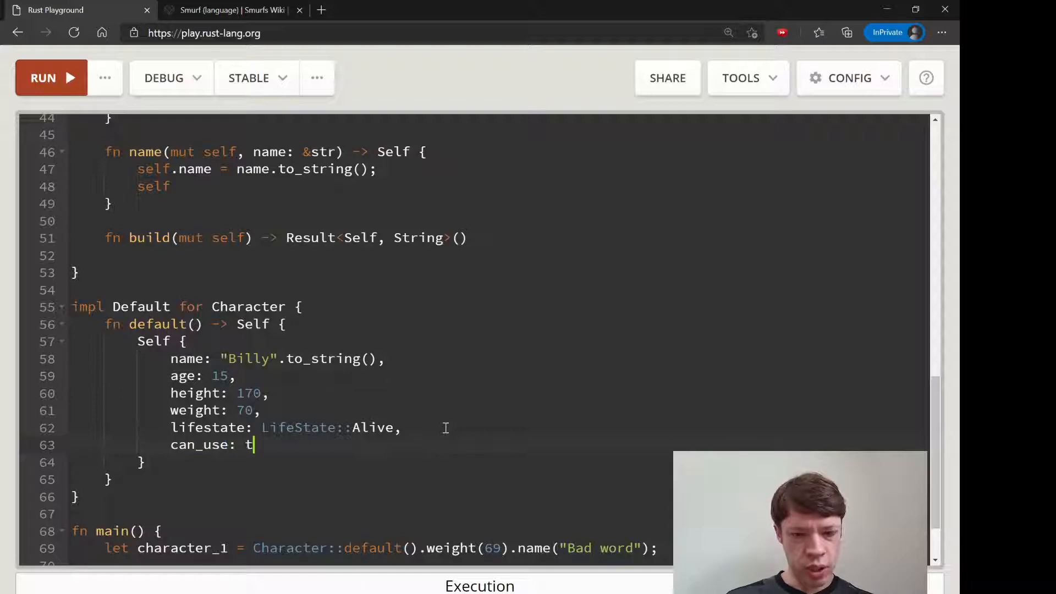
text(rue,)
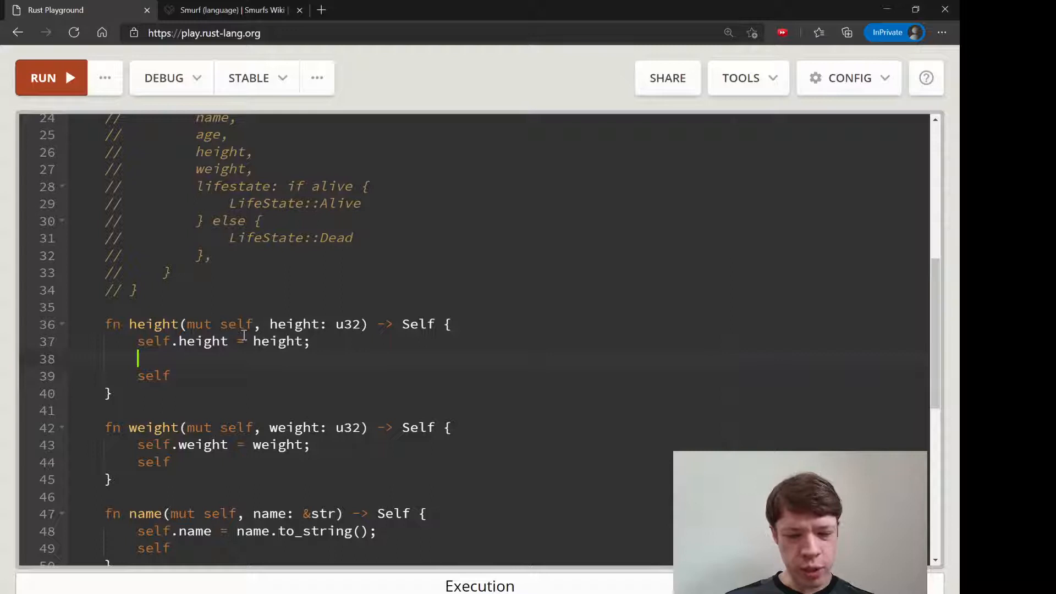
Insert can_use = false; into the height, weight and name setters.
text(can_use =)
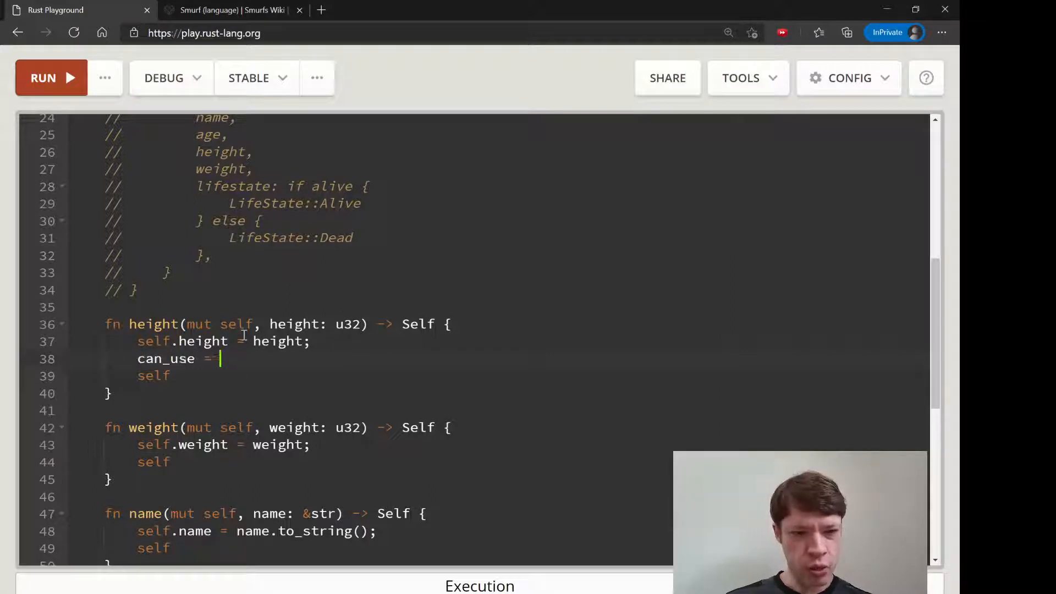
text(false;)
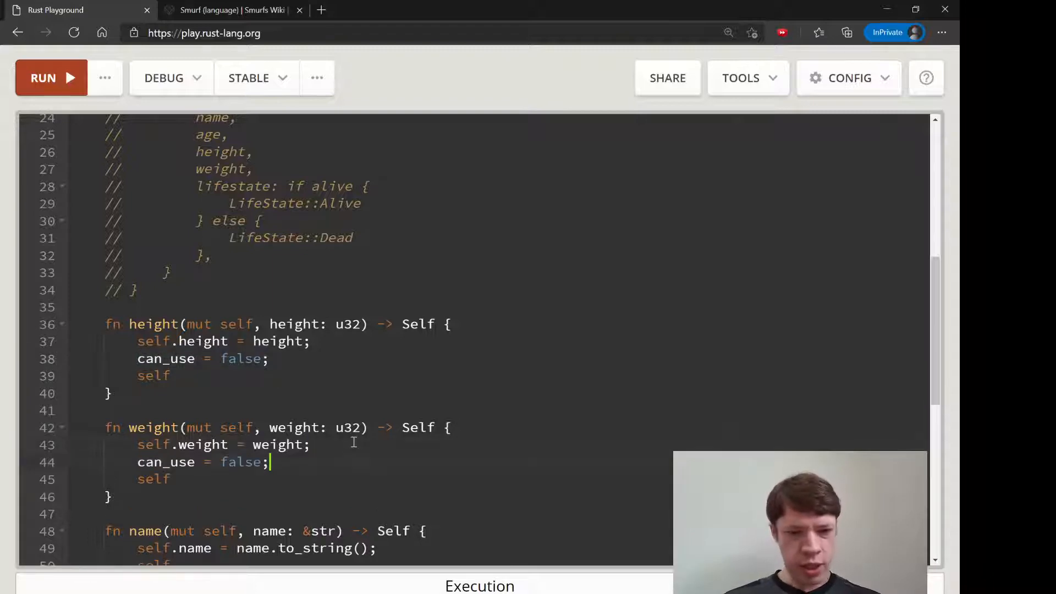
scroll(down, 3)
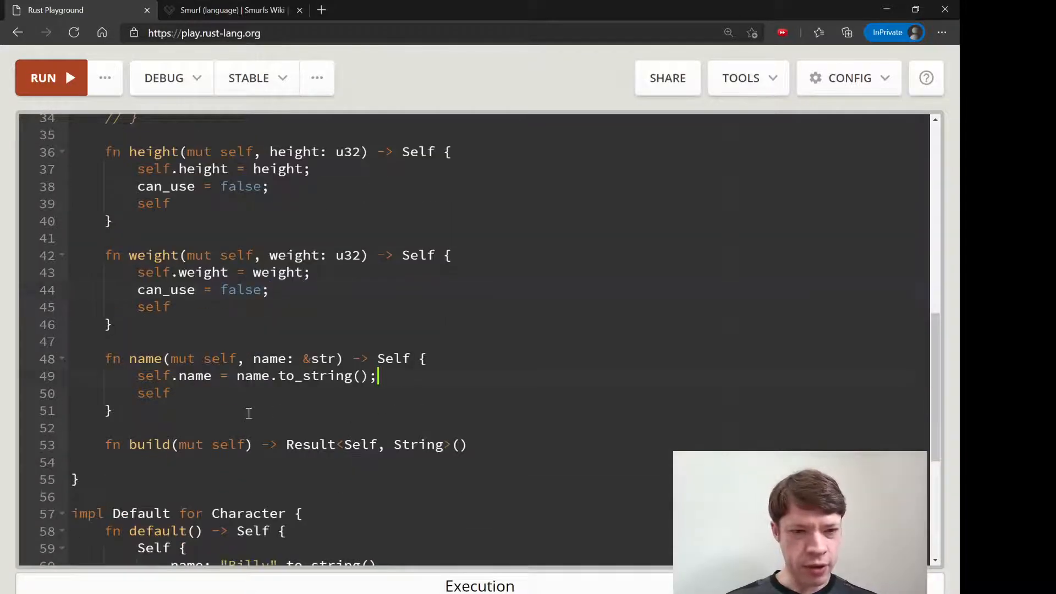
text(can_use = false;)
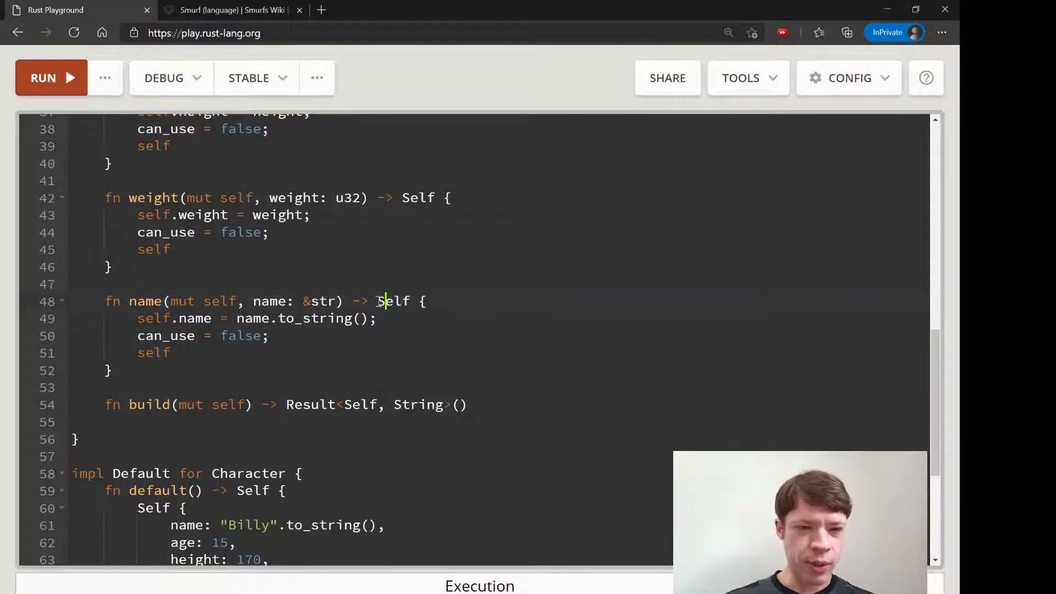
double_click(166, 336)
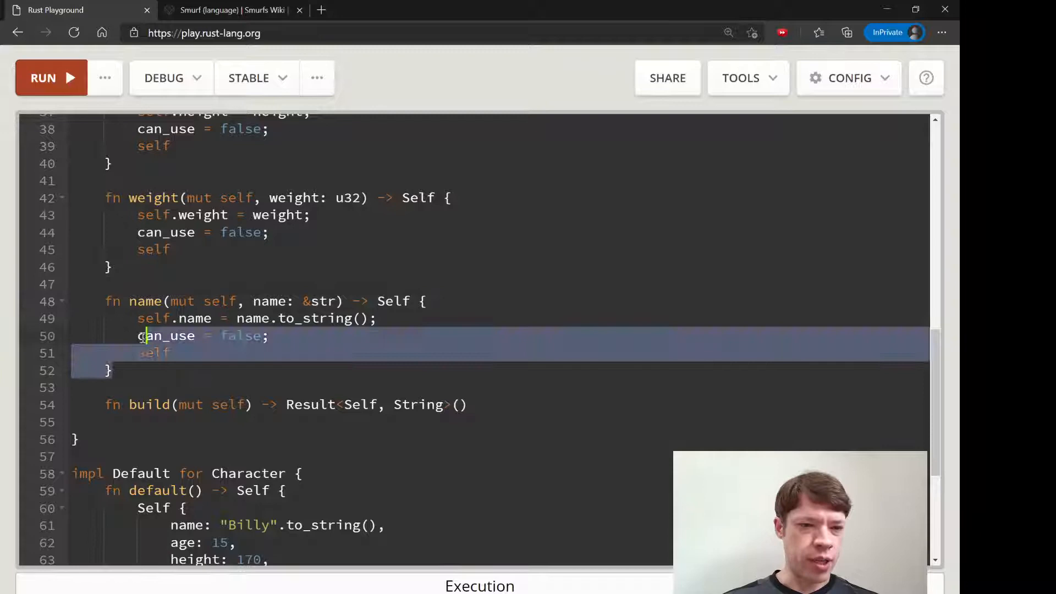
click(138, 336)
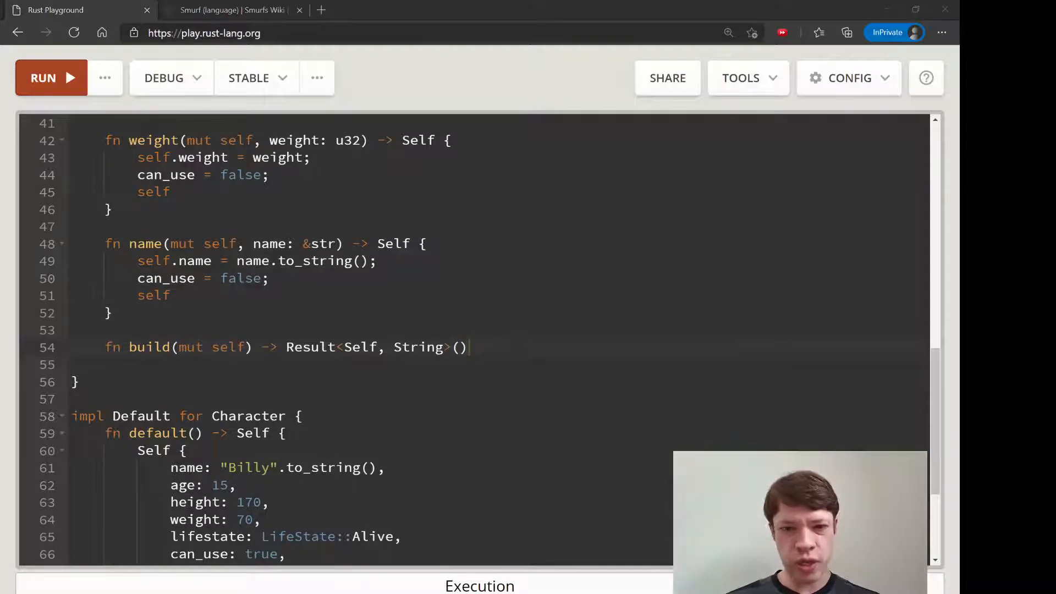
Begin build's if condition with self.height < 200 && self.weight < 300.
key(Backspace)
text( {)
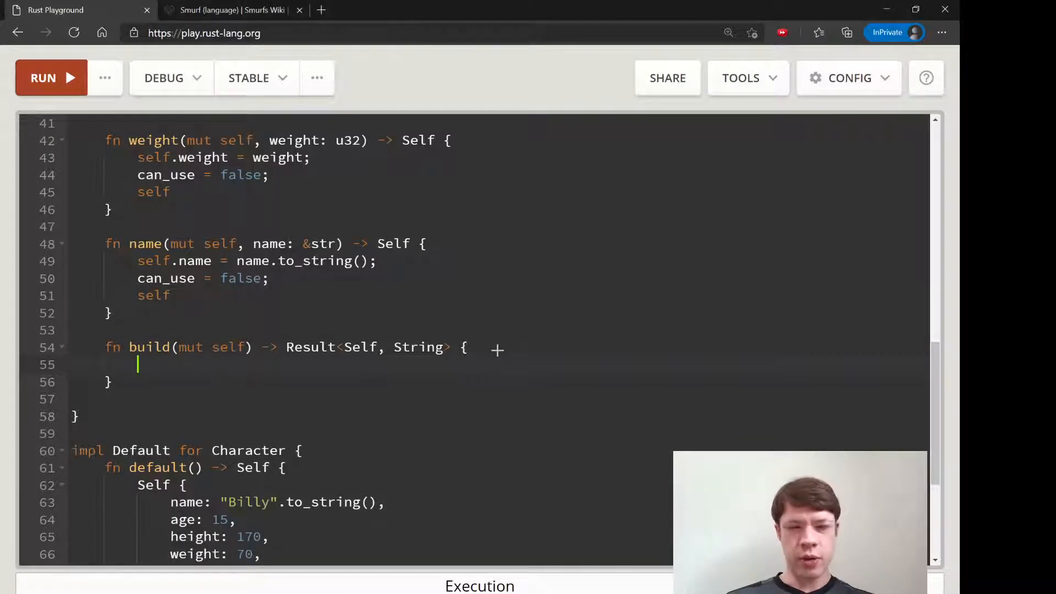
text(if)
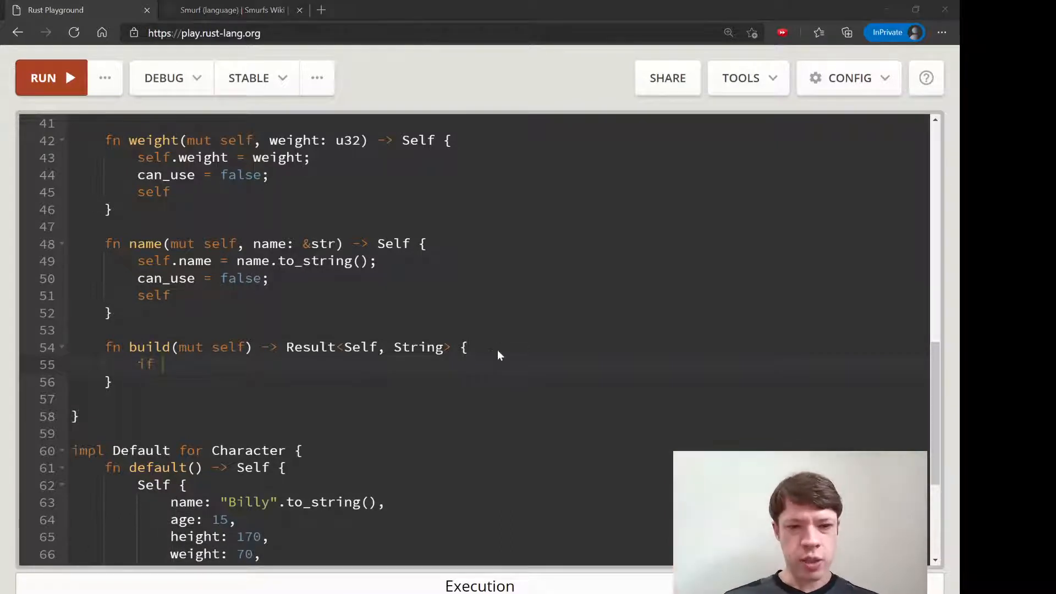
text(self.height < 200 &&)
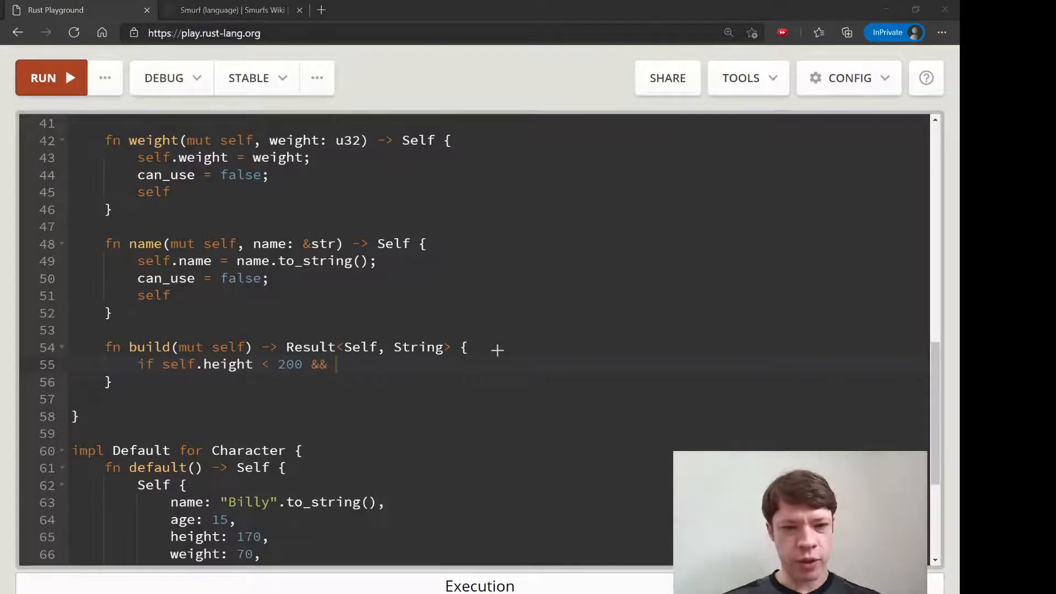
text(self.wei)
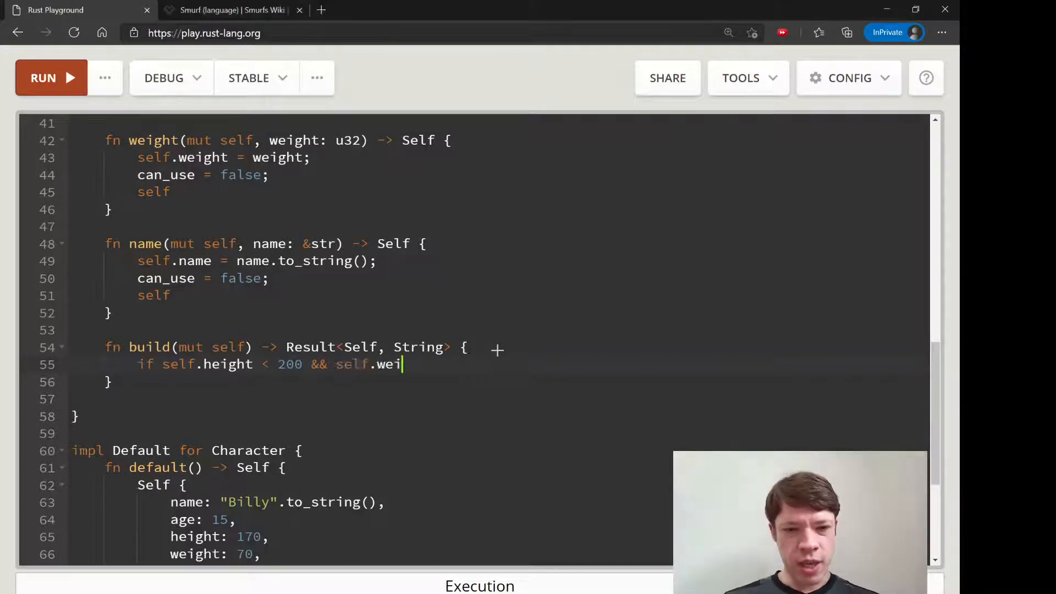
text(ght < 3)
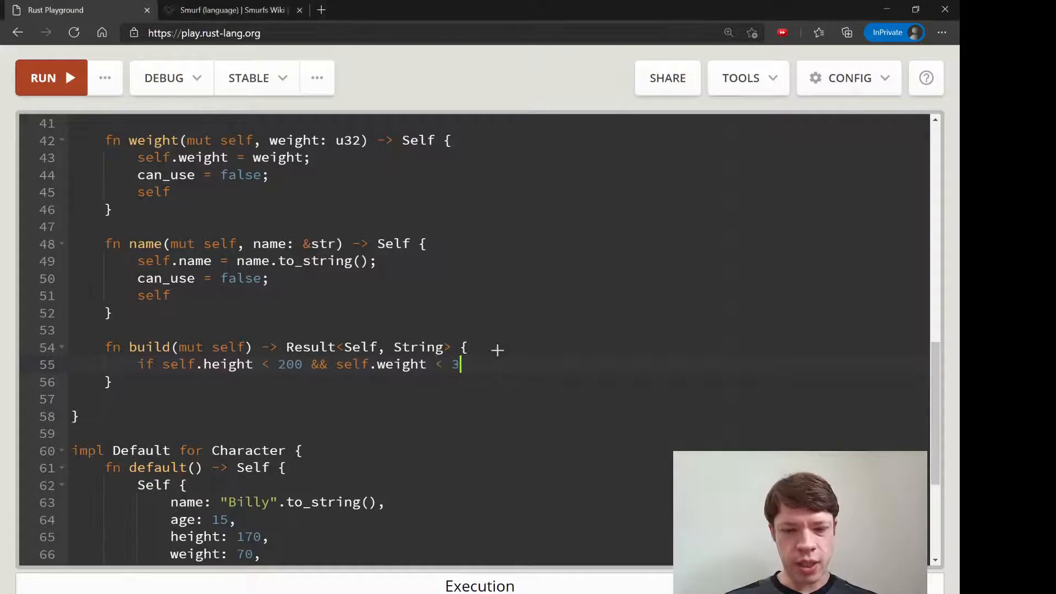
text(00)
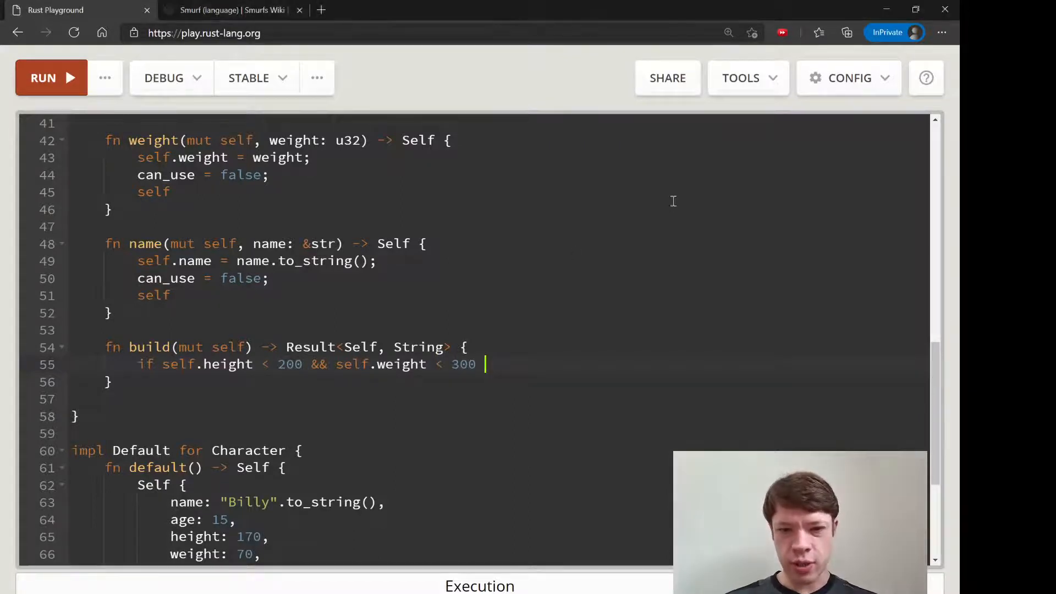
text(&&)
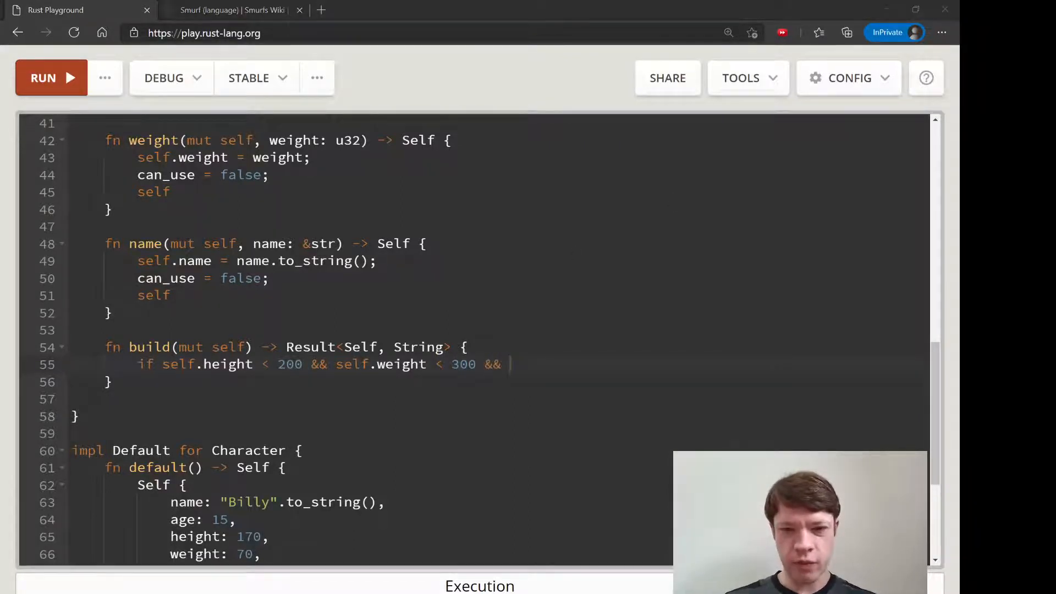
mouse_move(659, 283)
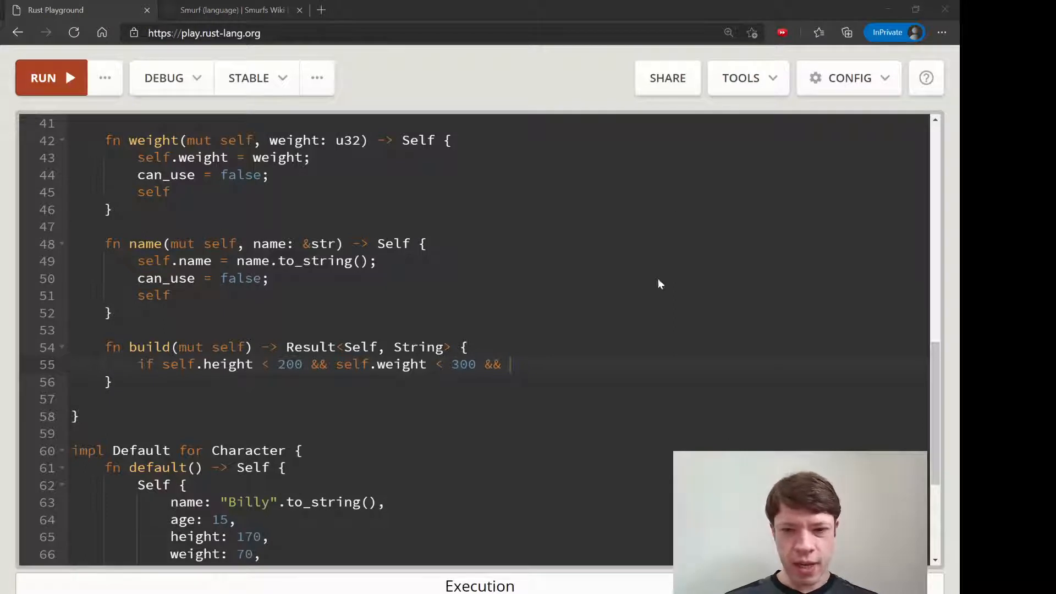
text(")
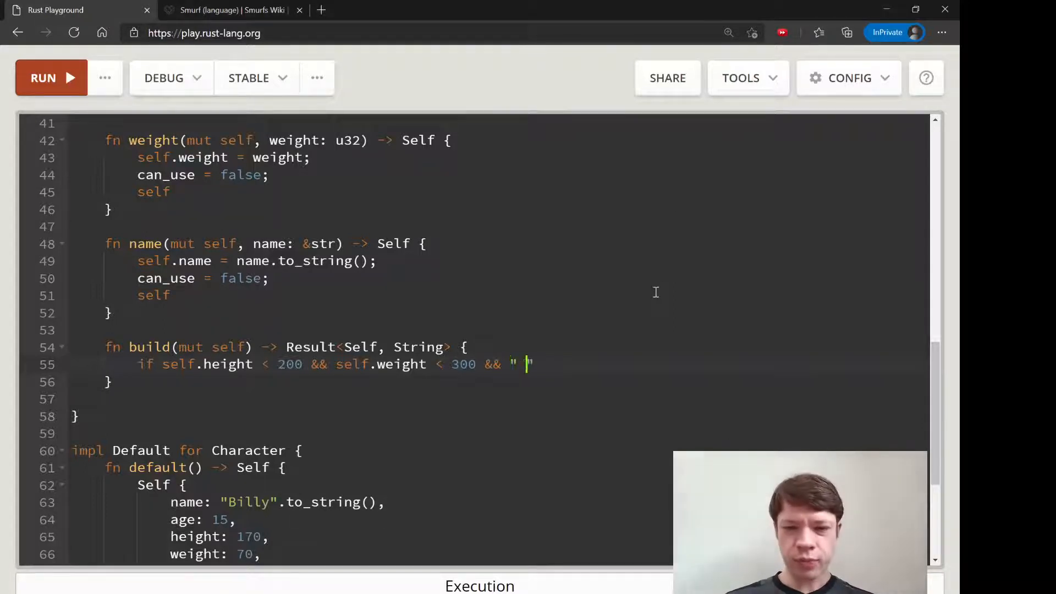
text(smurf)
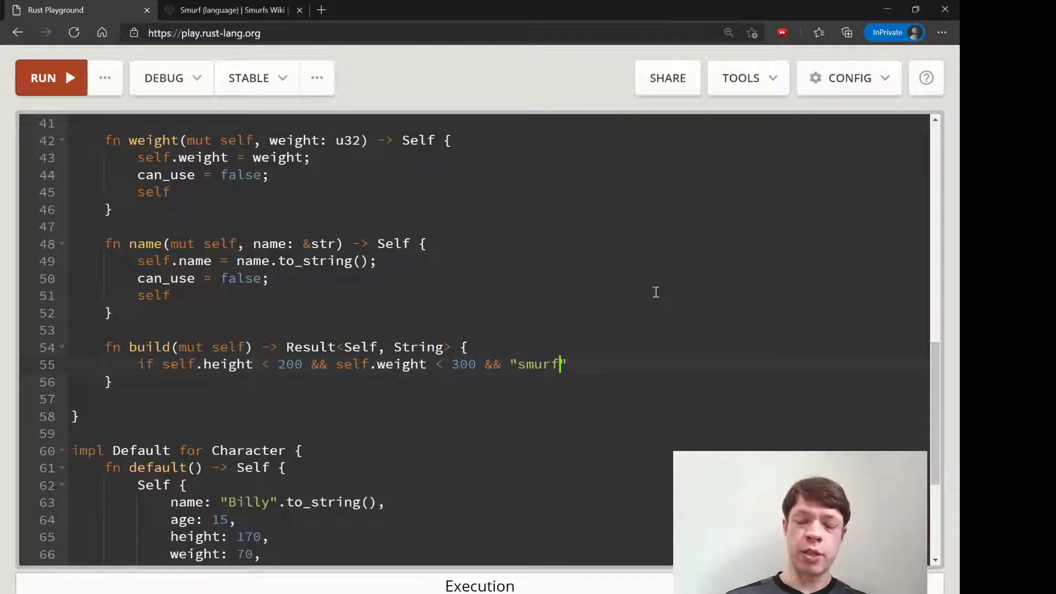
key(Backspace)
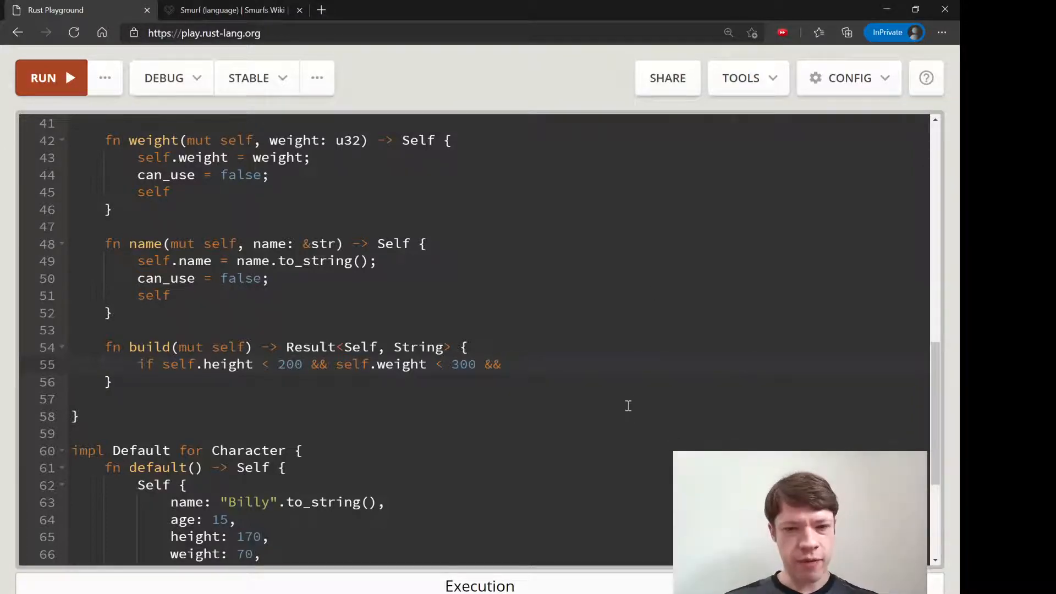
Add the !self.name.to_lowercase().contains("smurf") check and open the if block.
text(!self.name)
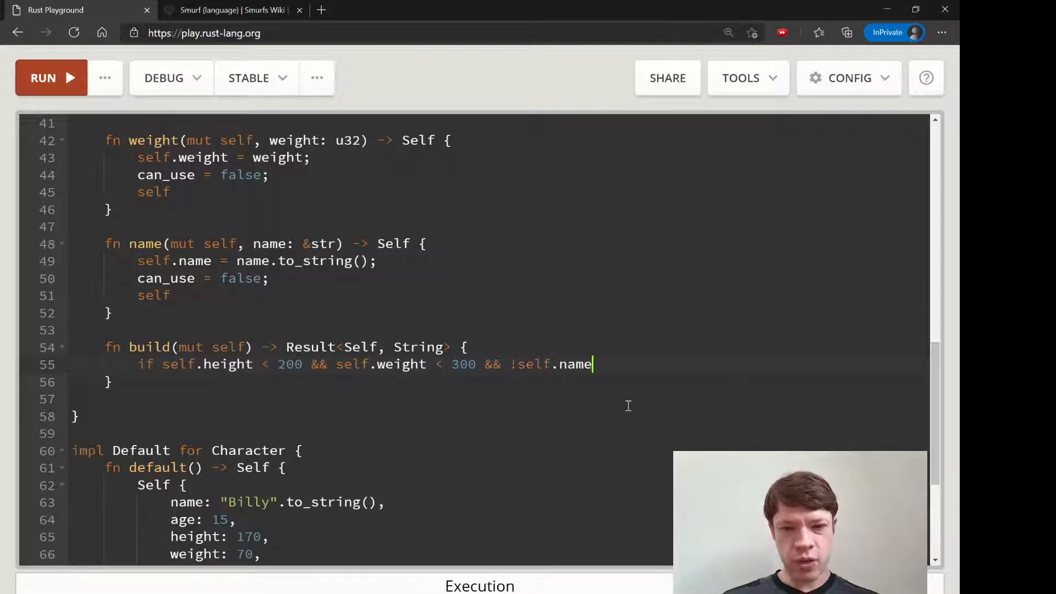
text(.)
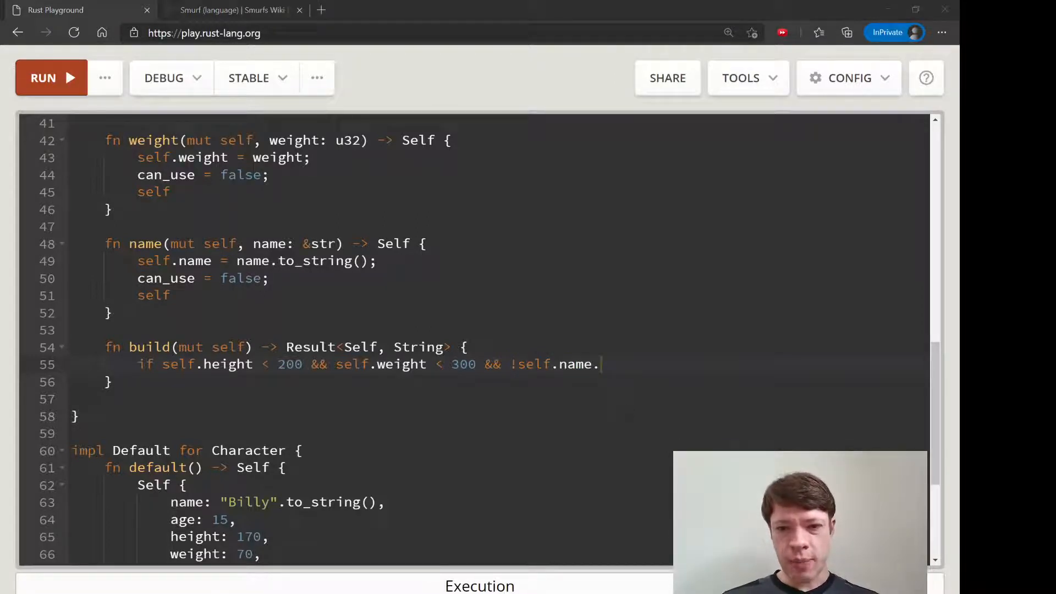
text(to_)
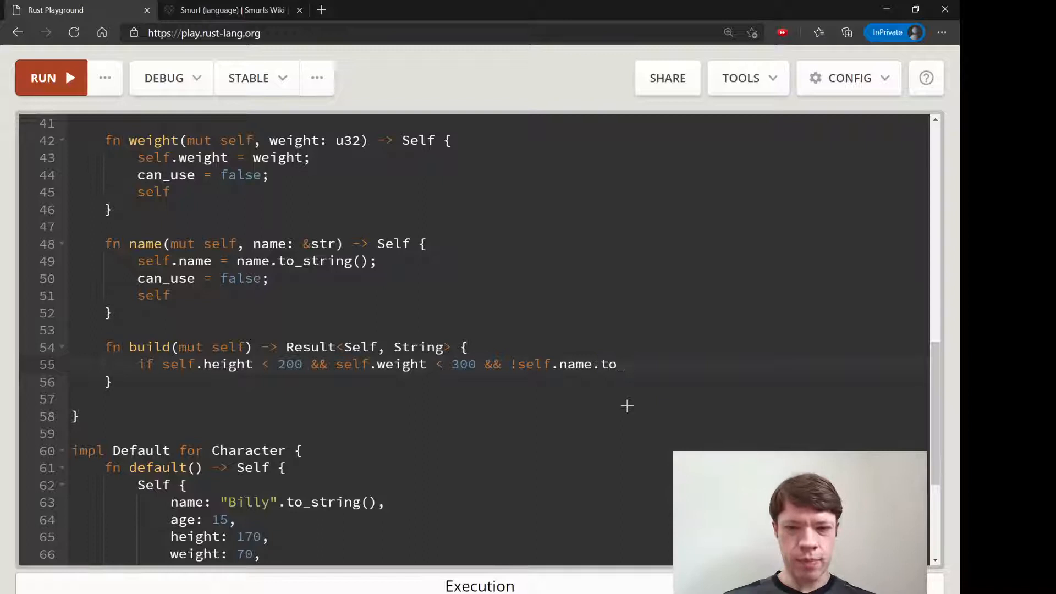
text(lowercase()
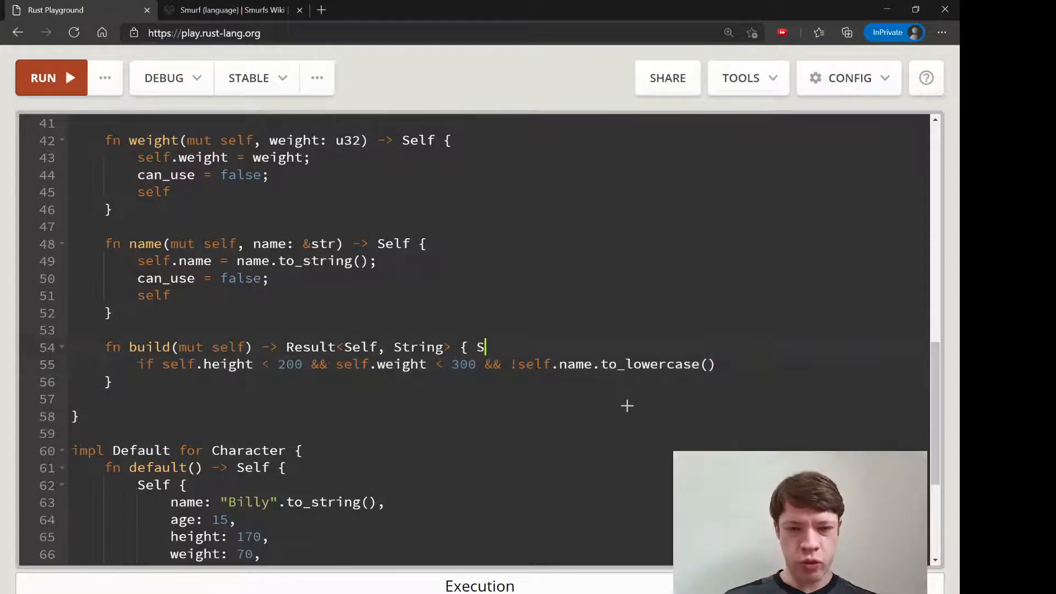
text(mURF)
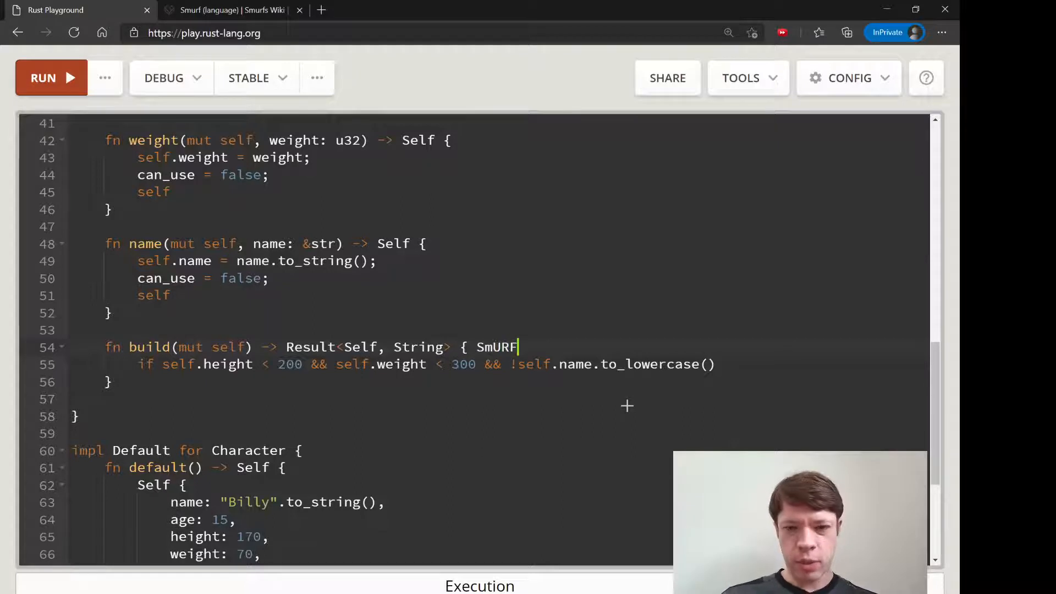
key(backspace)
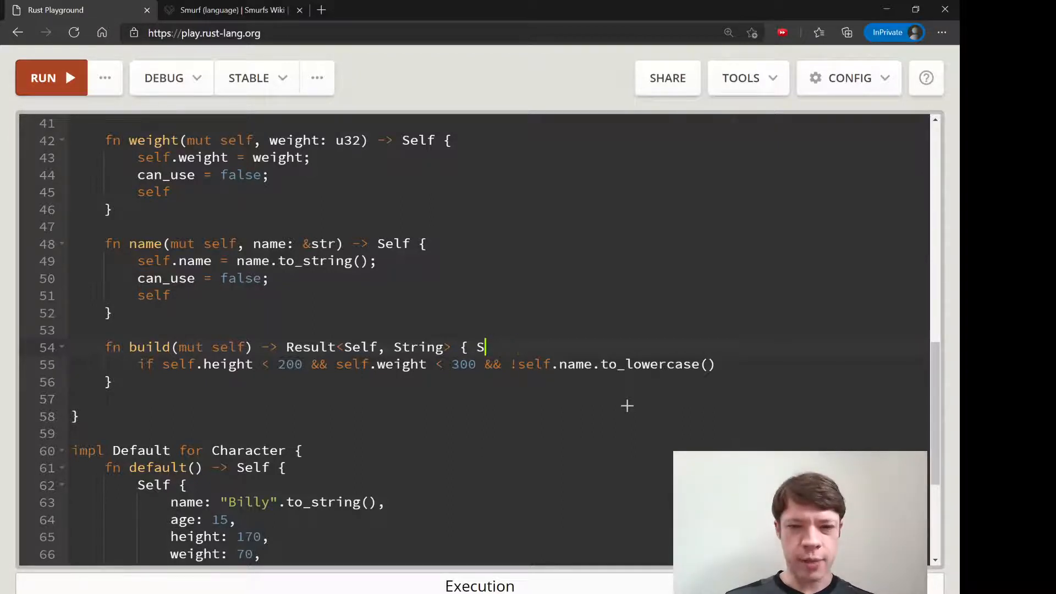
key(Backspace)
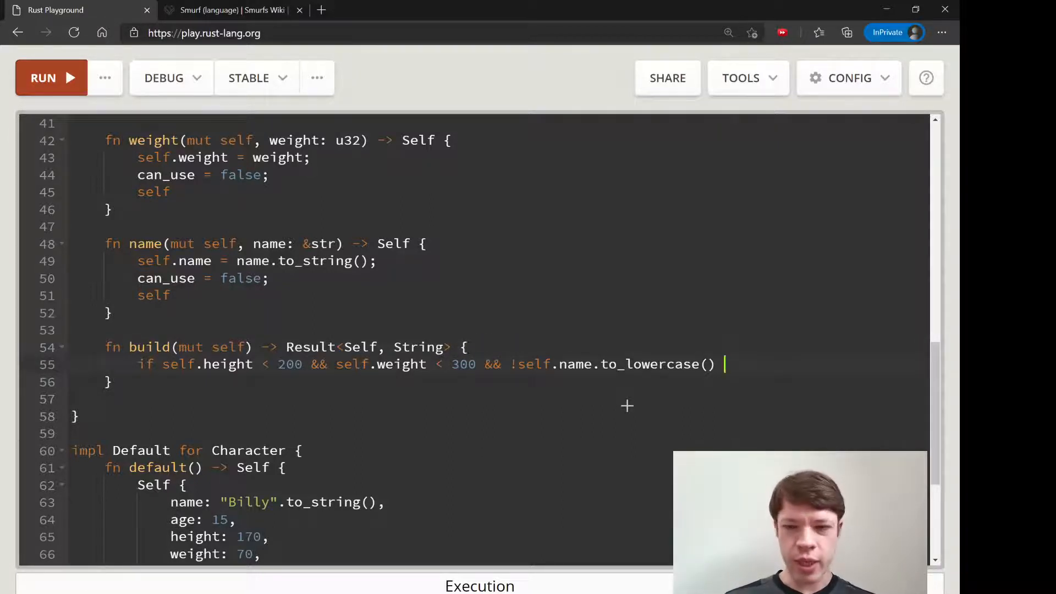
text(.conta)
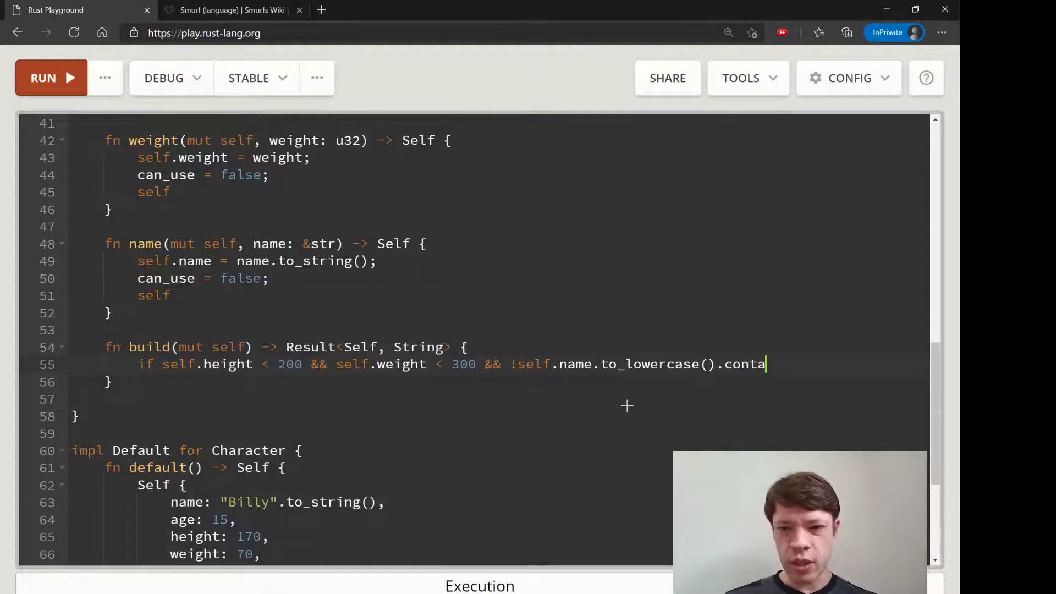
text(ins("smurf"))
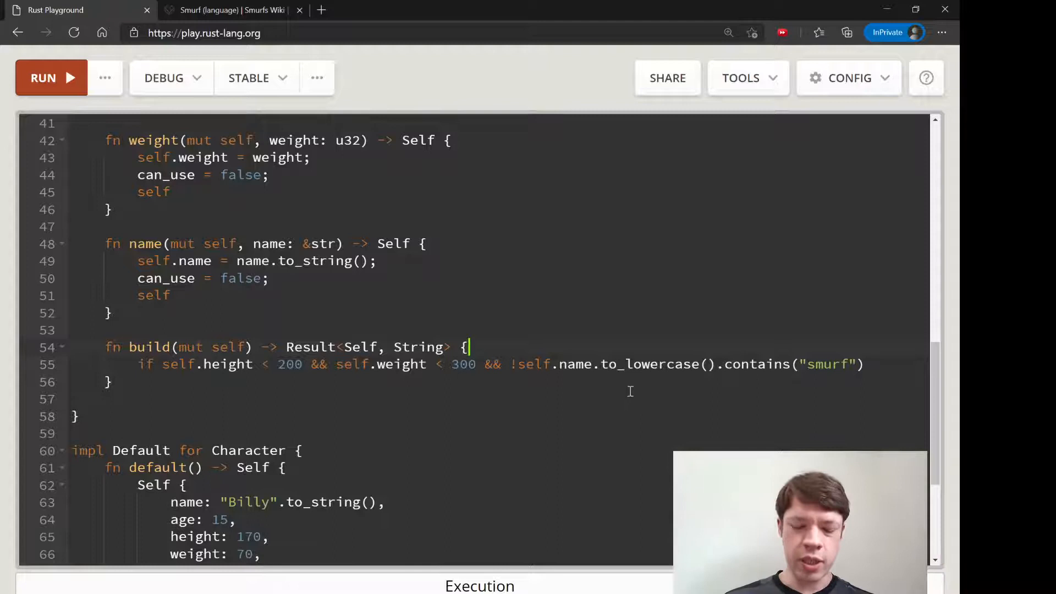
text(I)
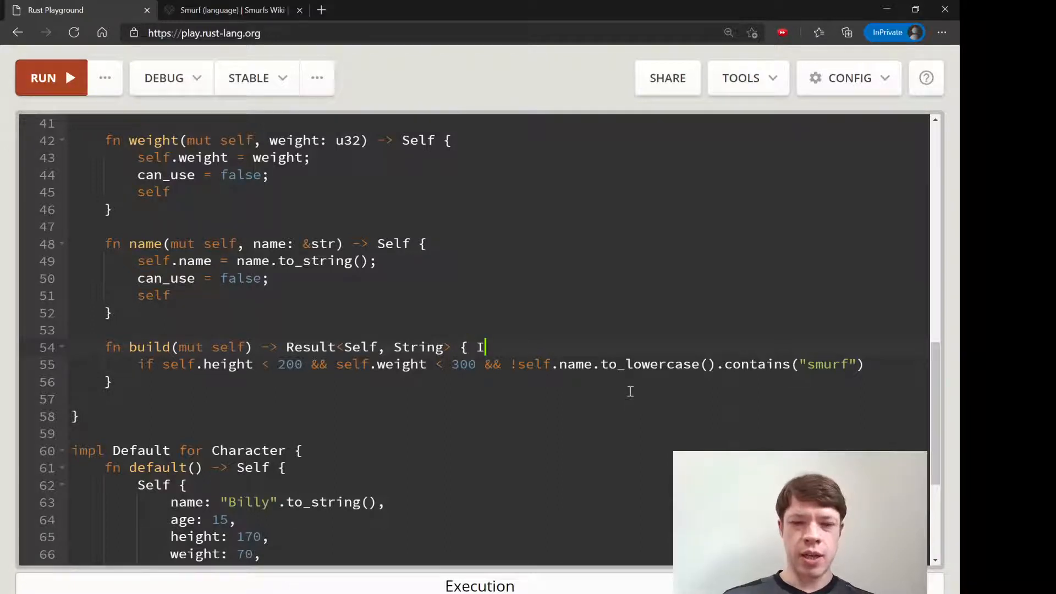
text(am SMURFF)
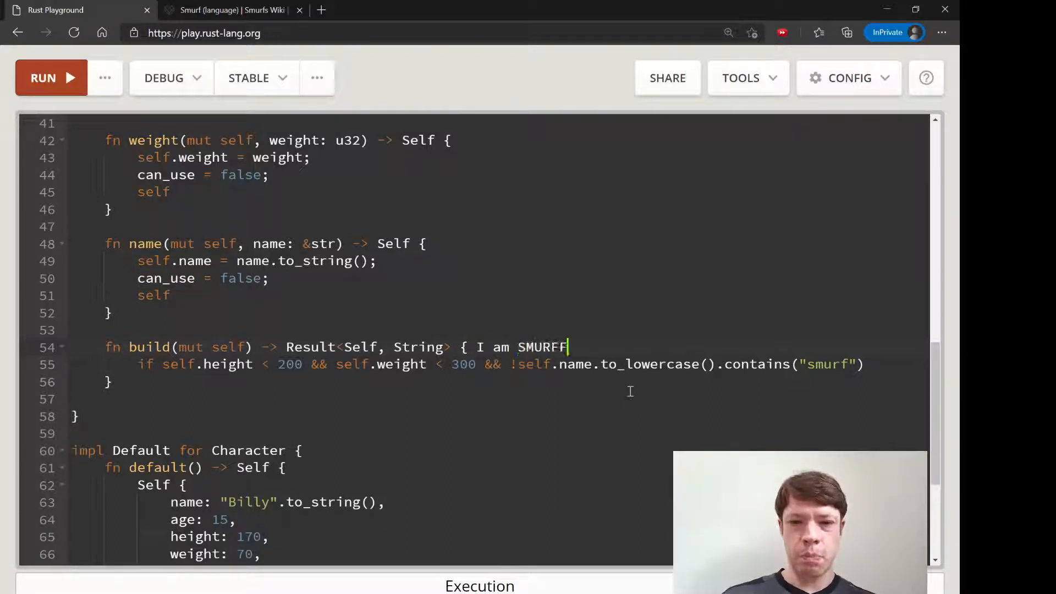
text(FFF)
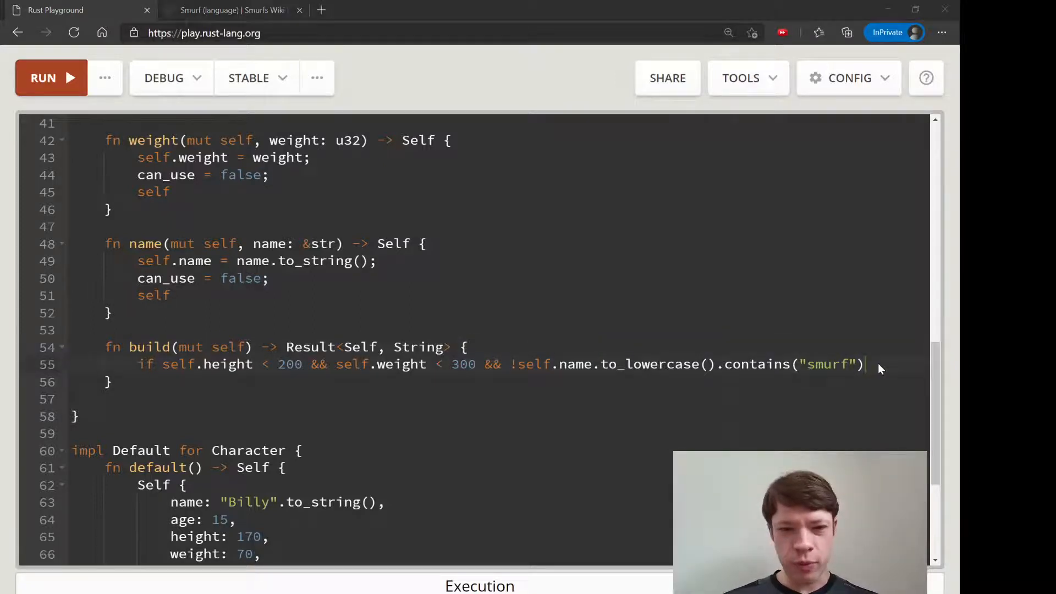
text({)
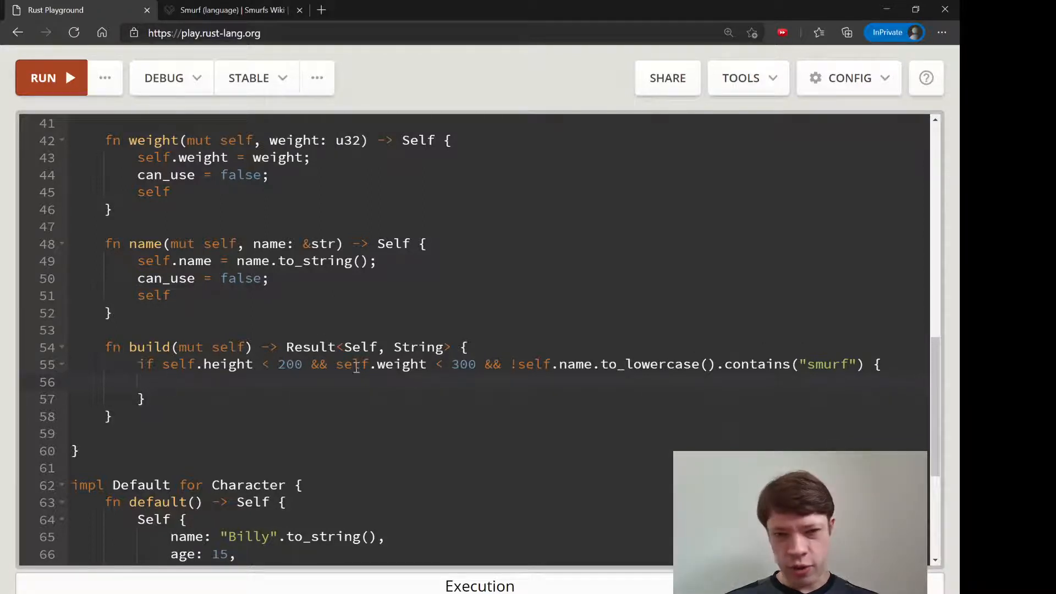
Set self.can_use = true and return Ok(self), with an else branch returning Err().
text(self.c)
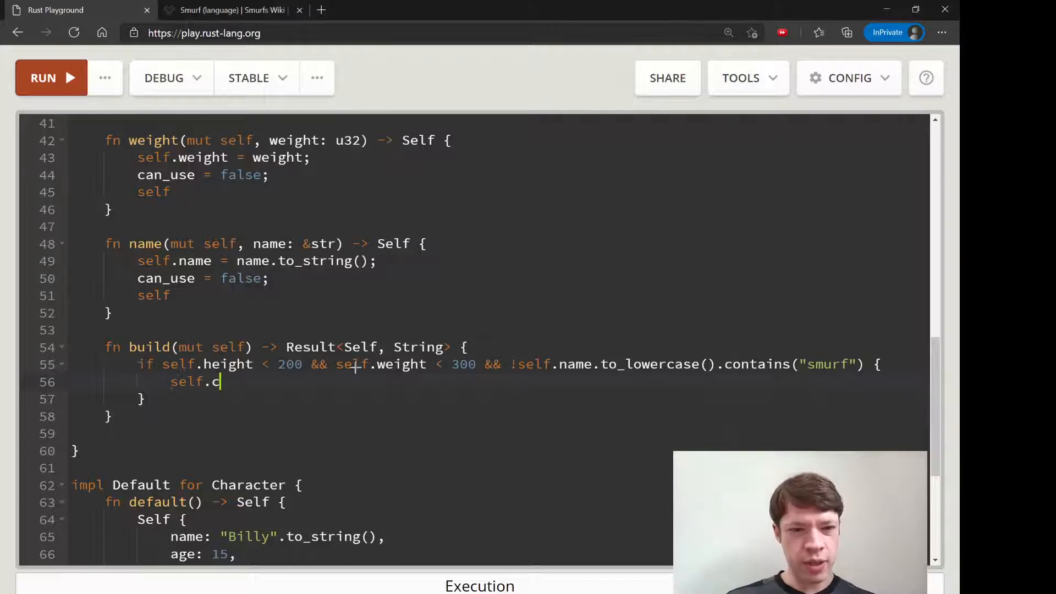
text(an_use = tru)
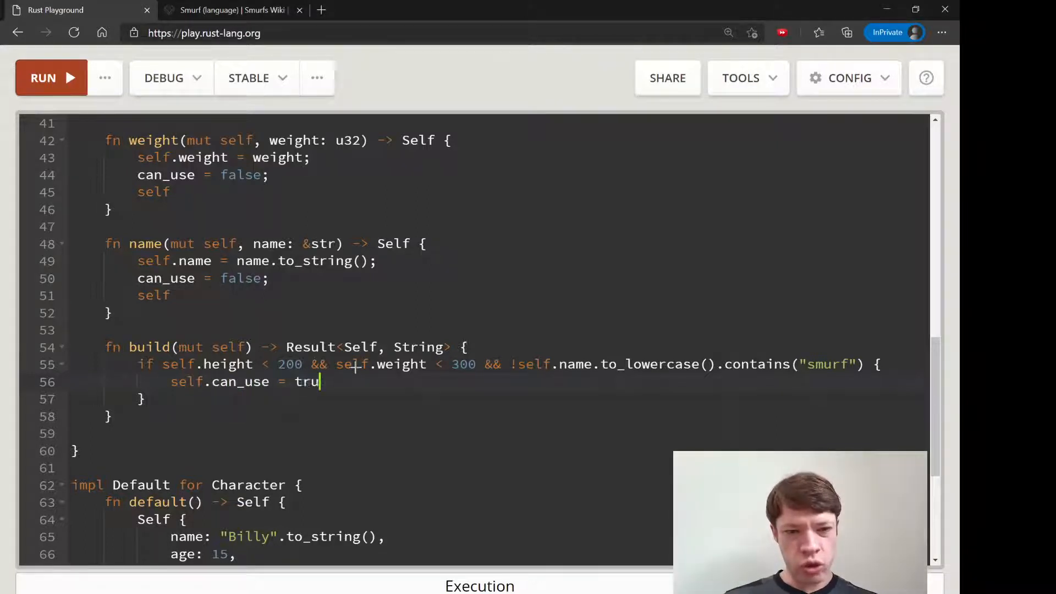
text(e;)
text(Ok(sel)
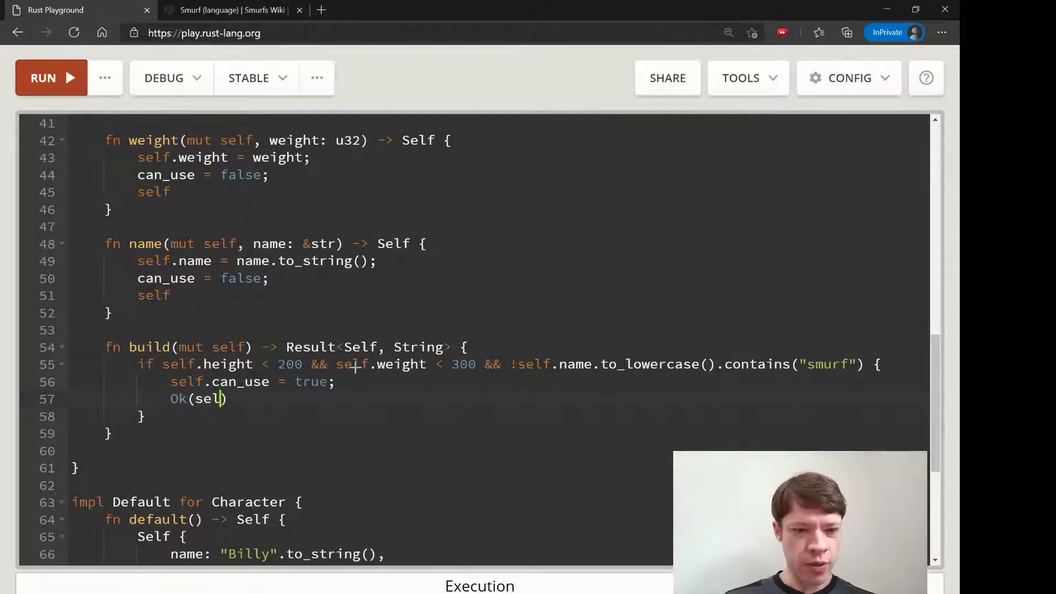
text(l)
click(530, 416)
text( else {)
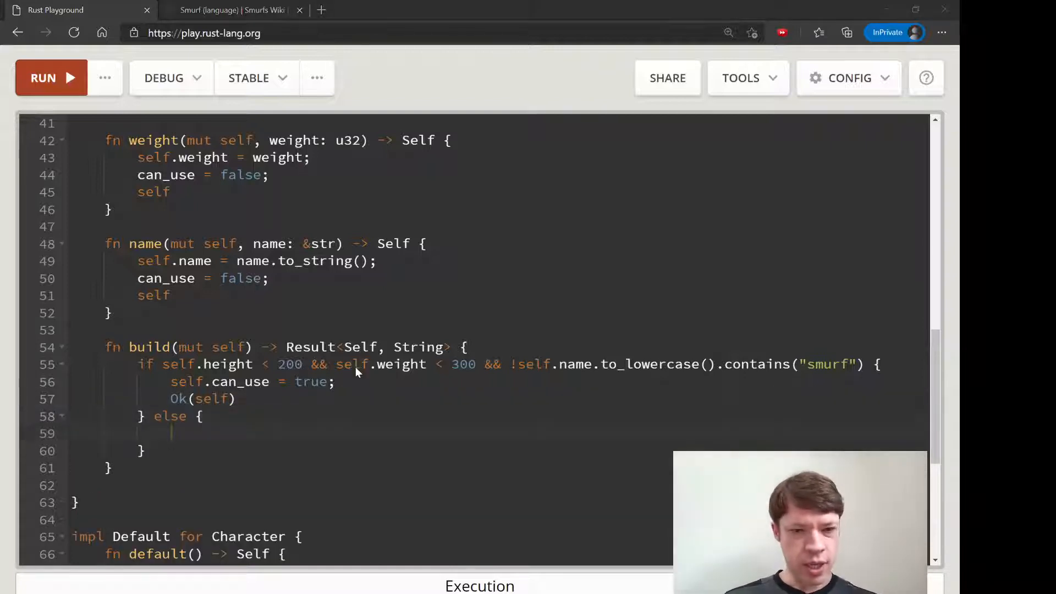
text(Err)
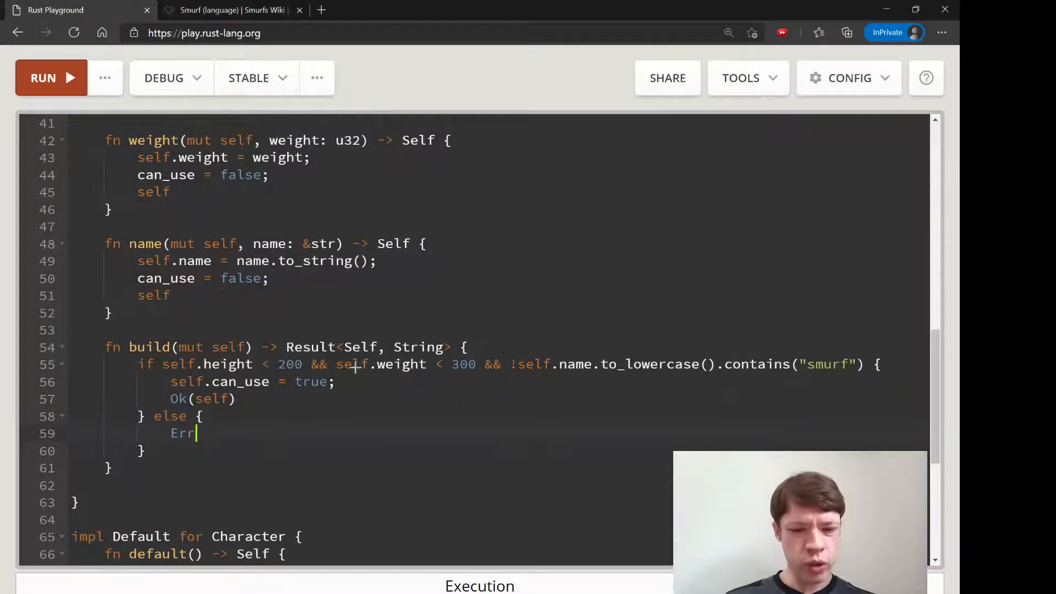
text(())
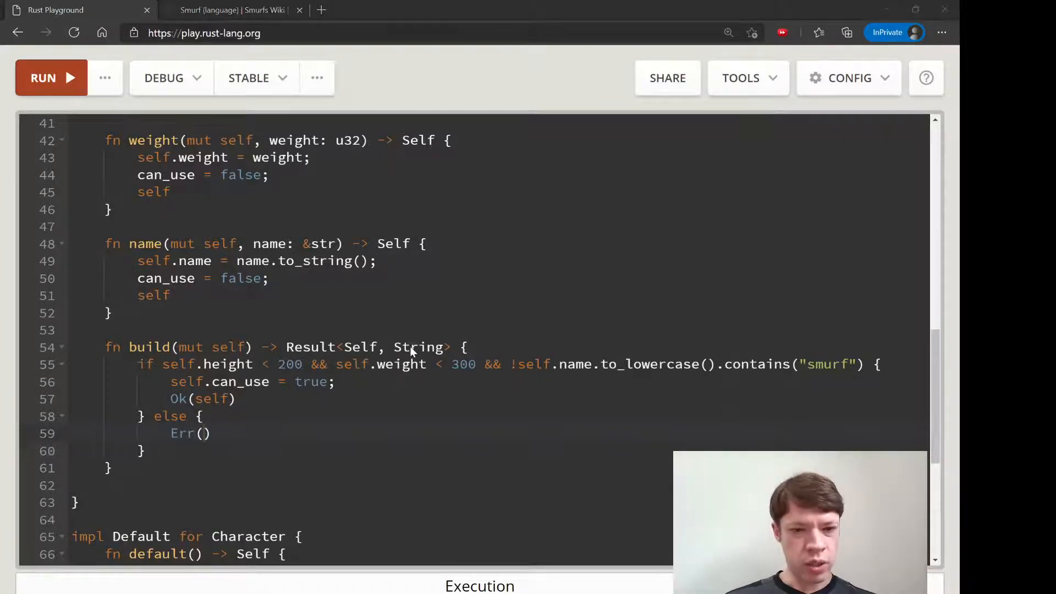
Change build's return type to Result<Self, &str> and start the Err message.
text("Could)
text(&)
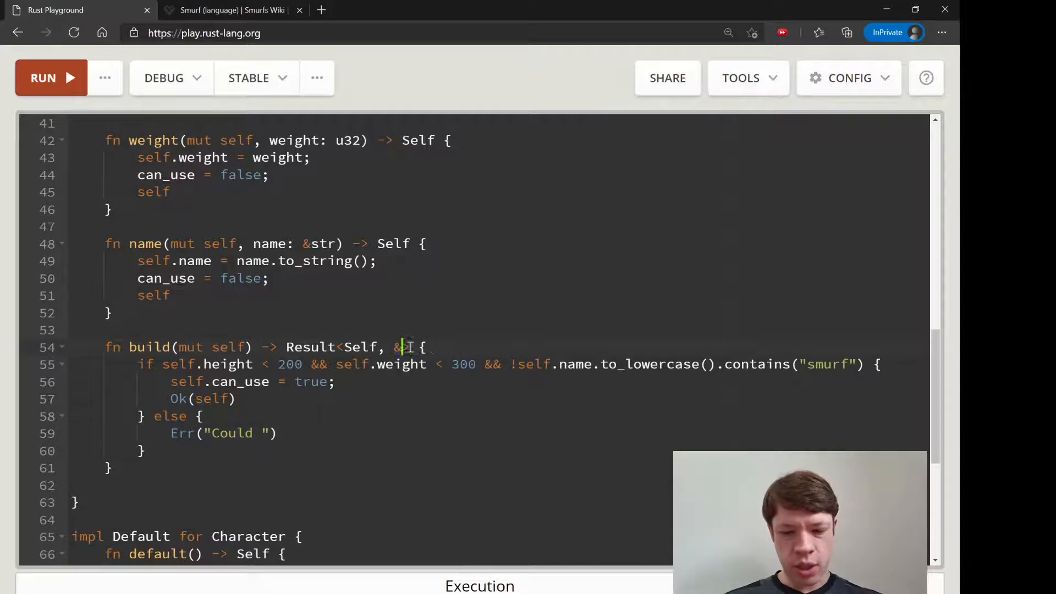
text(str>)
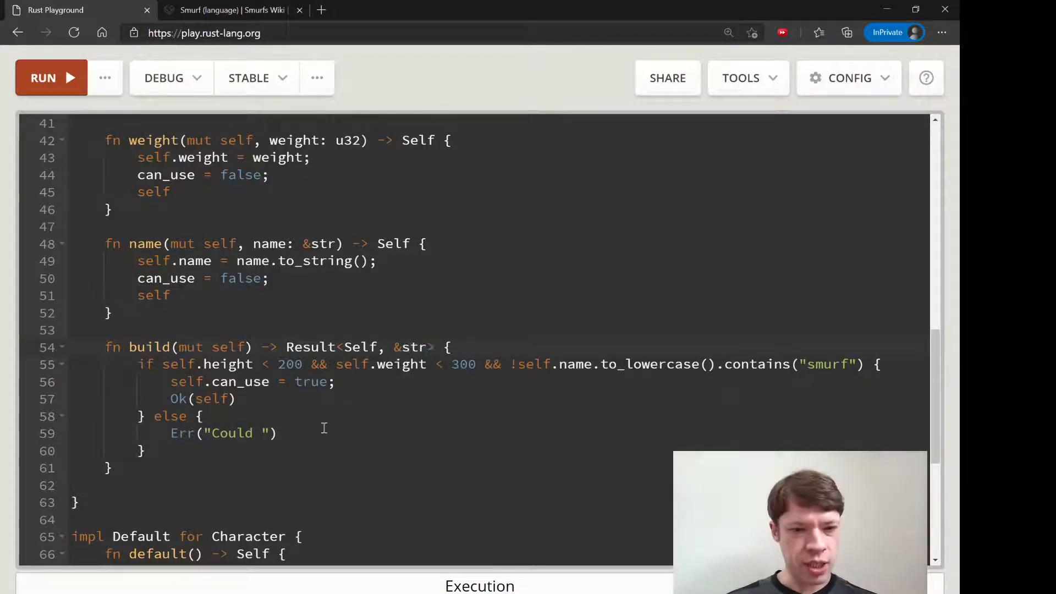
text(not create character. Charac)
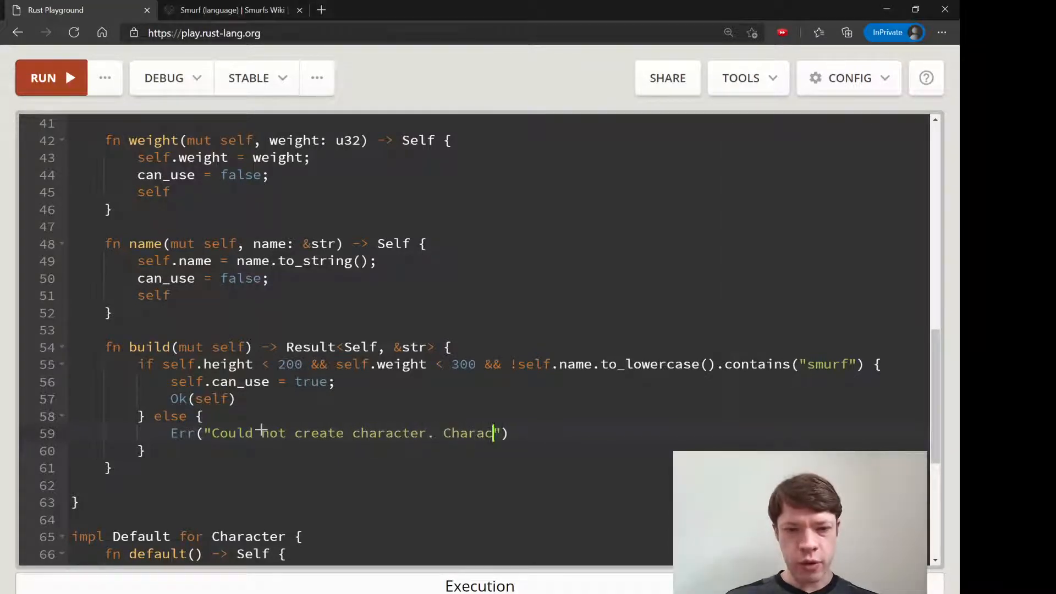
text(ters must have:)
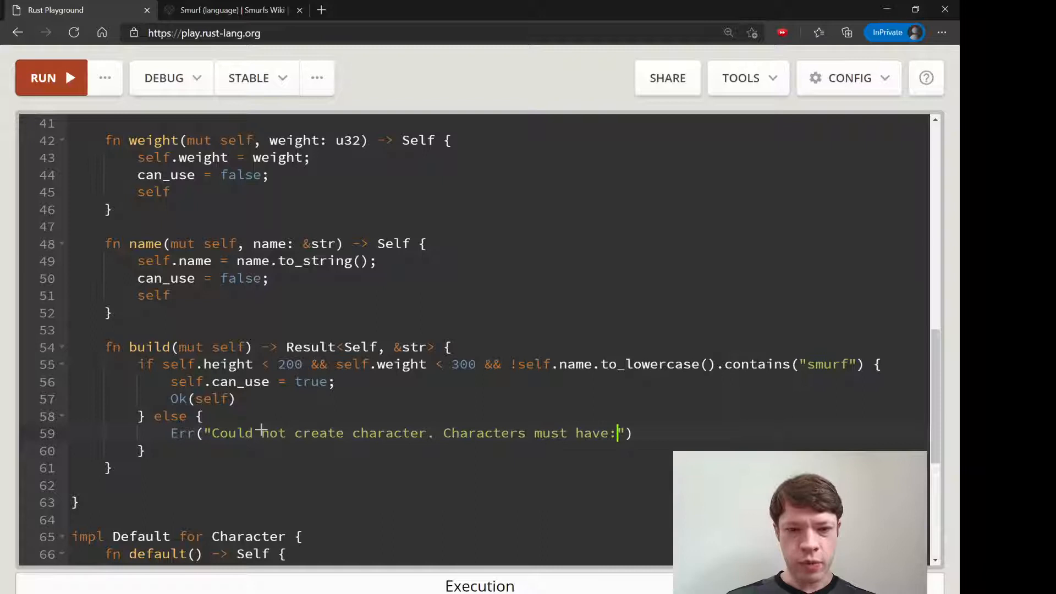
List the requirements in the Err message: height below 200, weight below 300, no smurf name.
key(enter)
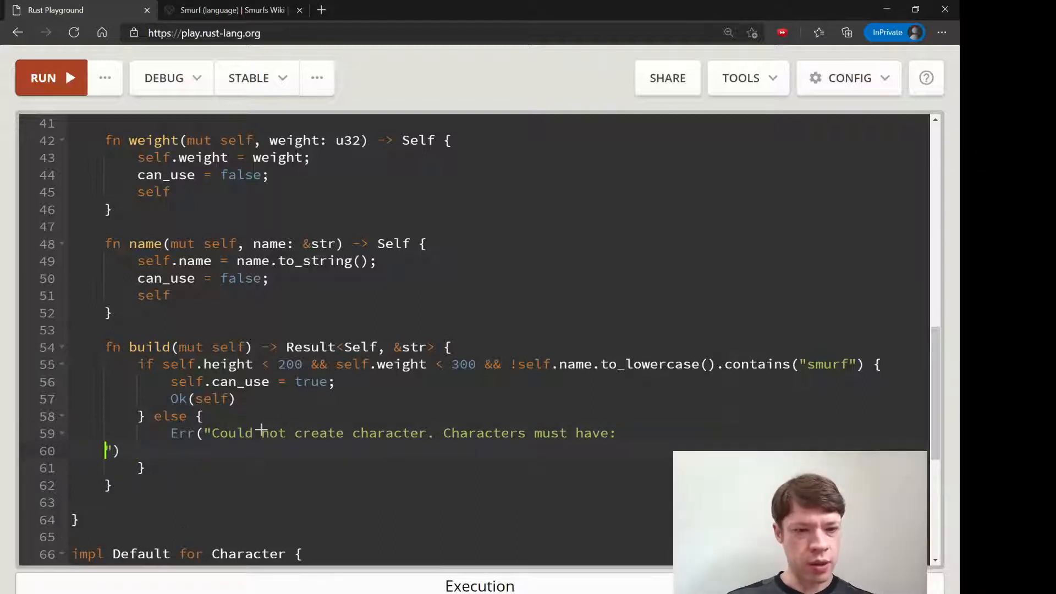
text(1))
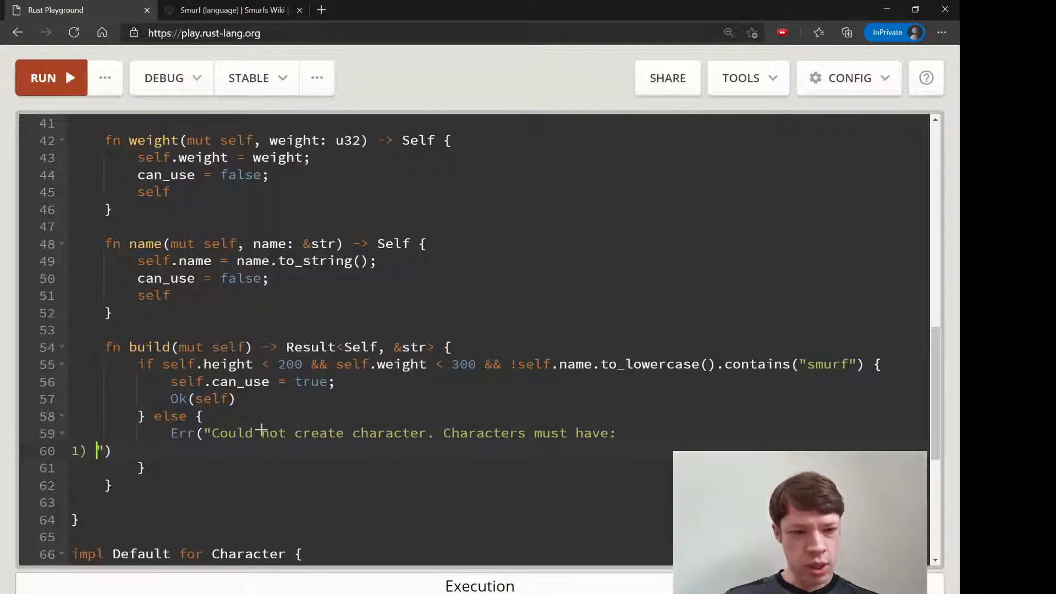
text(Height below 200)
text(2) Weight below 300"))
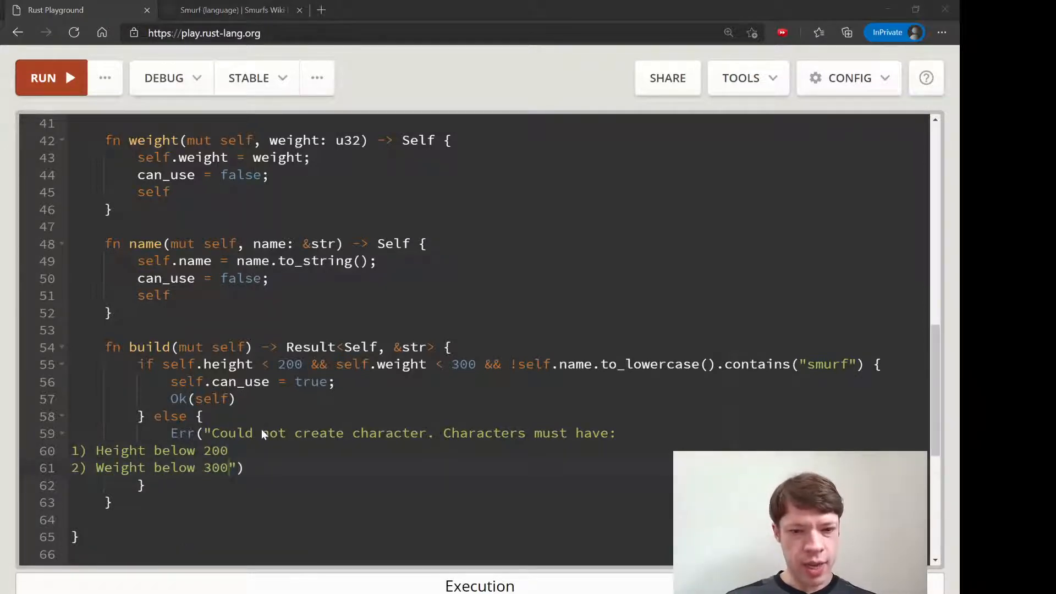
text(3) A name that is not "))
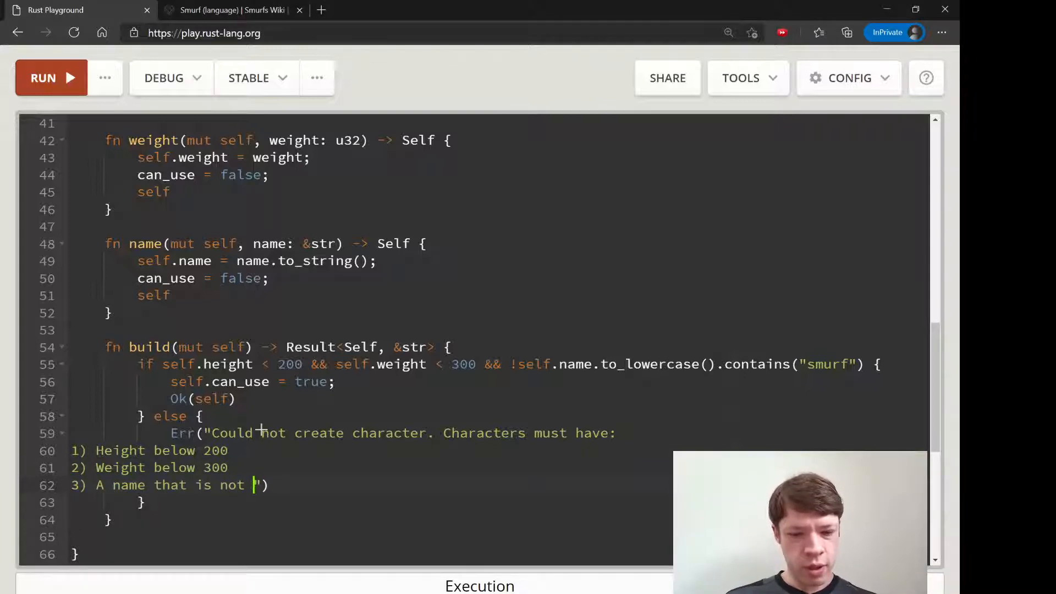
text(smurf (smurf i)
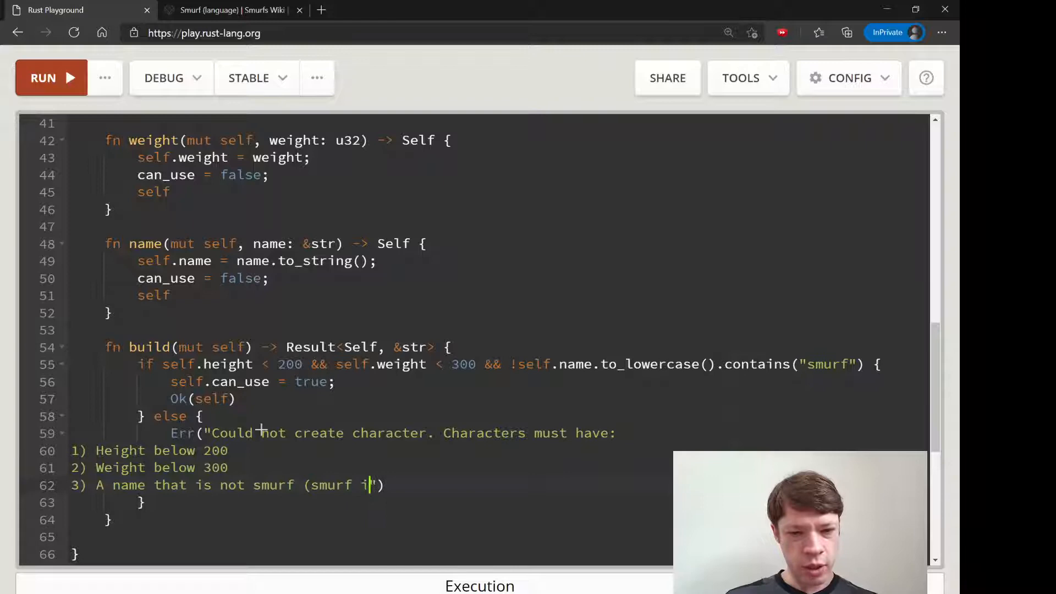
text(s a bad word))
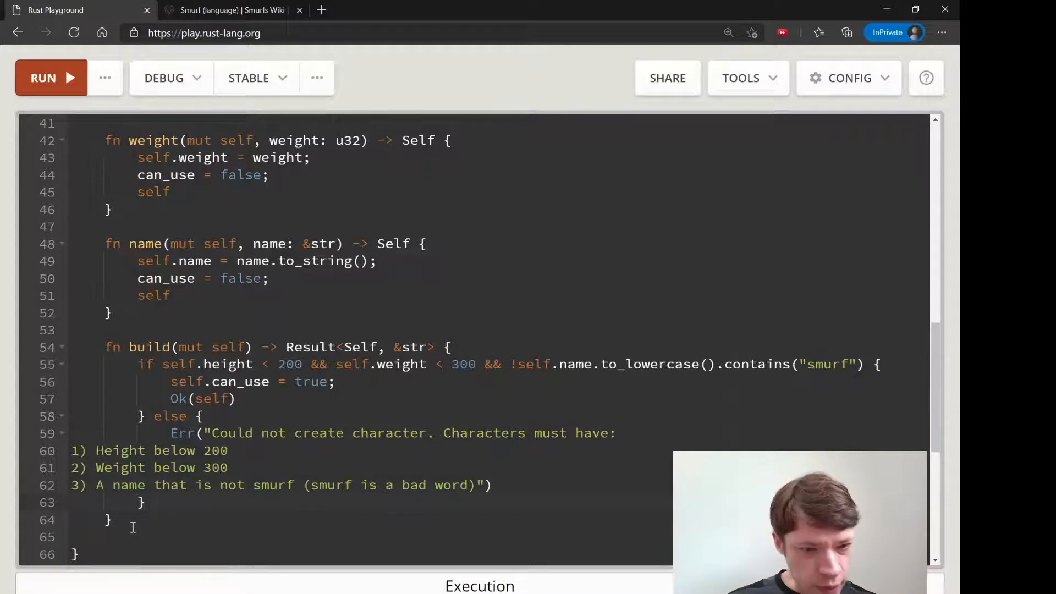
mouse_move(320, 406)
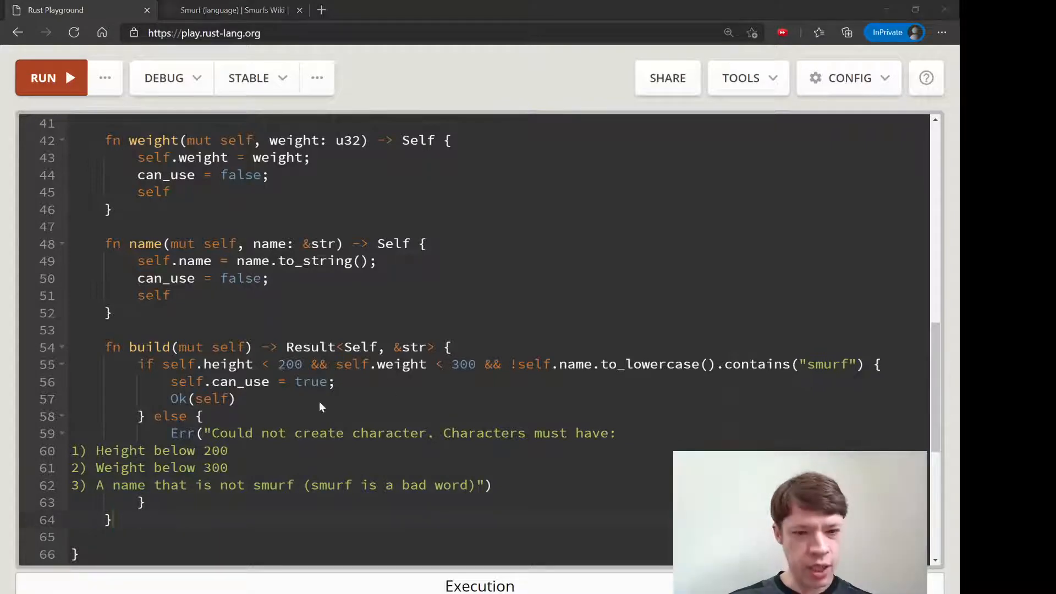
Paste four Character::default() builds into main: smurf name, too tall, too heavy, valid.
scroll(down, 3)
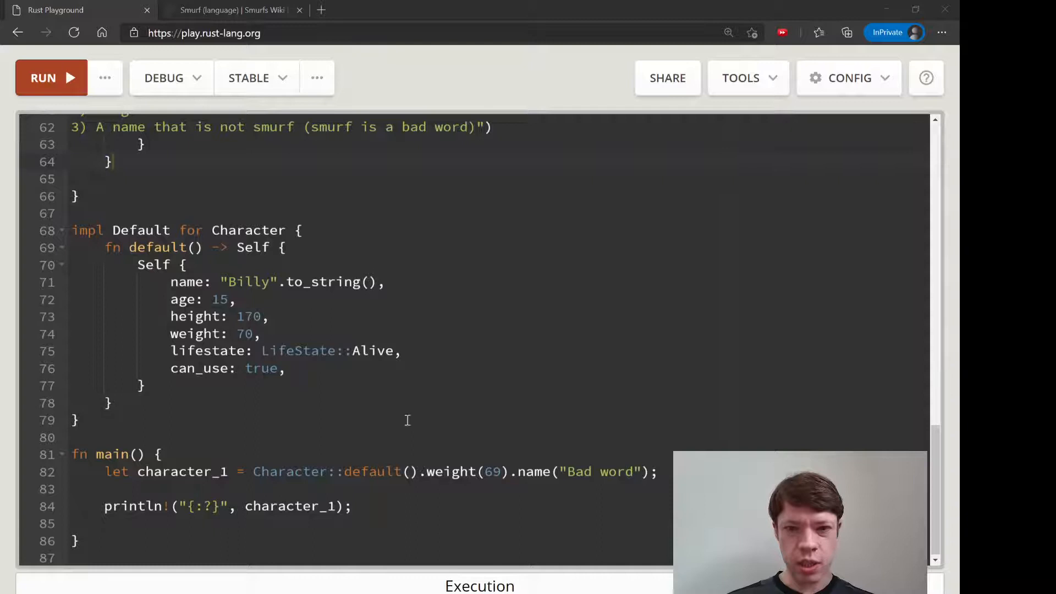
mouse_move(342, 366)
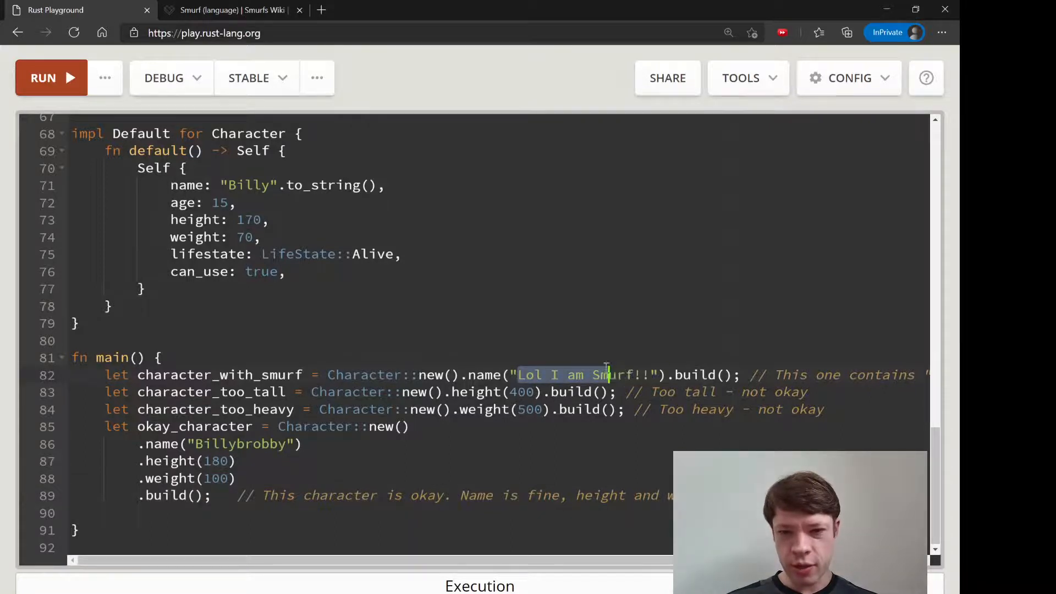
click(709, 376)
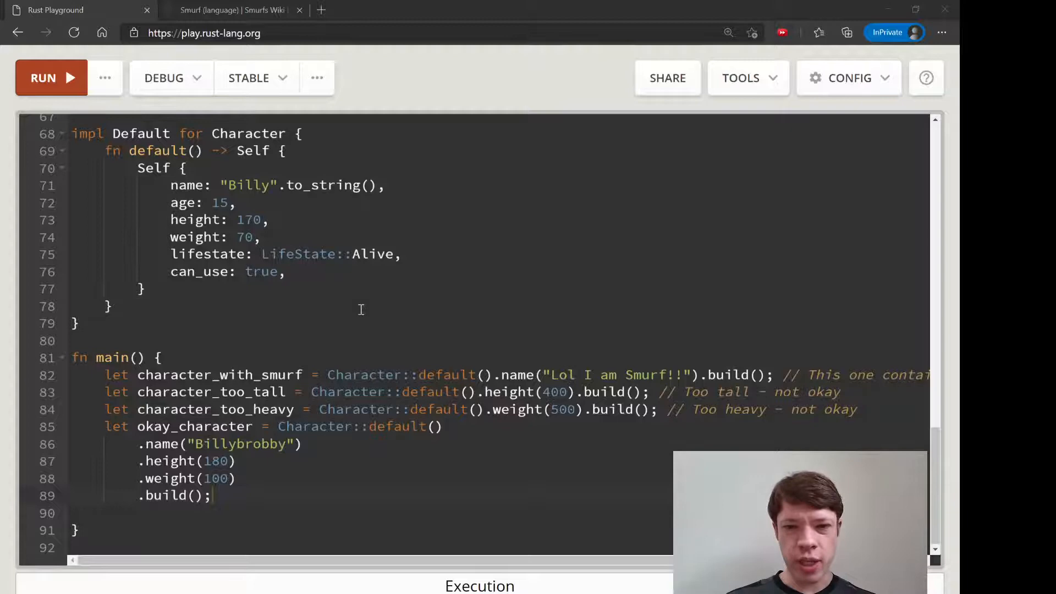
mouse_move(852, 309)
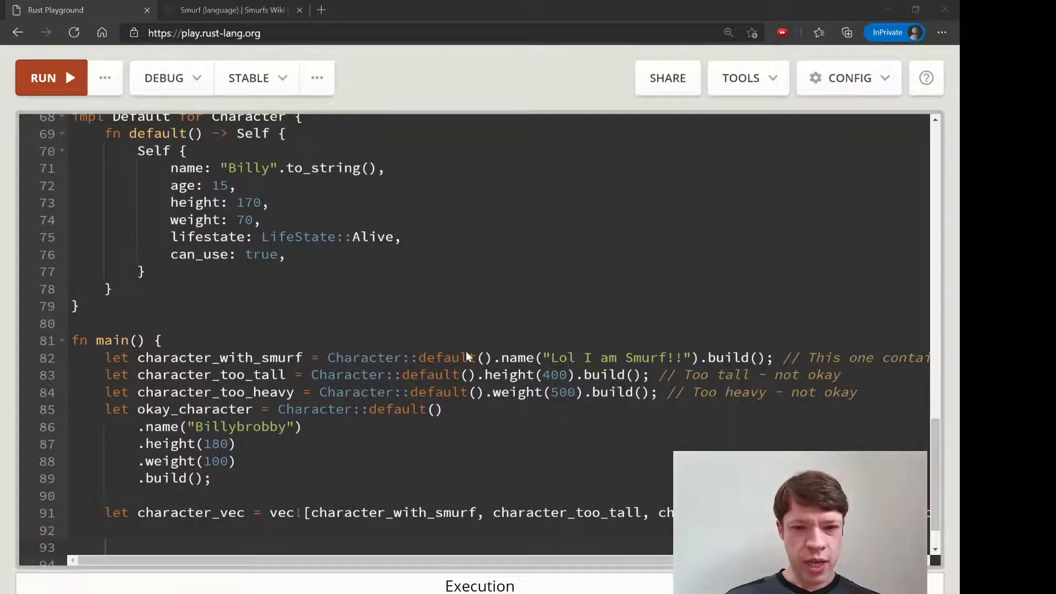
Loop over character_vec, matching each result and printing the Ok character info.
text(for character)
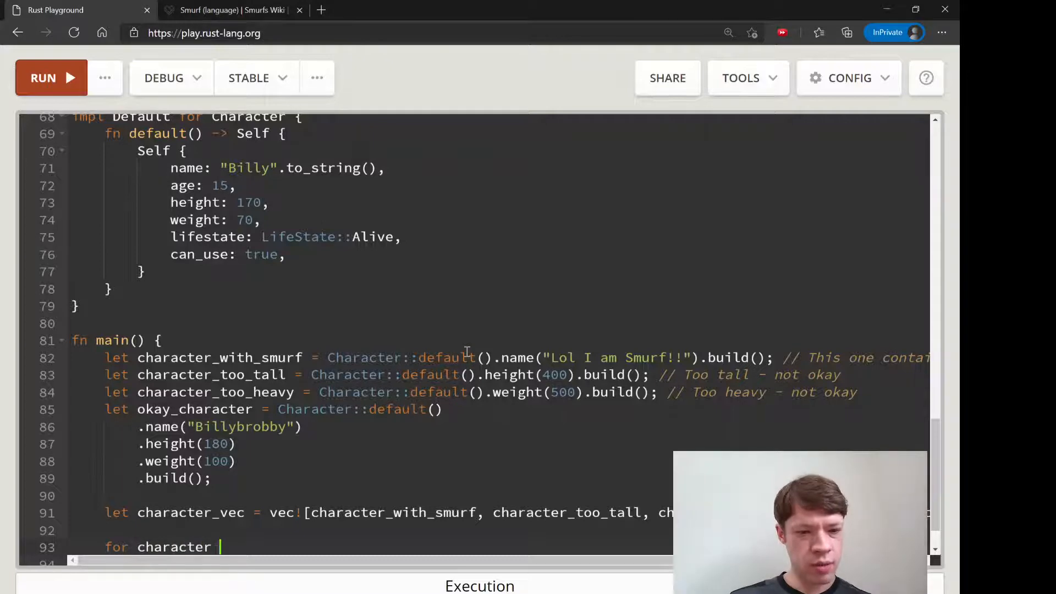
text(in character_vec {)
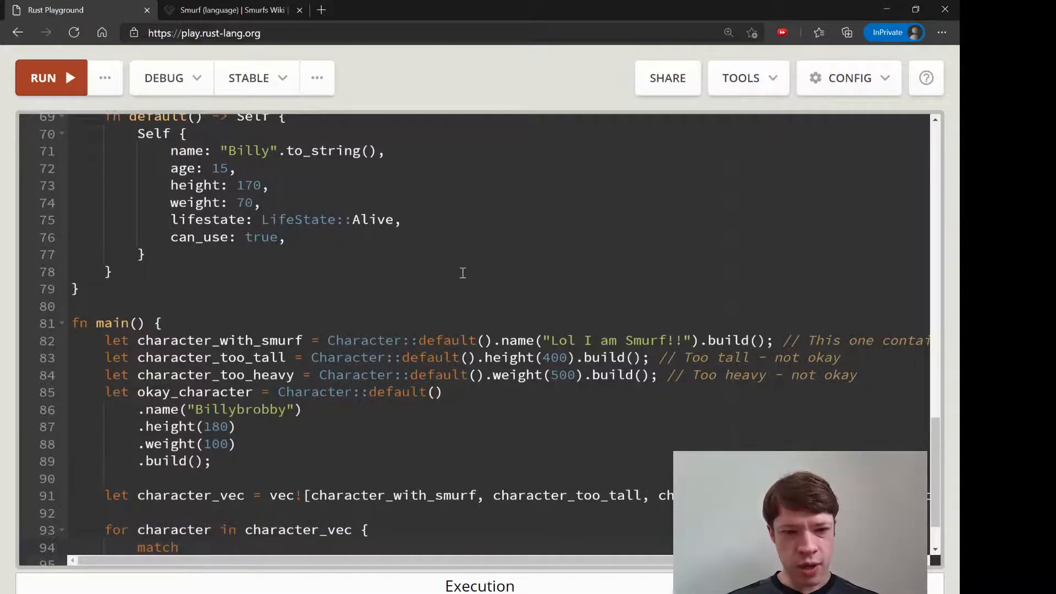
text(charac)
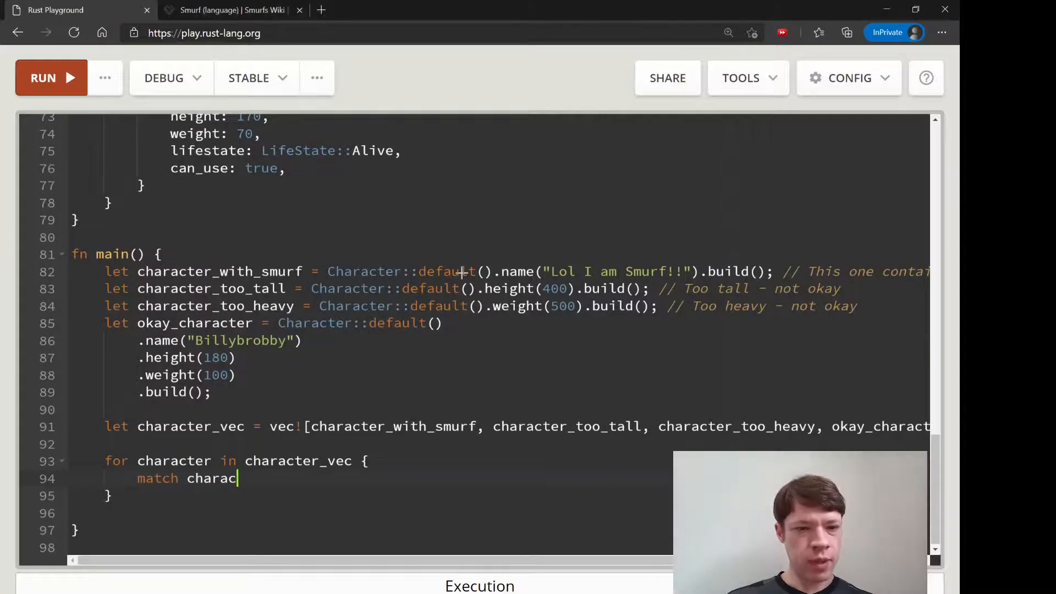
text(Ok)
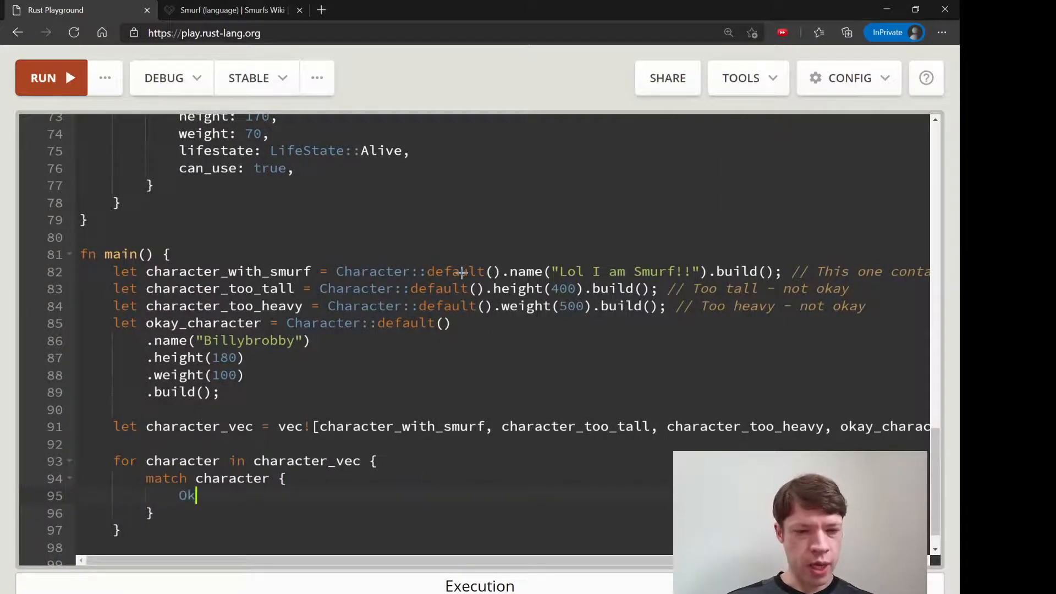
text(Err)
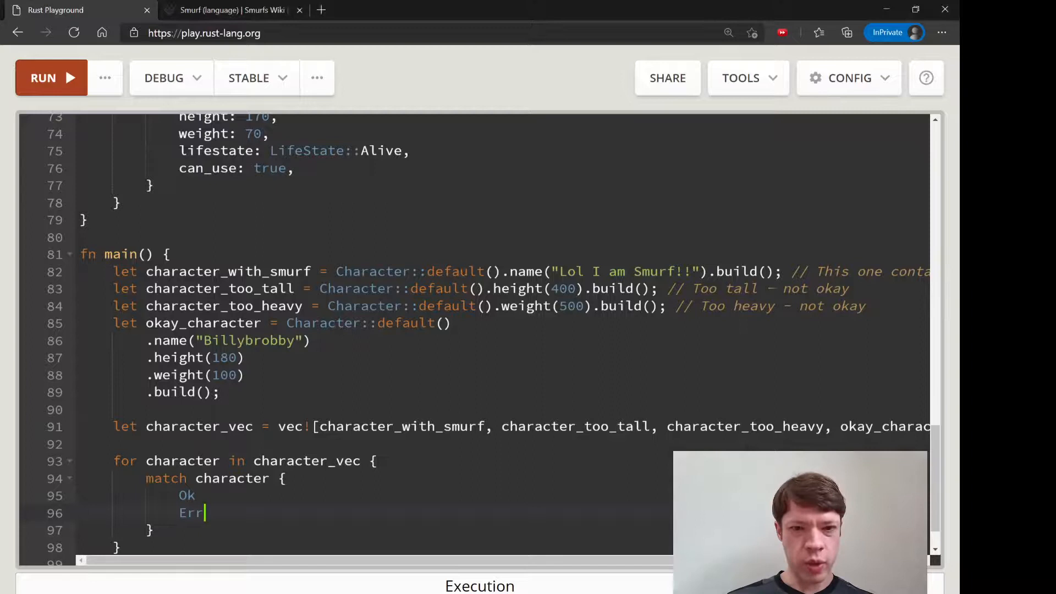
text((character_)
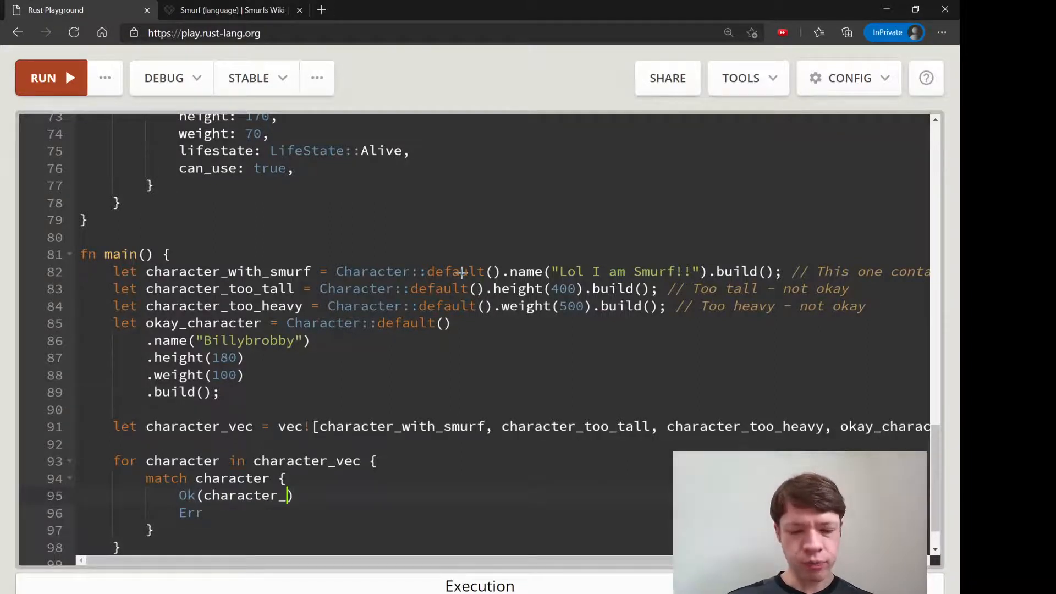
text(info)
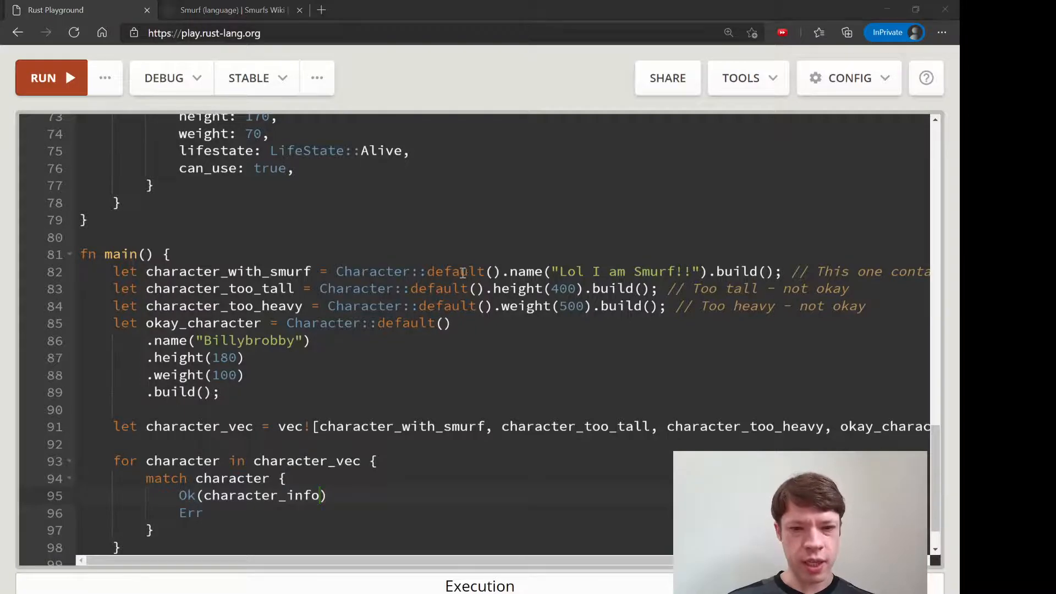
text(=)
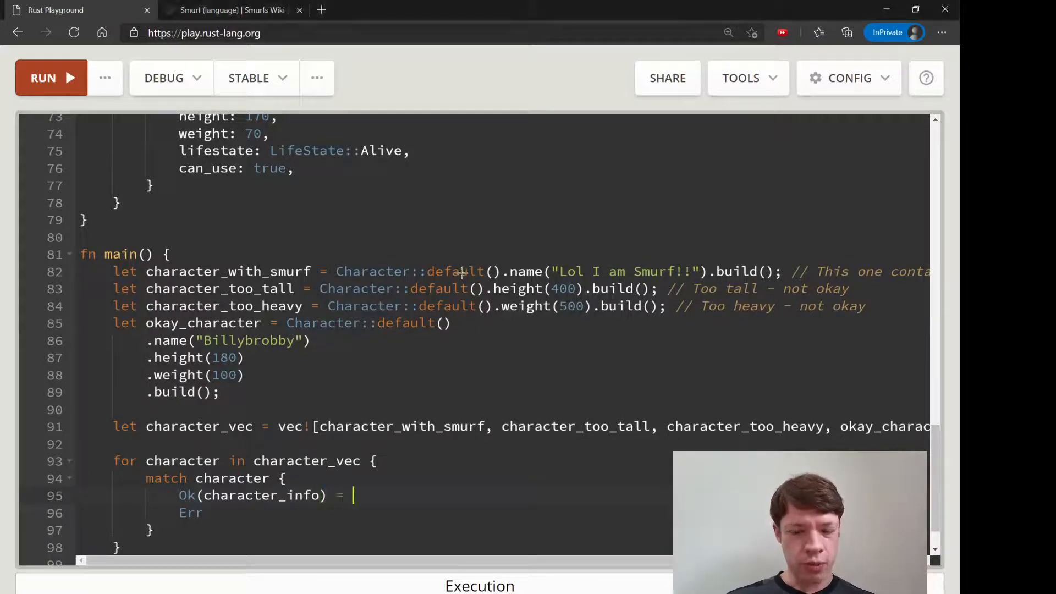
text(=> println!(" "))
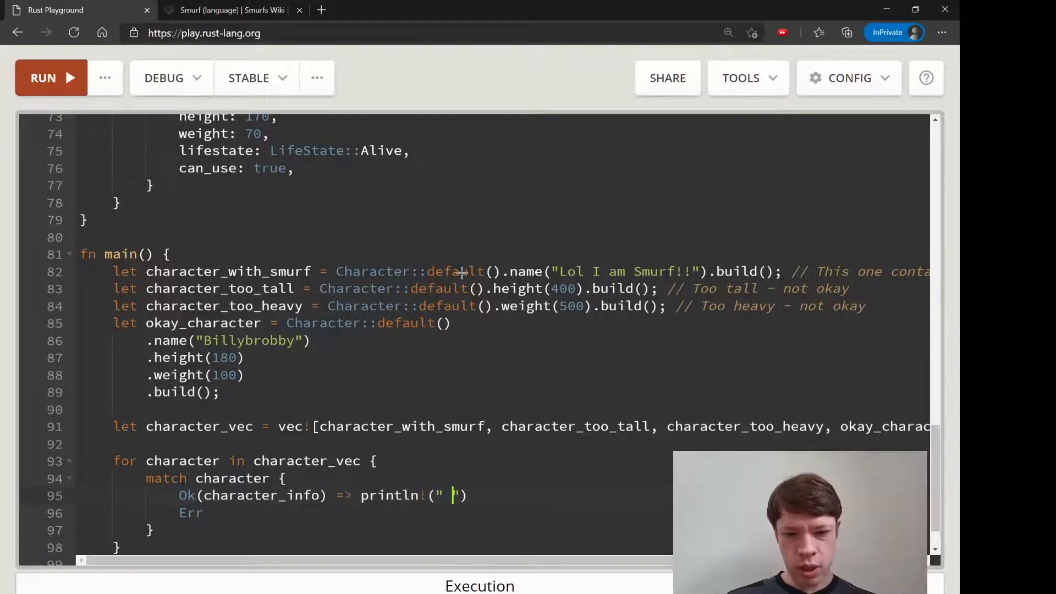
Print the message in the Err arm, add println!(); after the match, and run.
text({?)
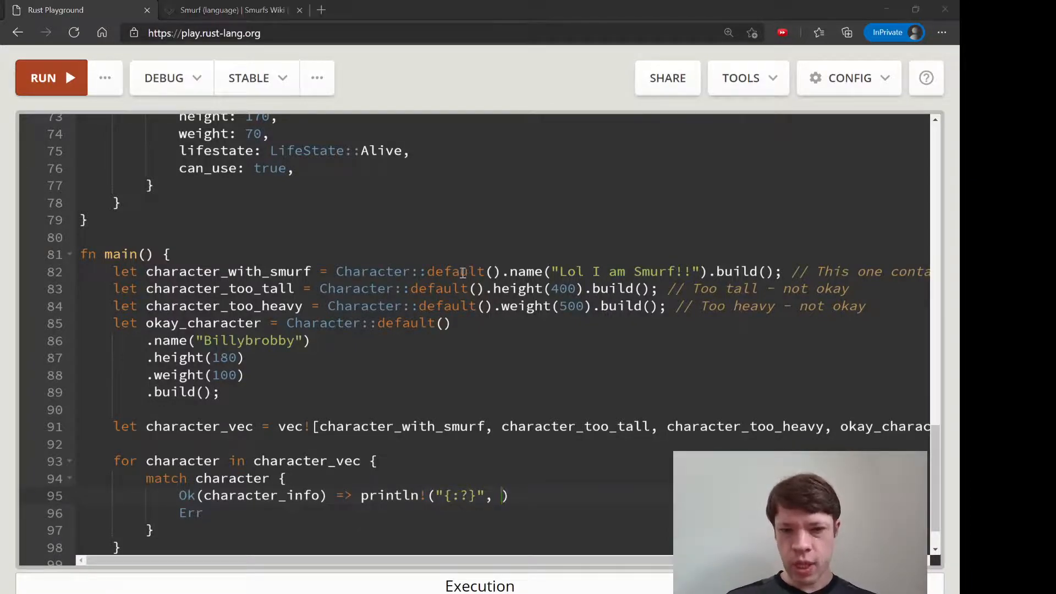
text(character_info)
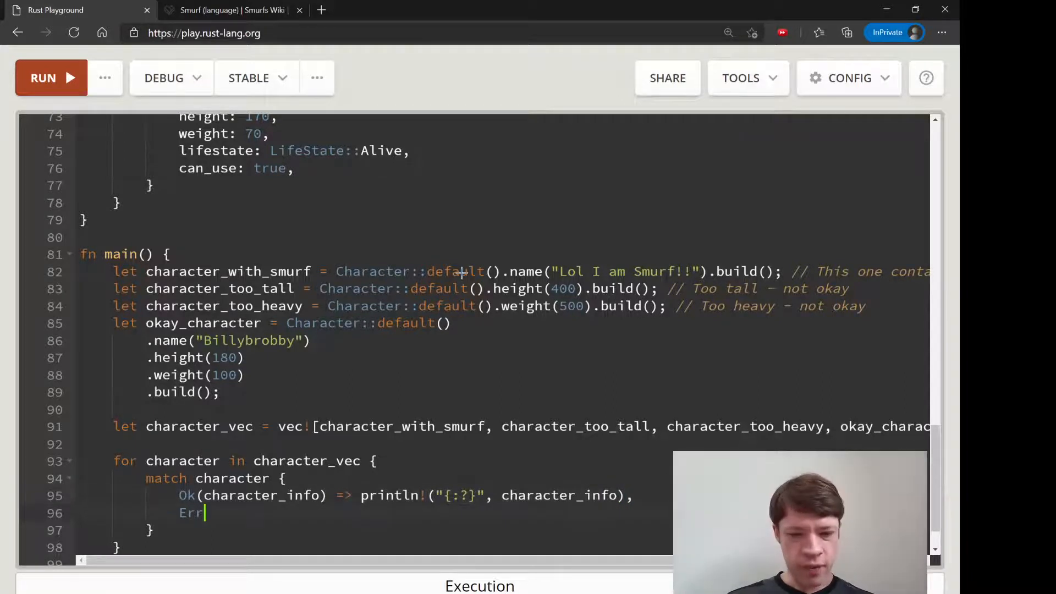
text((message))
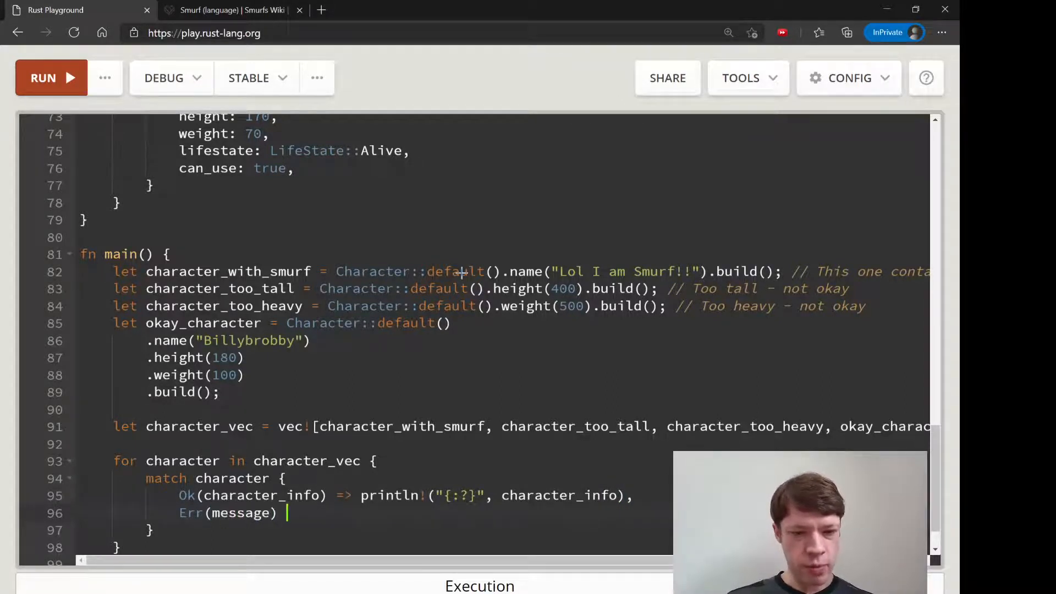
text(=> println!("{}",)
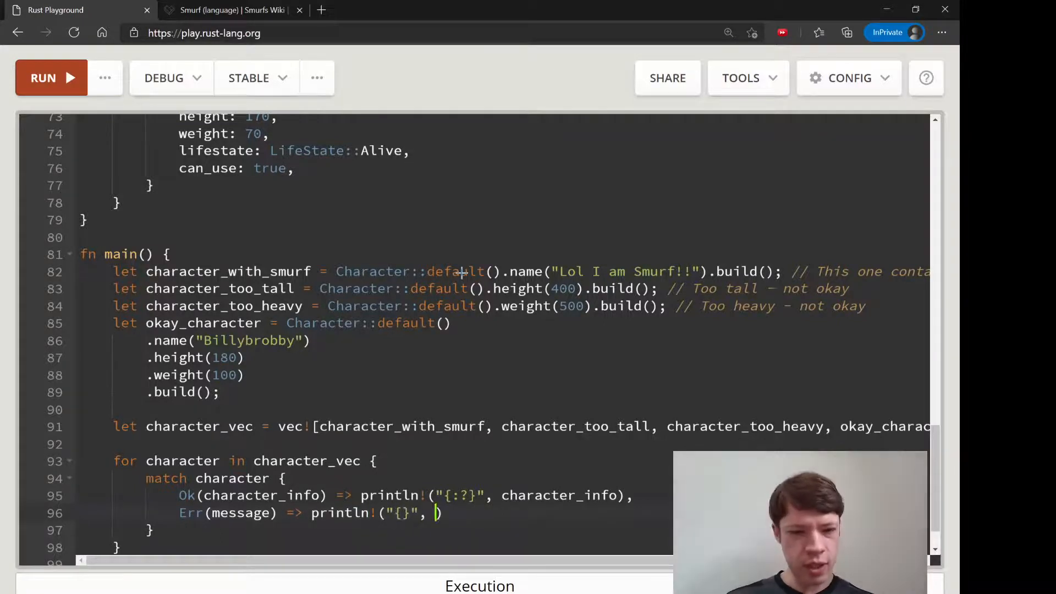
text(message))
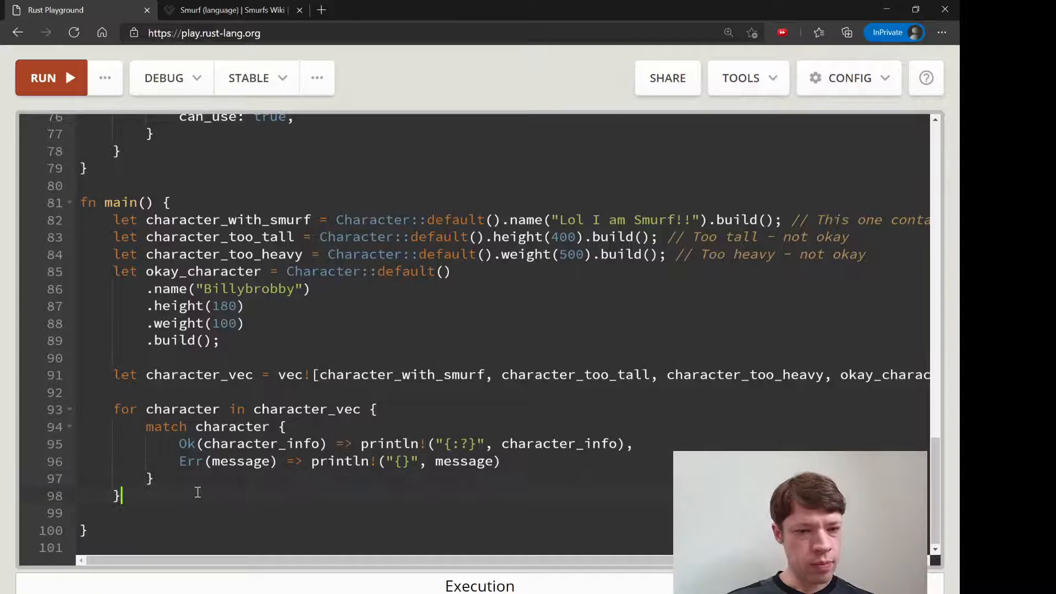
text(println)
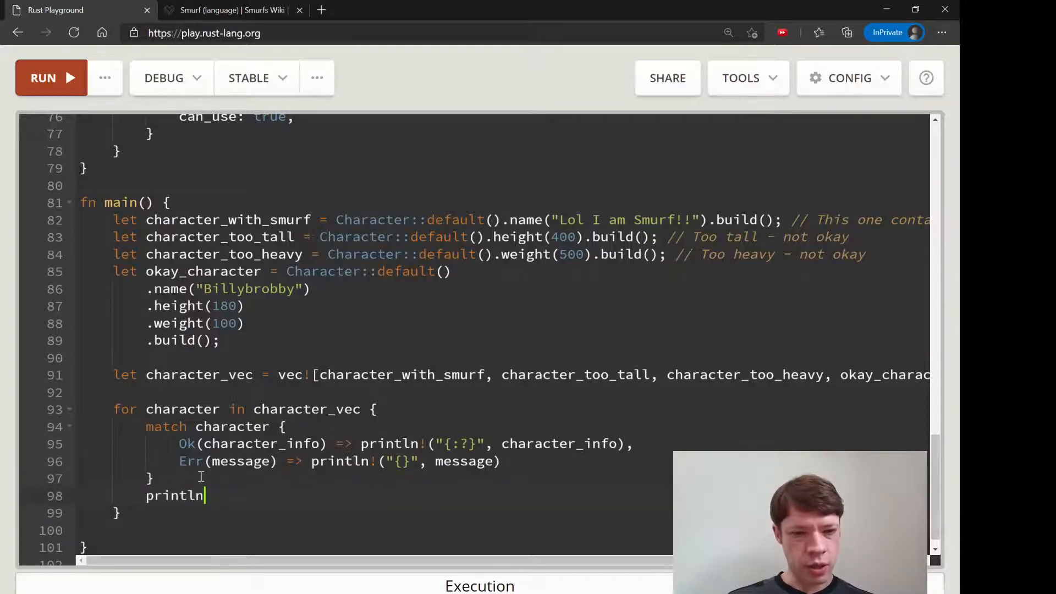
text(!();)
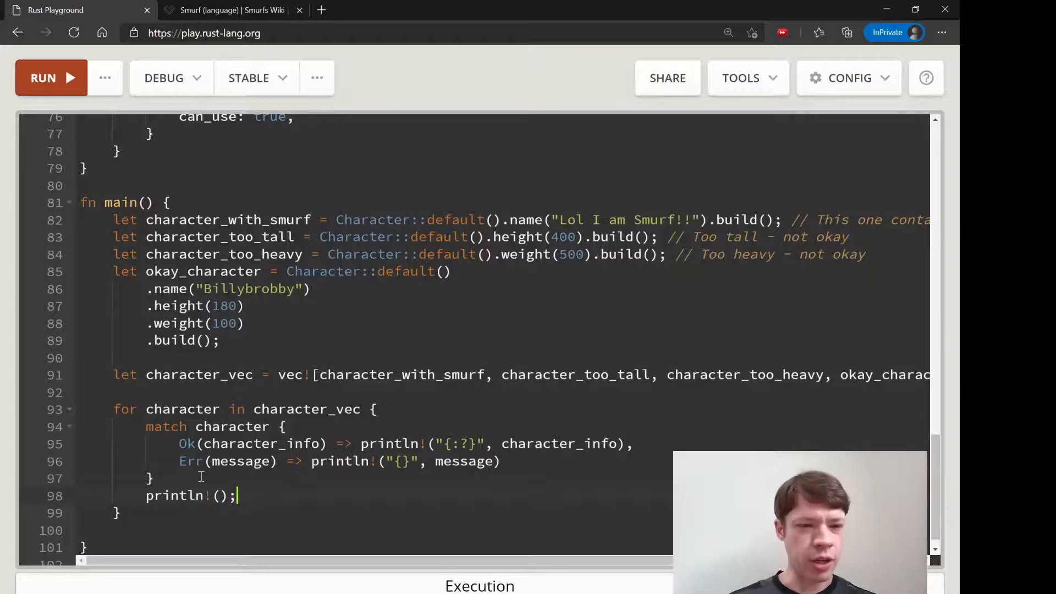
click(51, 78)
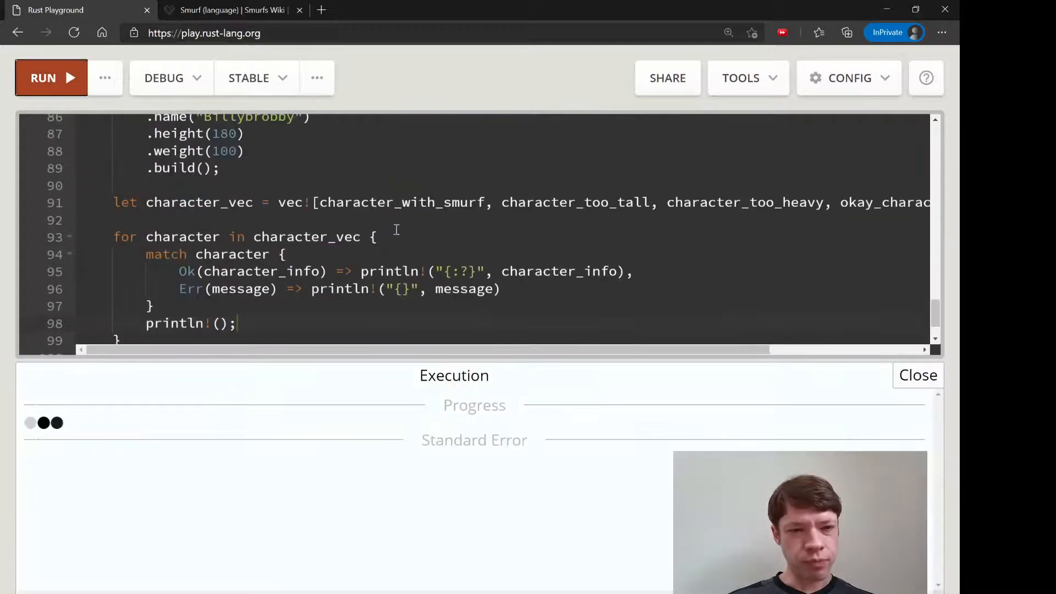
Change bare can_use to self.can_use in the height, weight and name setters, then rerun.
click(43, 77)
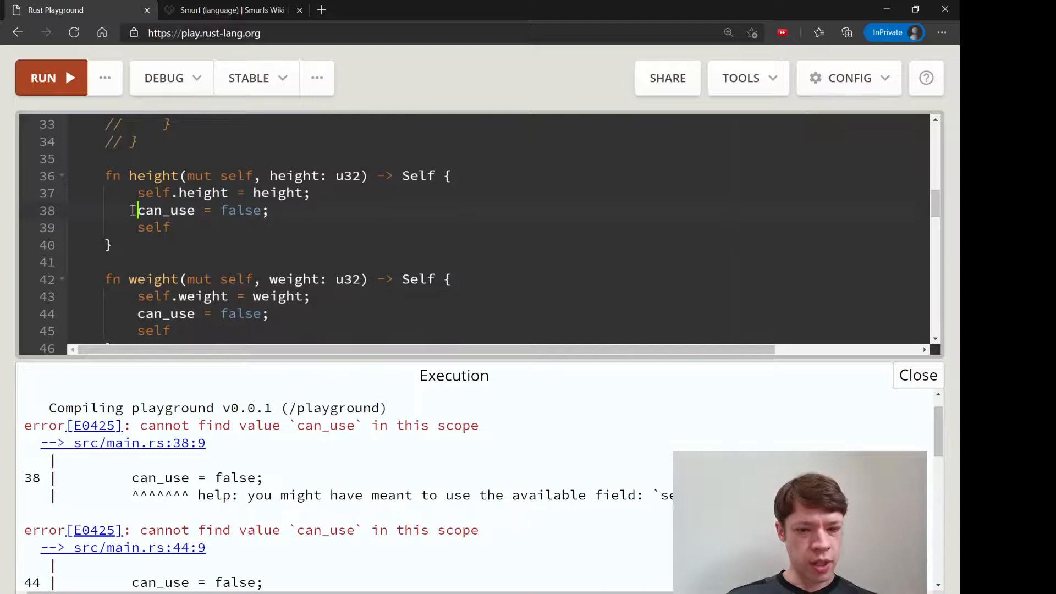
text(self.)
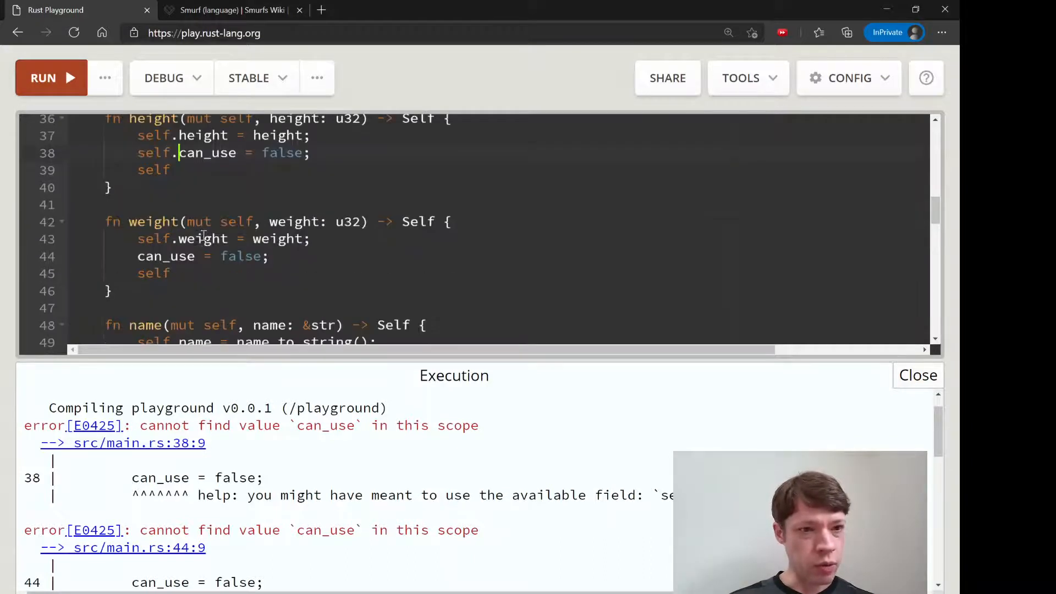
text(self.)
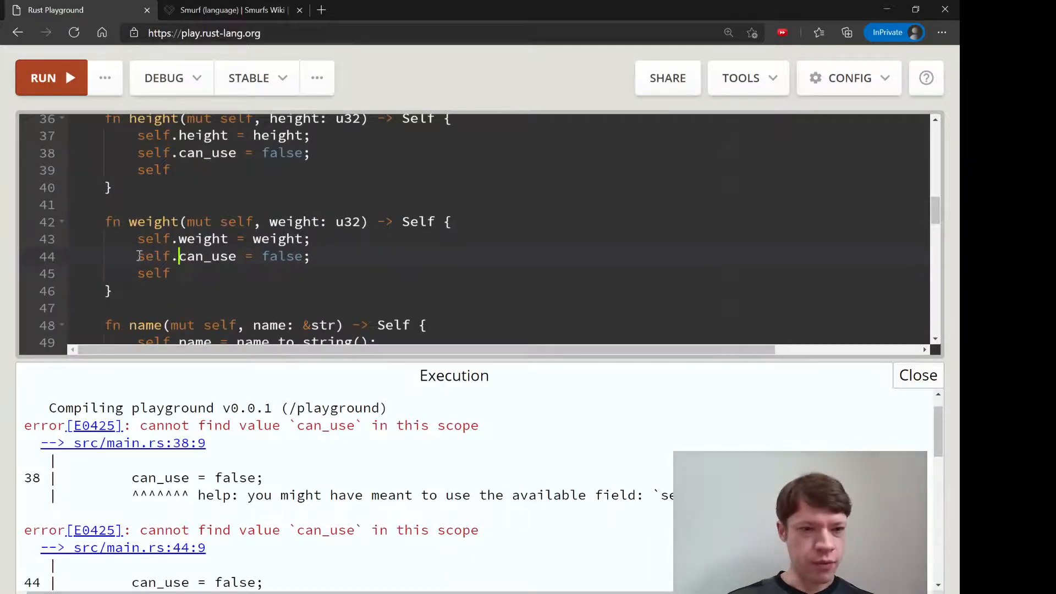
click(51, 78)
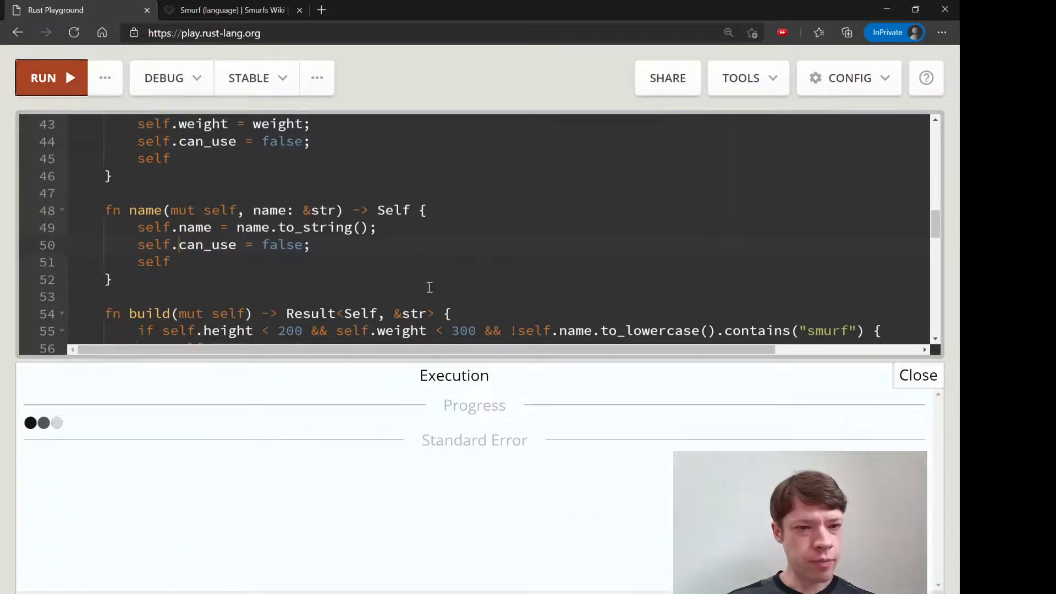
click(51, 77)
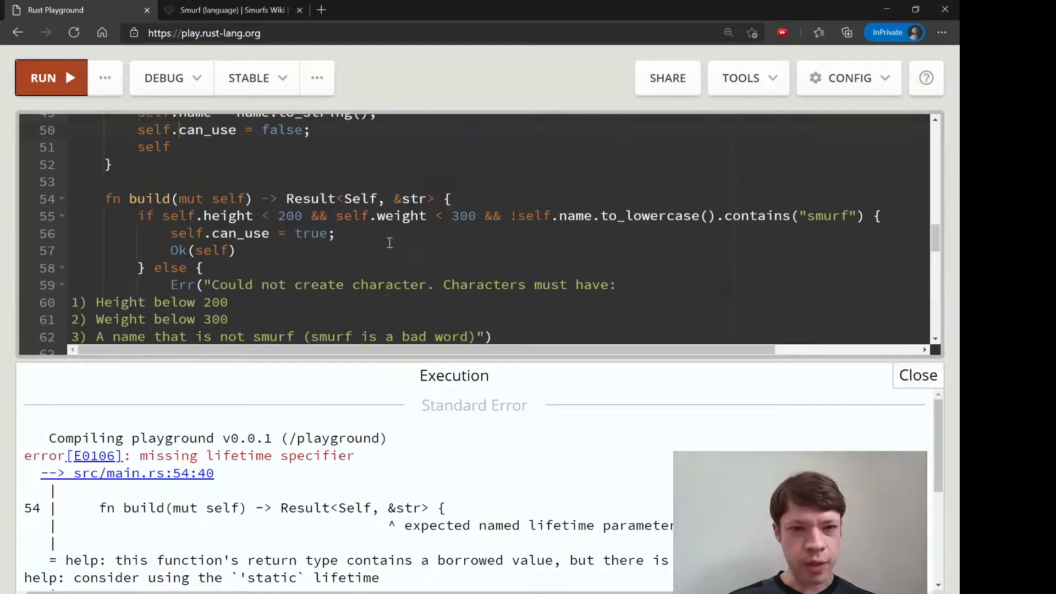
Change build()'s return type to Result<Self, &'static str> and run the program.
text('static)
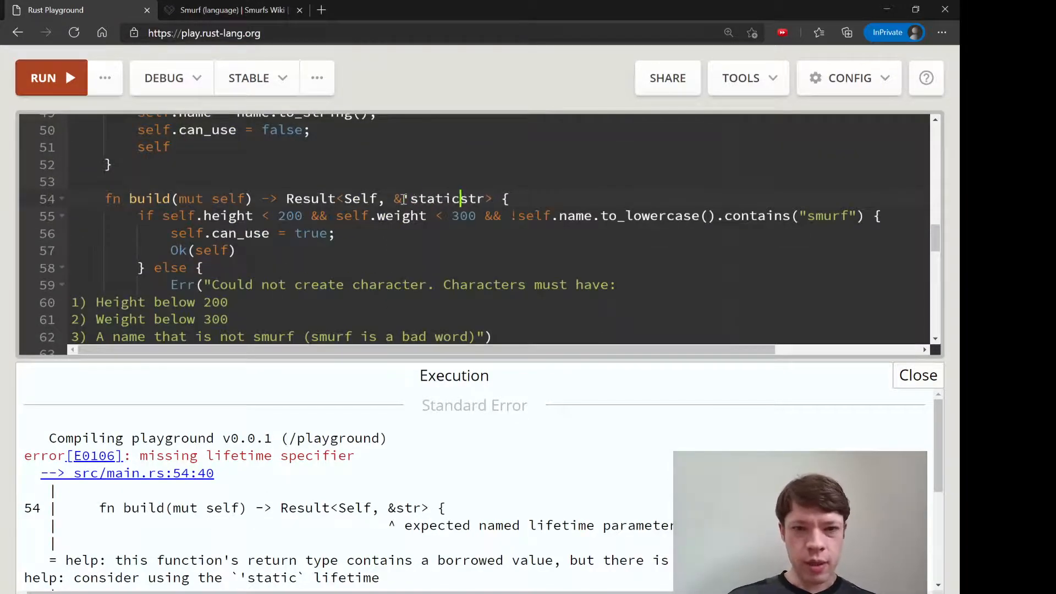
click(43, 78)
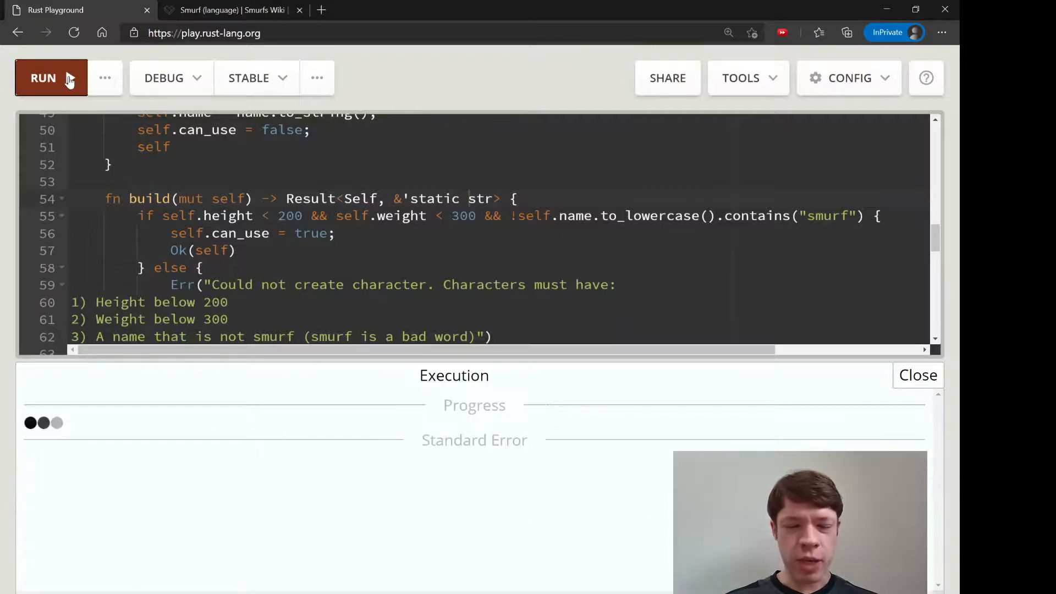
click(43, 77)
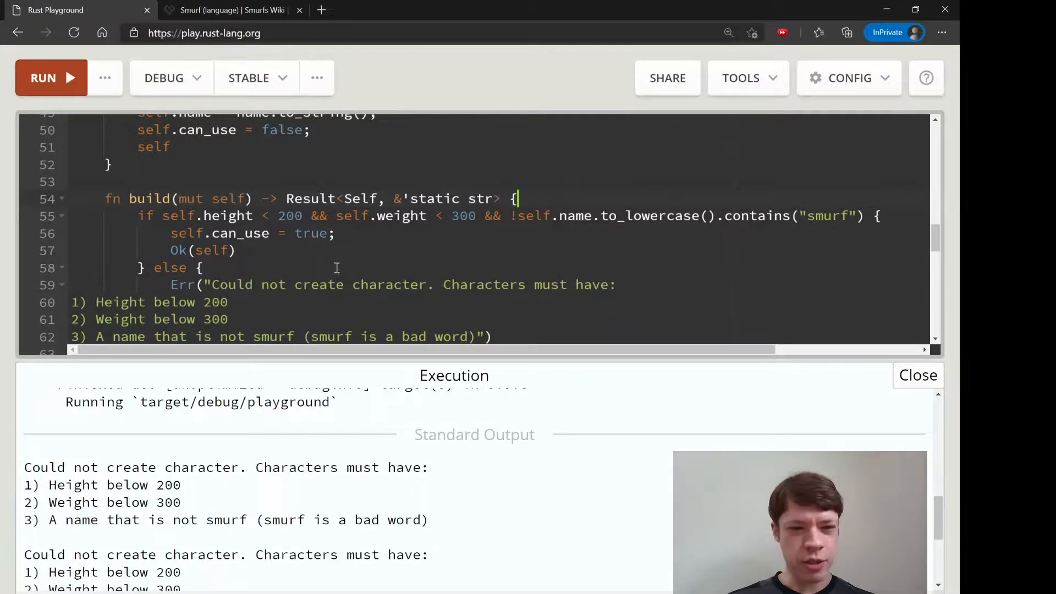
scroll(down, 3)
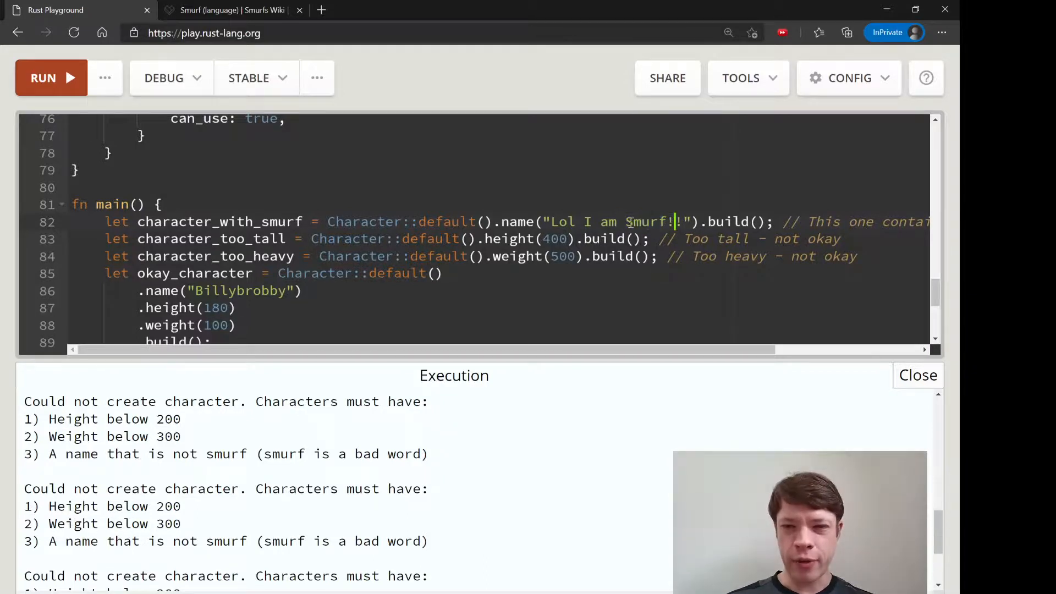
text(!)
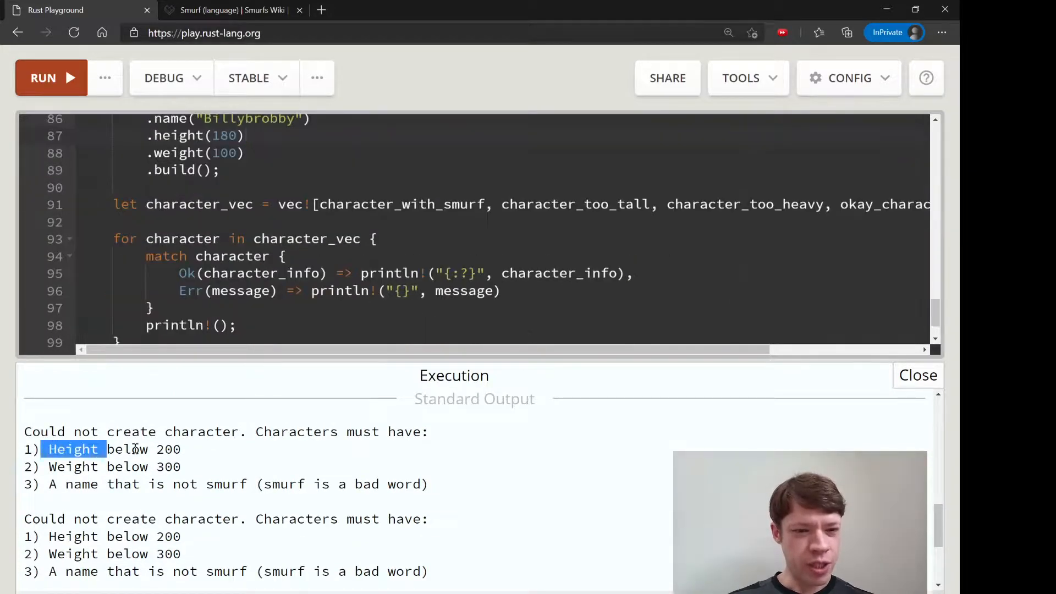
scroll(down, 3)
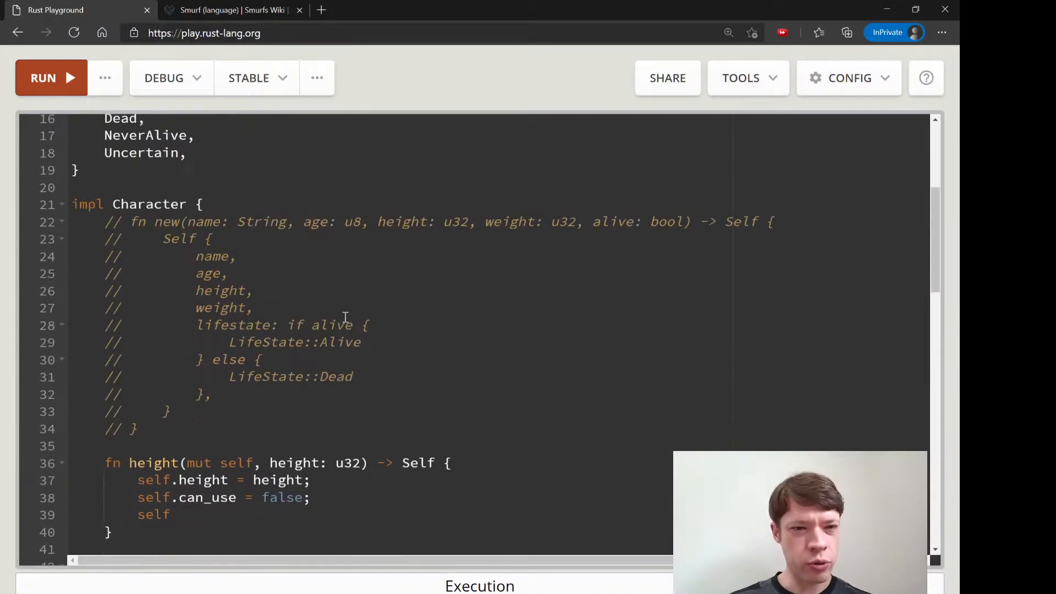
scroll(down, 3)
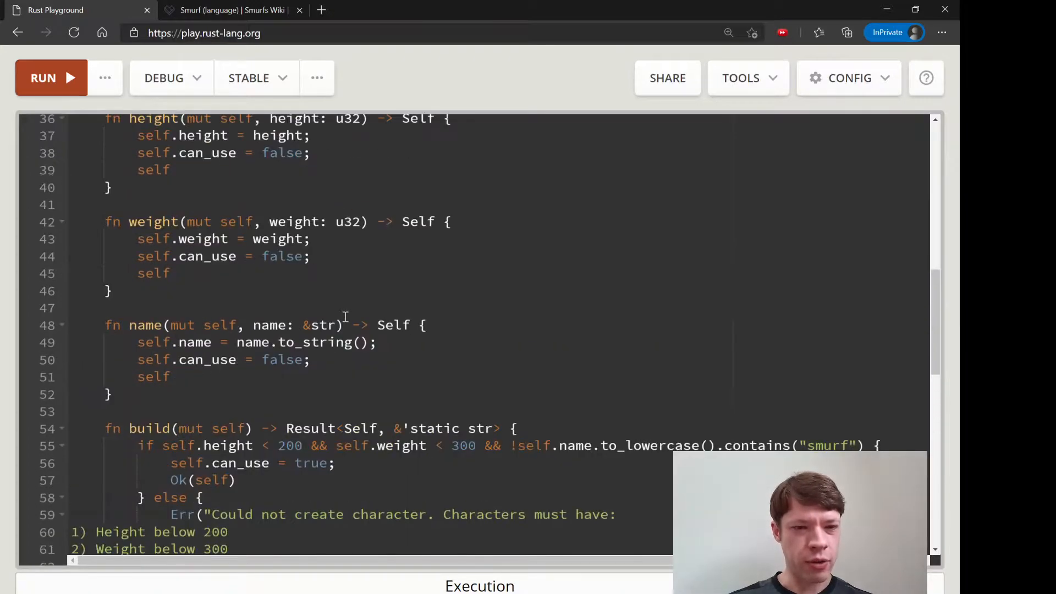
scroll(down, 3)
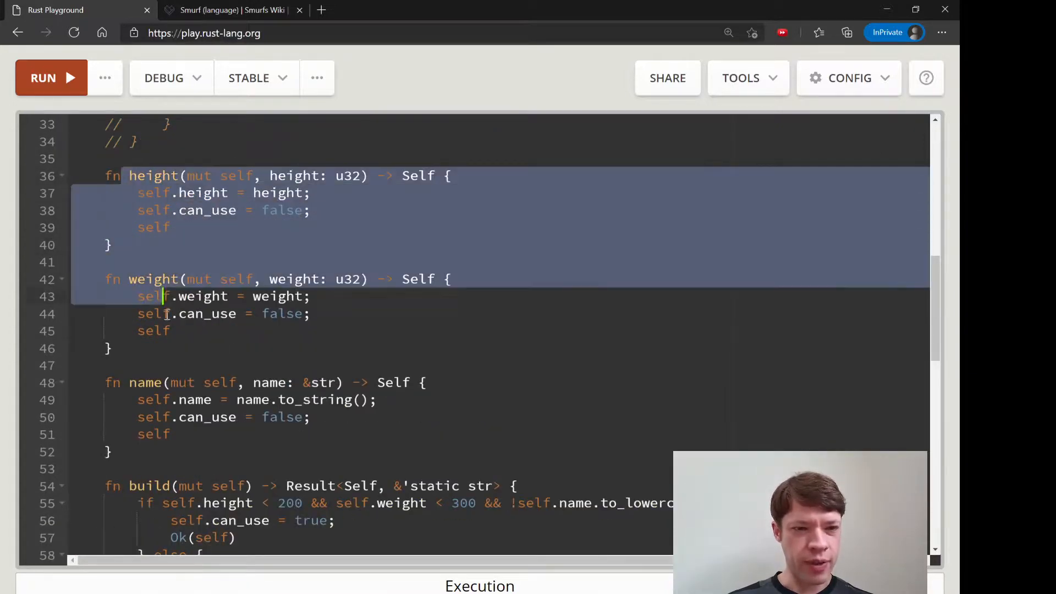
scroll(down, 3)
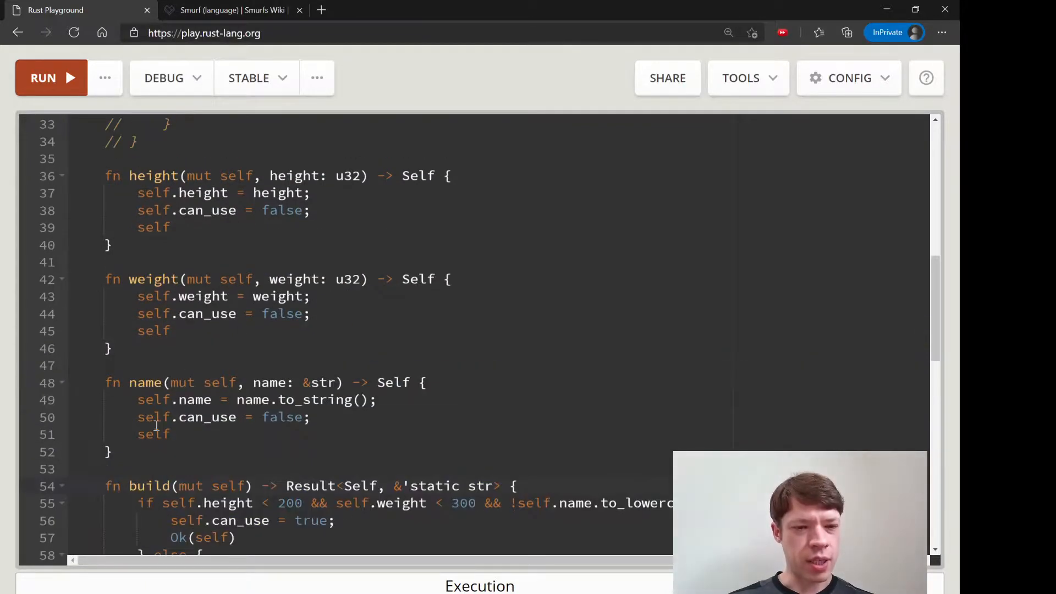
scroll(up, 3)
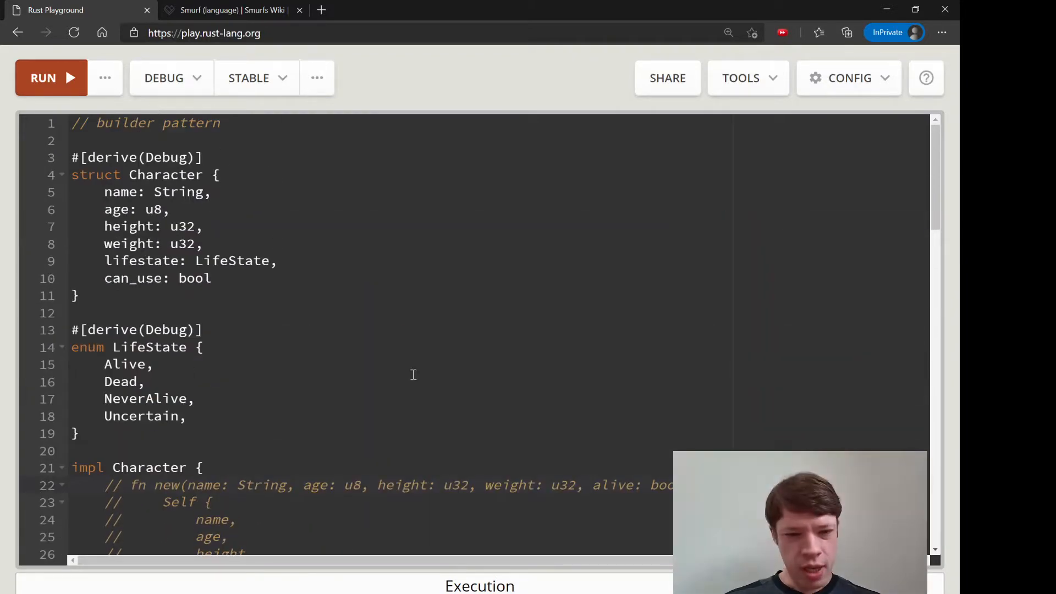
scroll(down, 3)
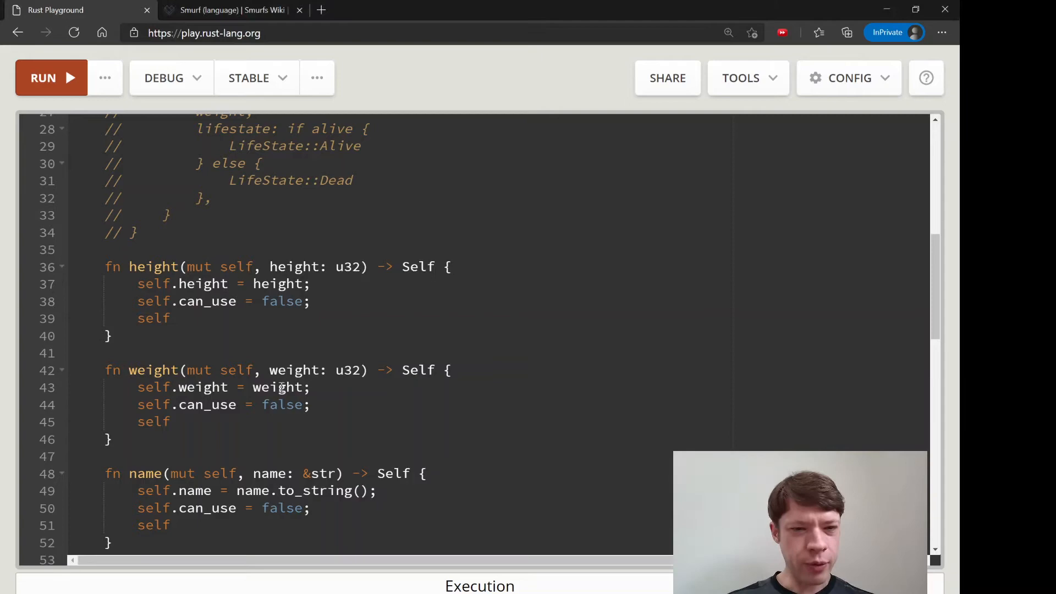
scroll(down, 3)
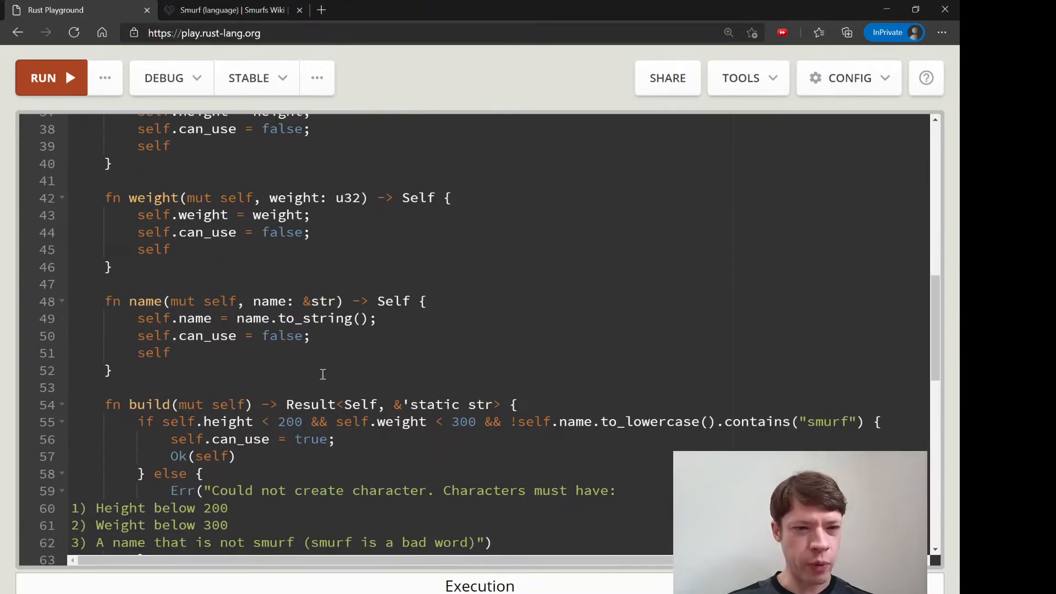
mouse_move(192, 284)
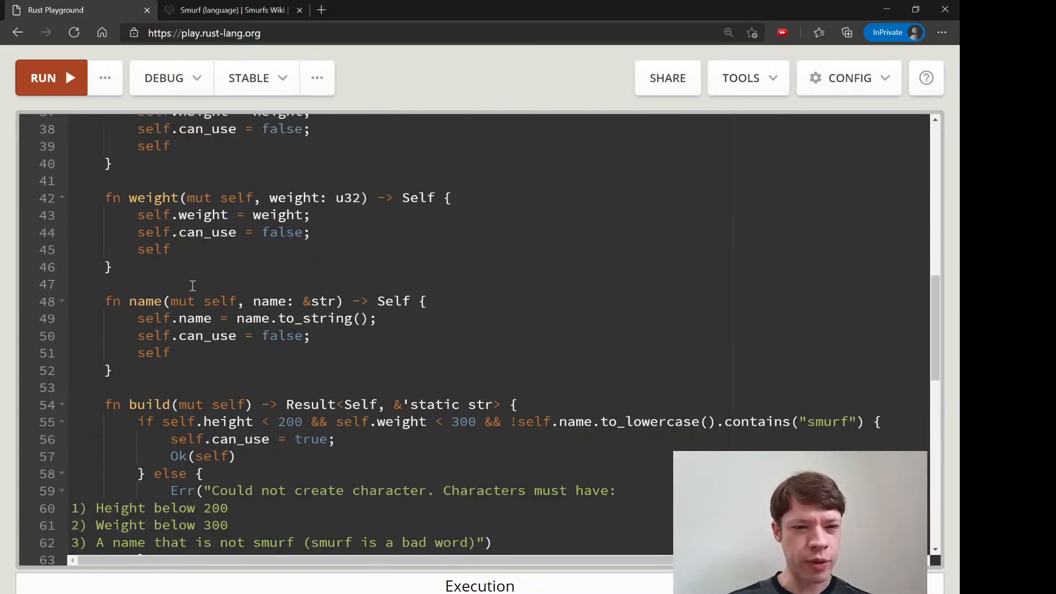
scroll(down, 3)
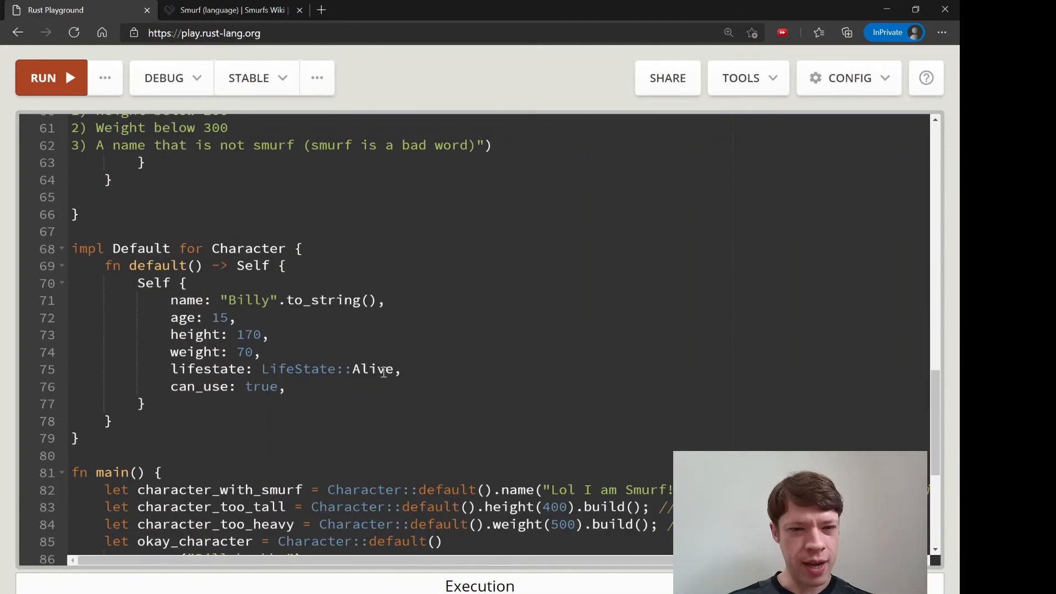
scroll(down, 3)
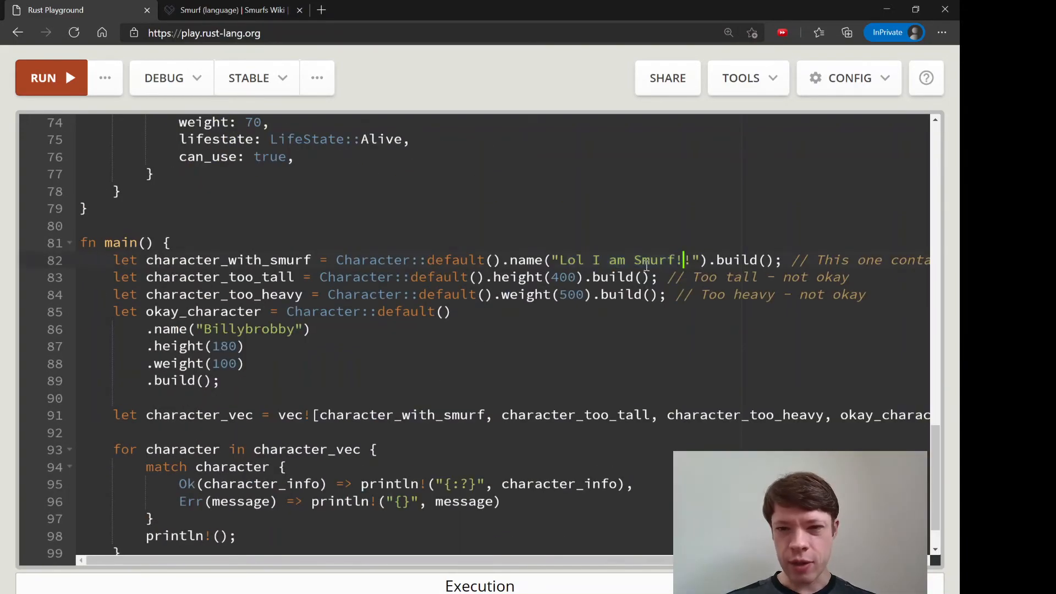
text(!)
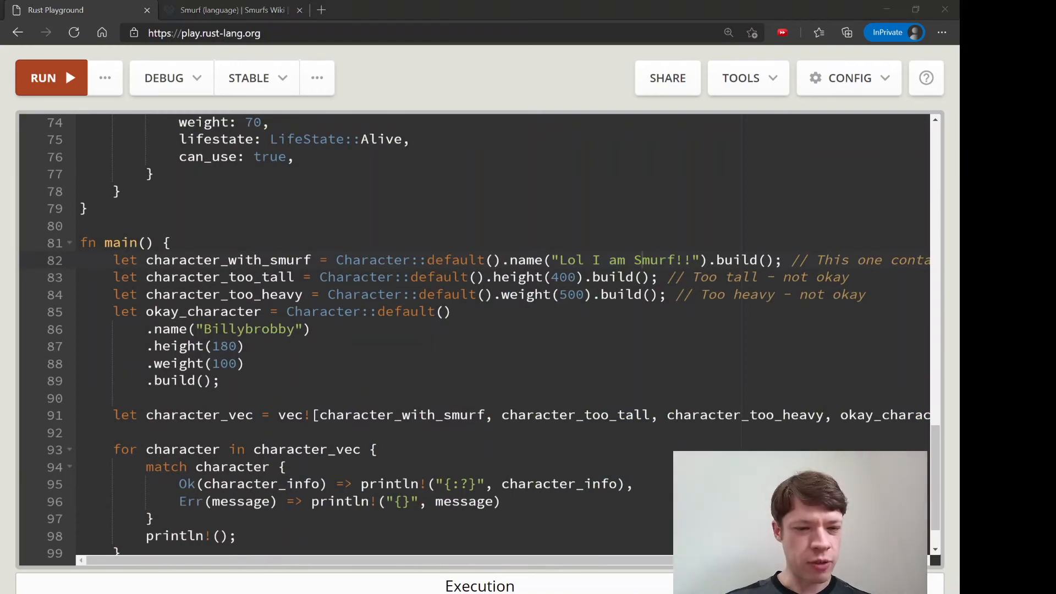